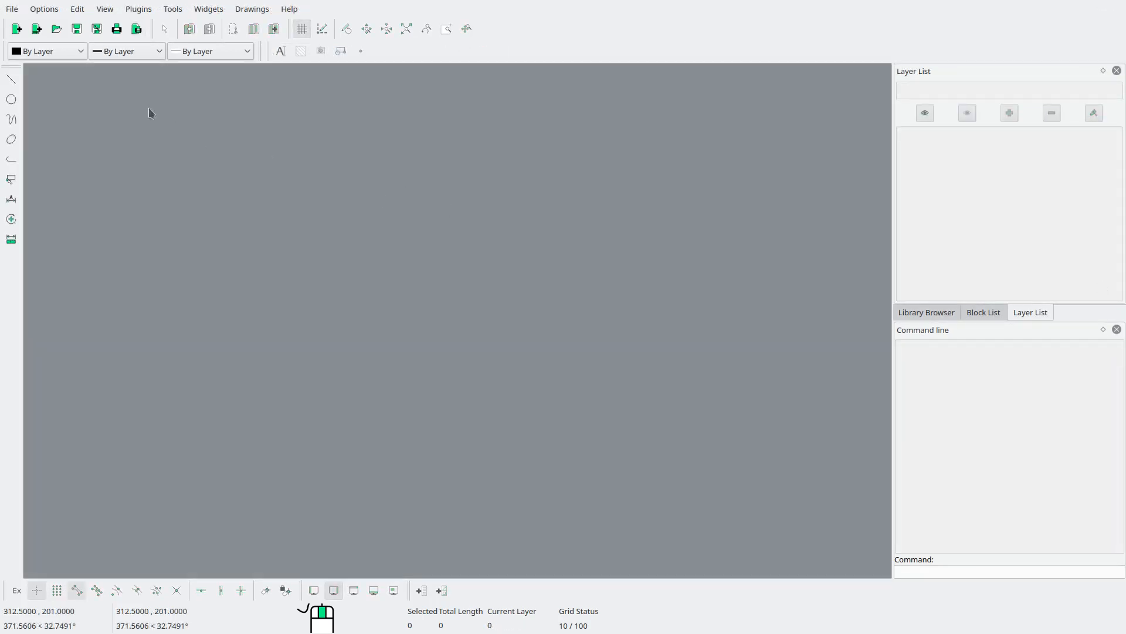
Start a new drawing and set its paper to A4 portrait with millimetre units in Current Drawing Preferences.
{"action": "left_click", "coordinate": [16, 28]}
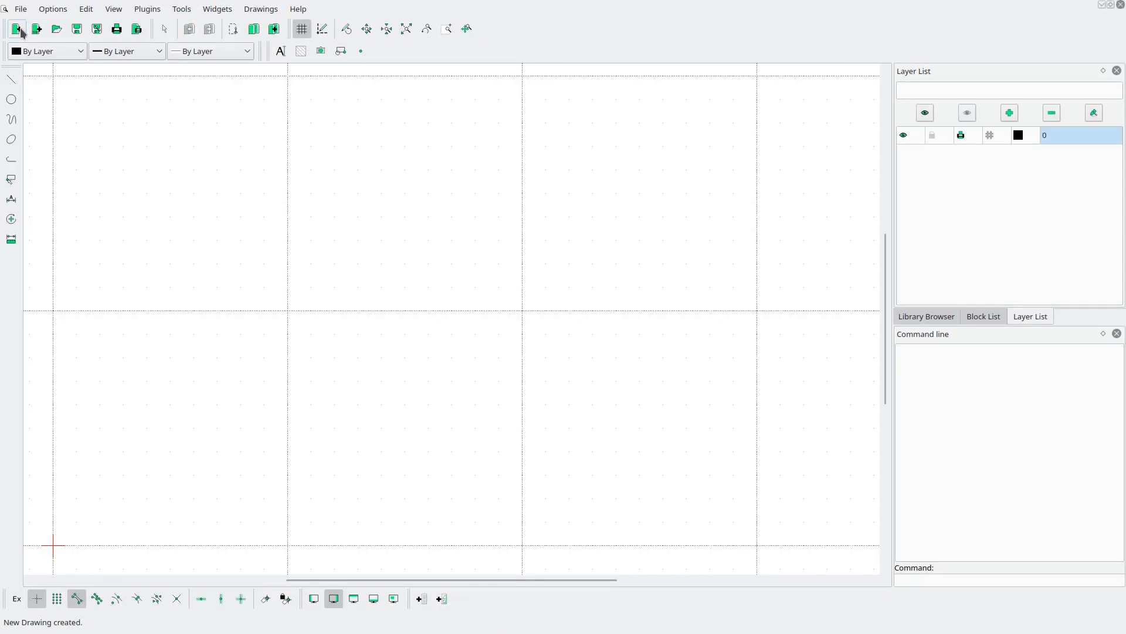
{"action": "left_click", "coordinate": [52, 8]}
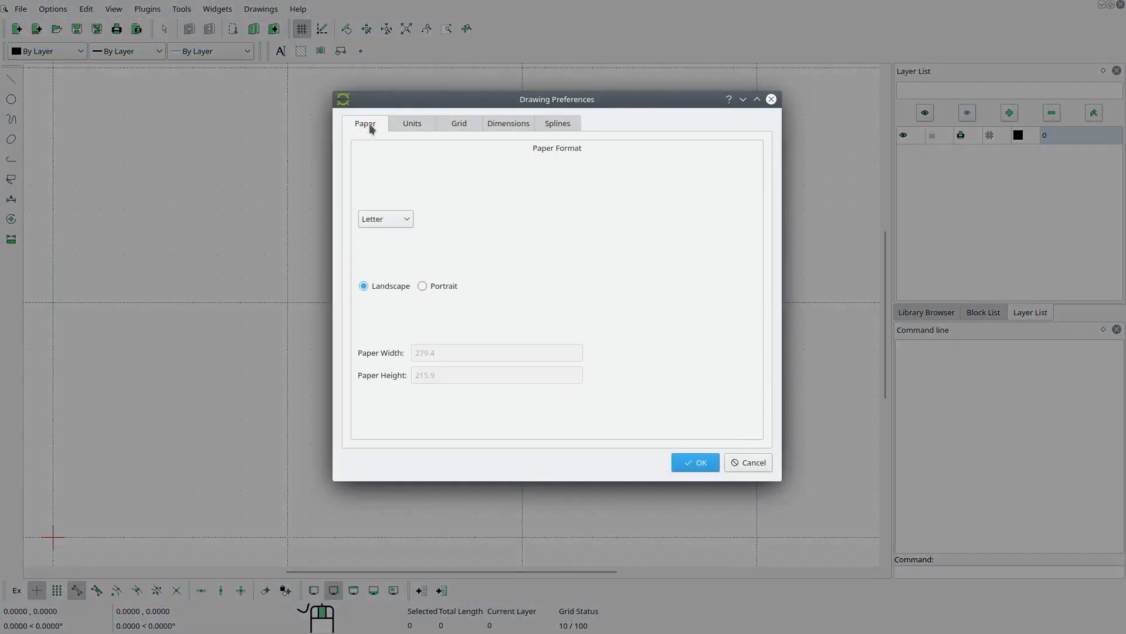
{"action": "left_click", "coordinate": [385, 218]}
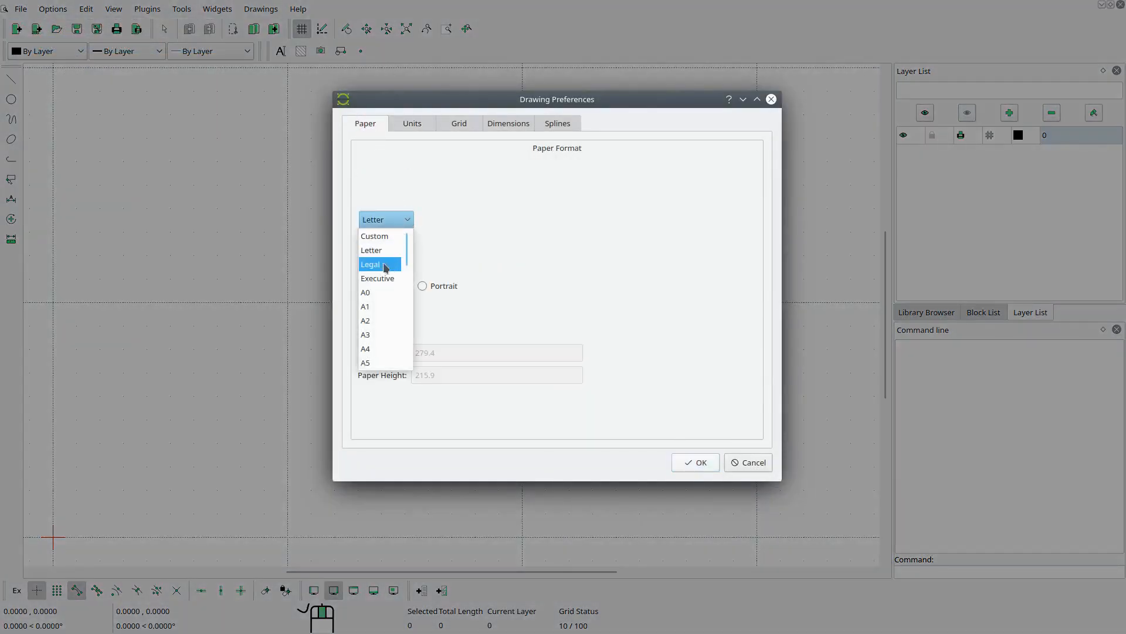
{"action": "left_click", "coordinate": [366, 348]}
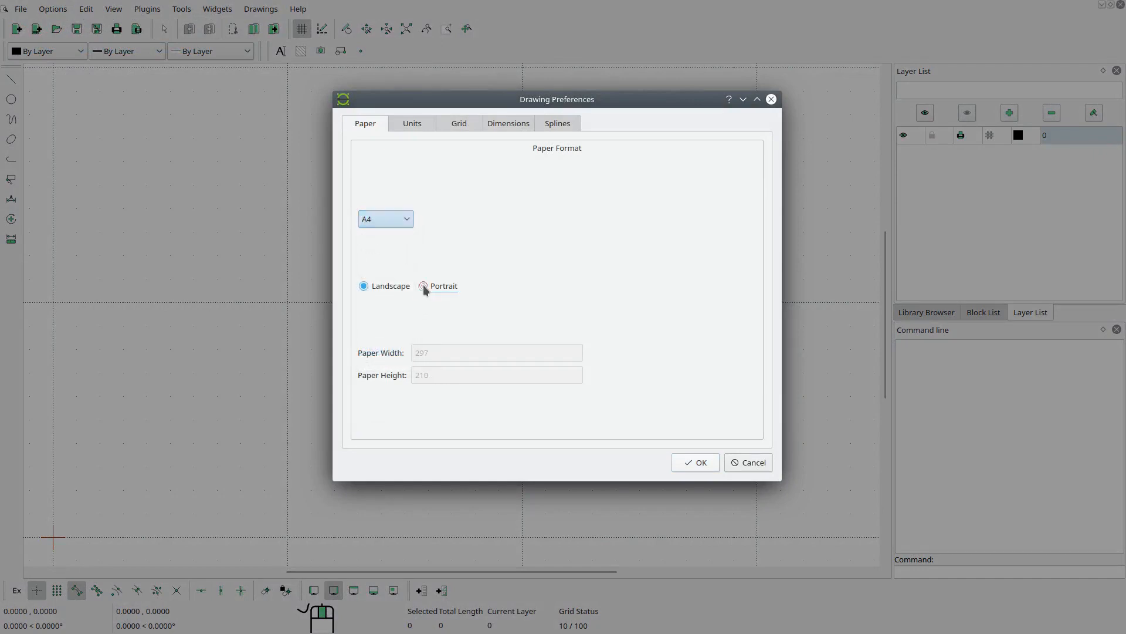
{"action": "left_click", "coordinate": [412, 123]}
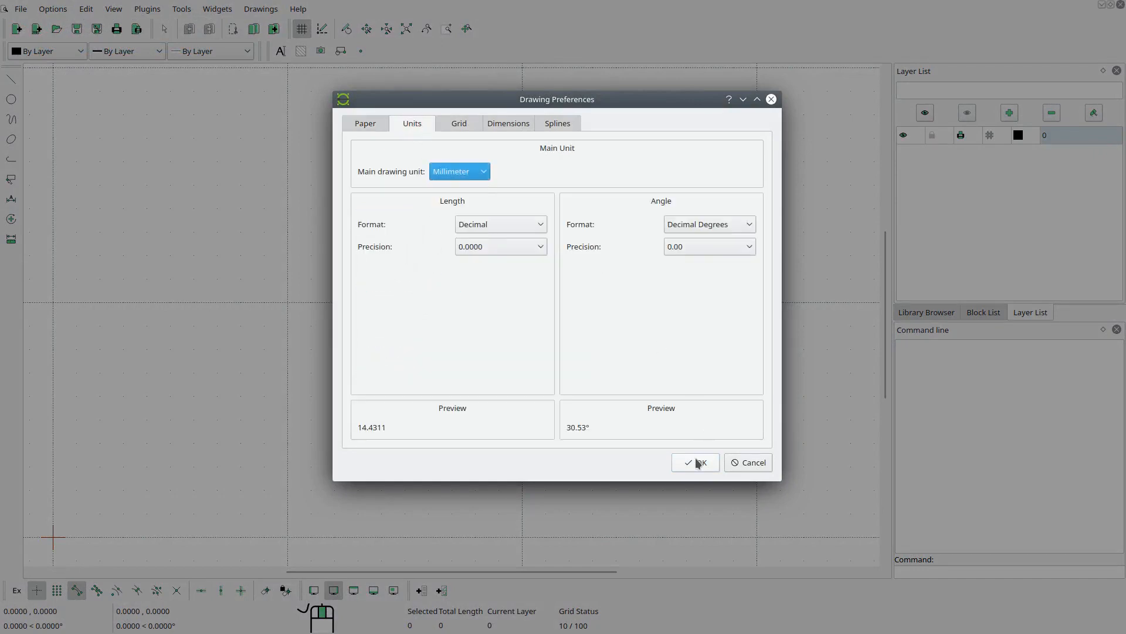
{"action": "left_click", "coordinate": [695, 462]}
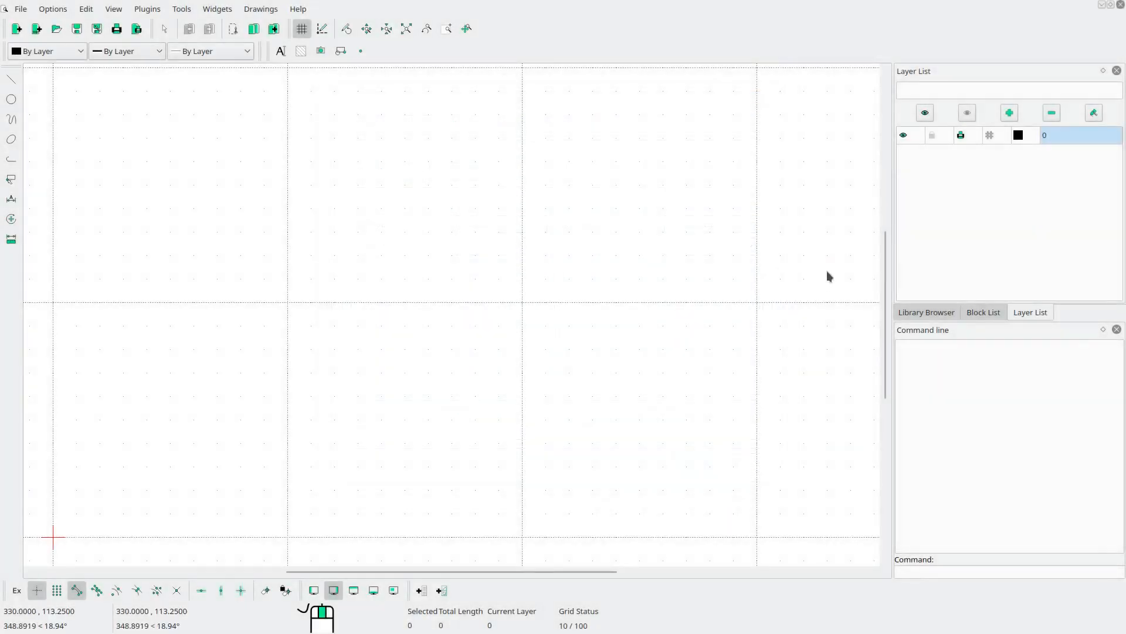
Add a layer named 'Paper Format' with magenta colour.
{"action": "left_click", "coordinate": [1009, 112]}
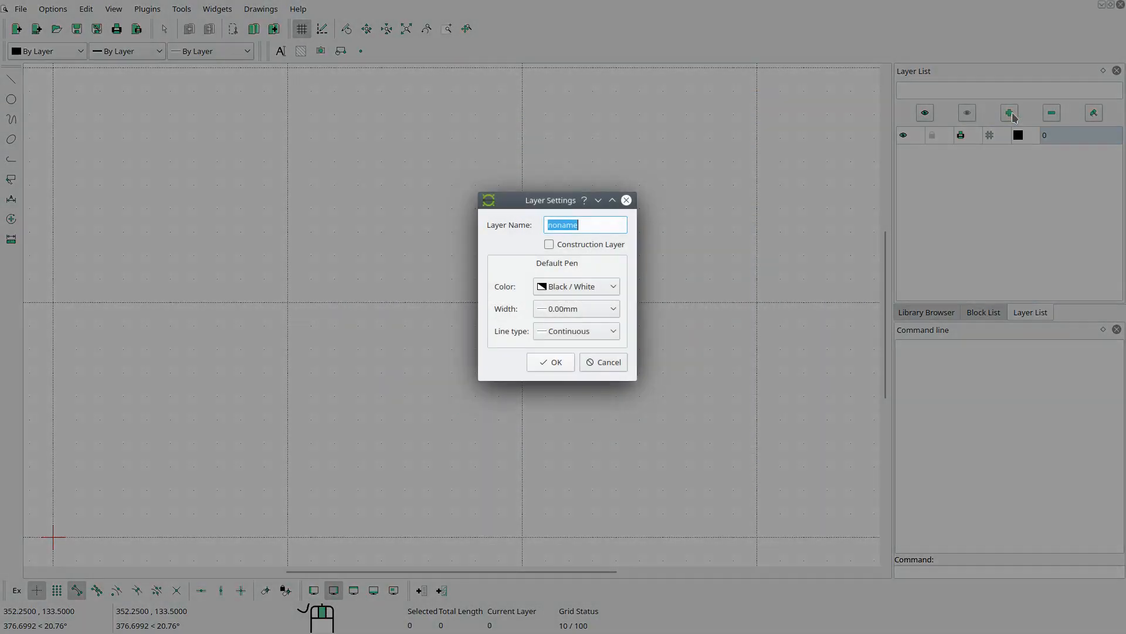
{"action": "type", "text": "Paper"}
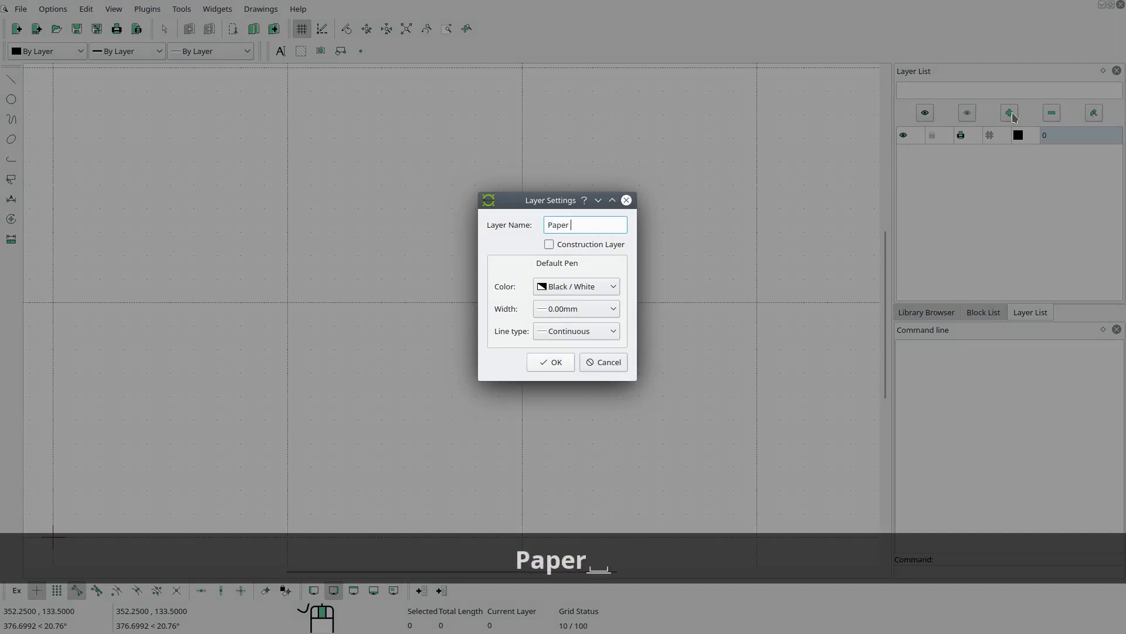
{"action": "type", "text": "Format"}
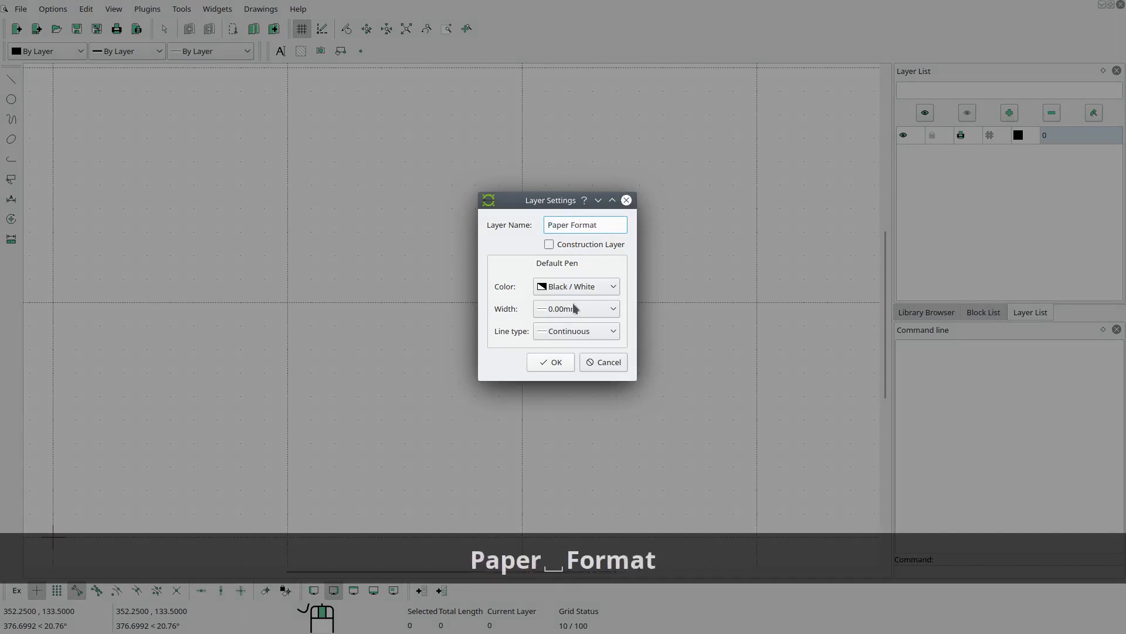
{"action": "left_click", "coordinate": [575, 286]}
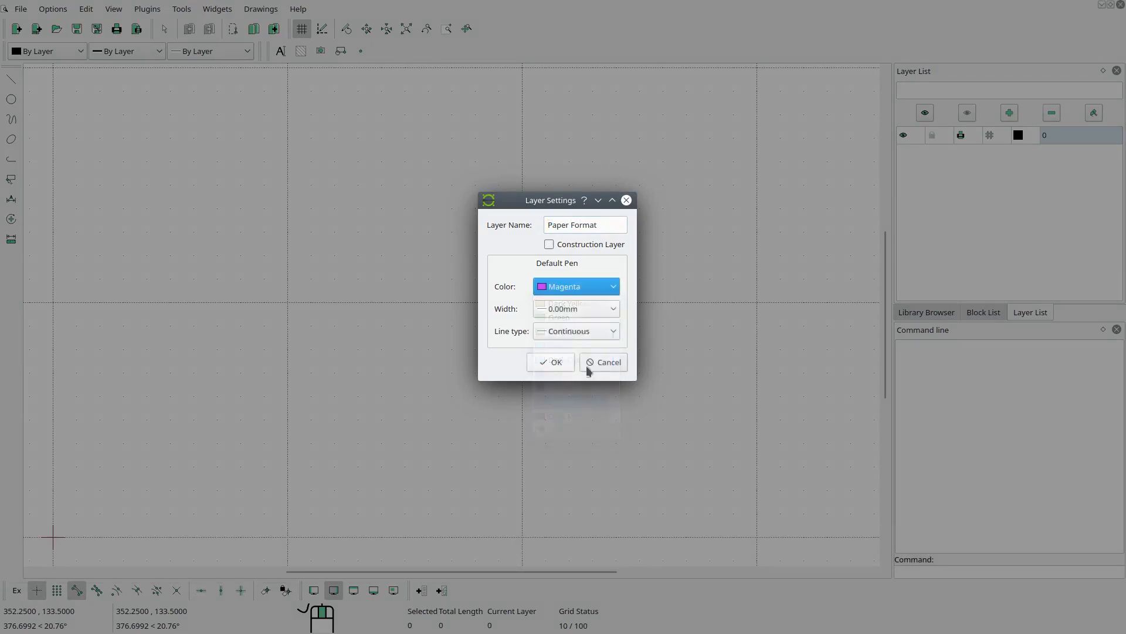
{"action": "left_click", "coordinate": [575, 309]}
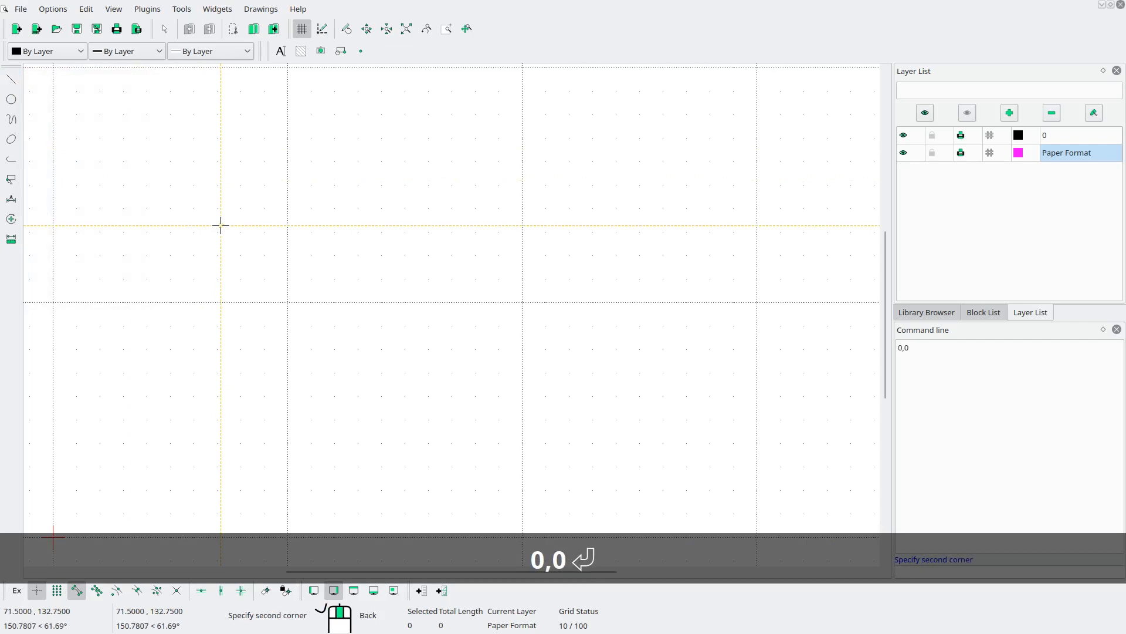
Enter 210,297 as the rectangle's second corner to outline the A4 sheet.
{"action": "type", "text": "210"}
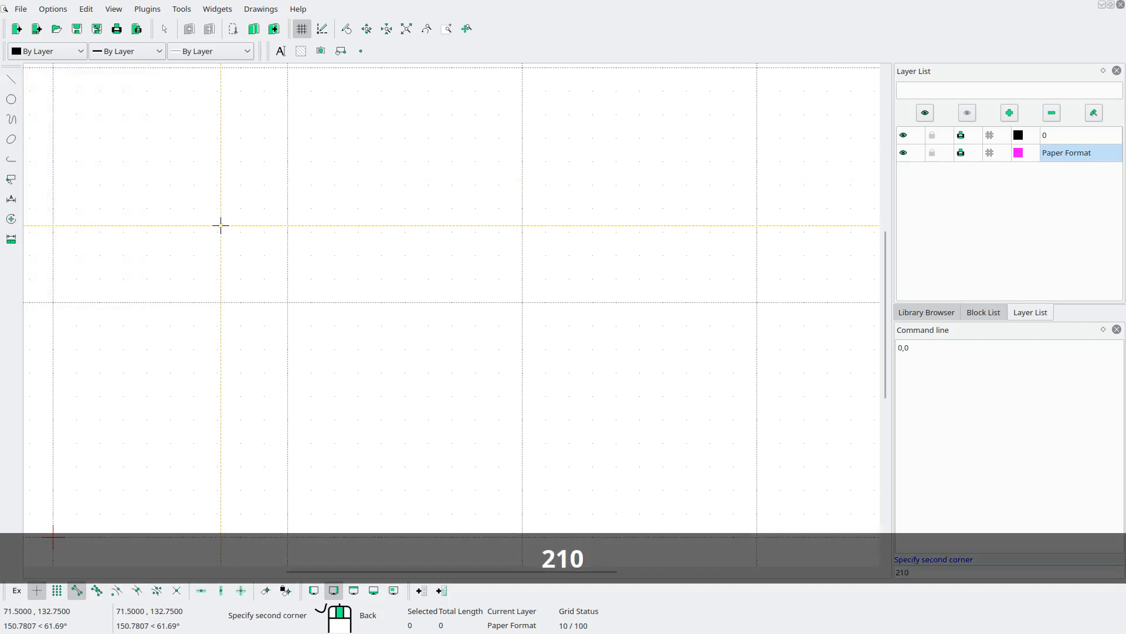
{"action": "type", "text": ",29"}
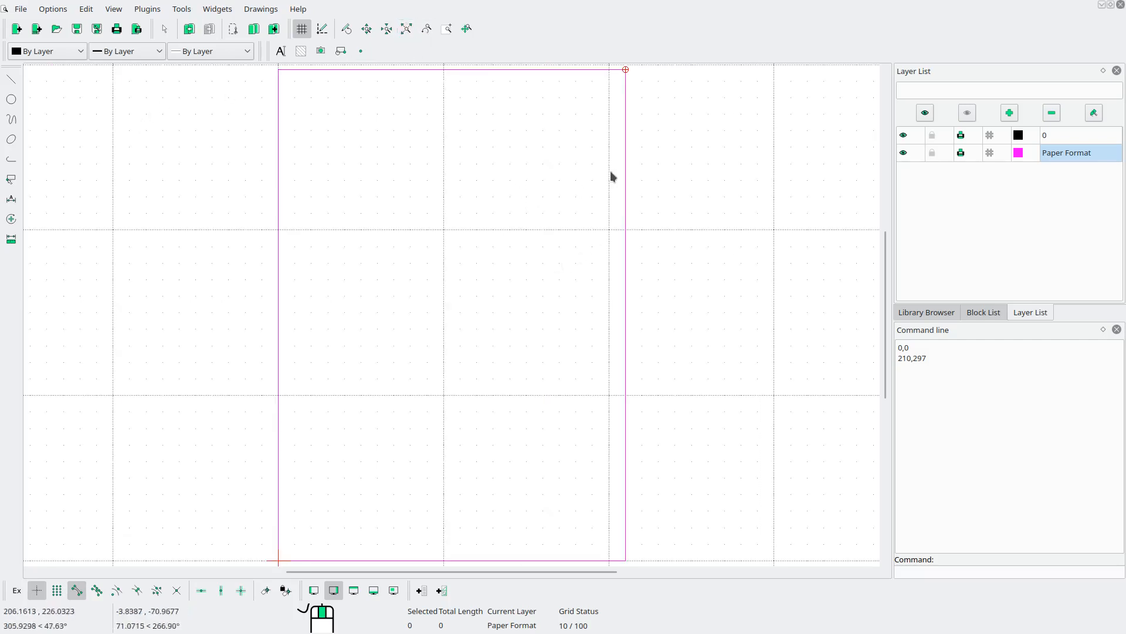
{"action": "mouse_move", "coordinate": [564, 122]}
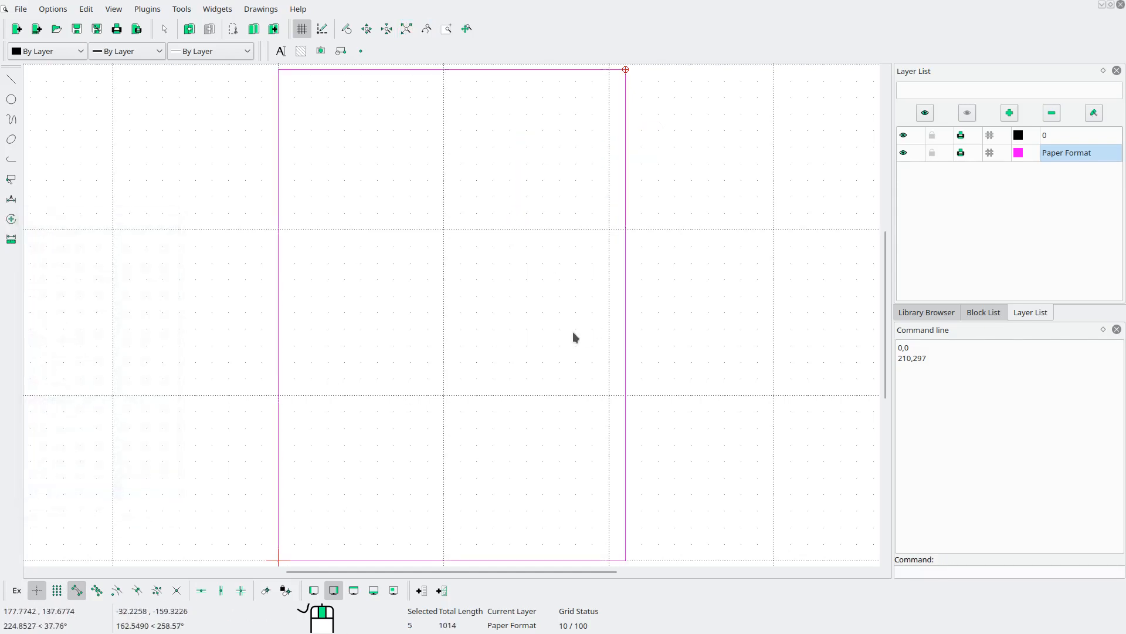
Add a layer named 'Drawing Border' with a 0.35 mm (ISO) pen width.
{"action": "left_click", "coordinate": [1010, 112]}
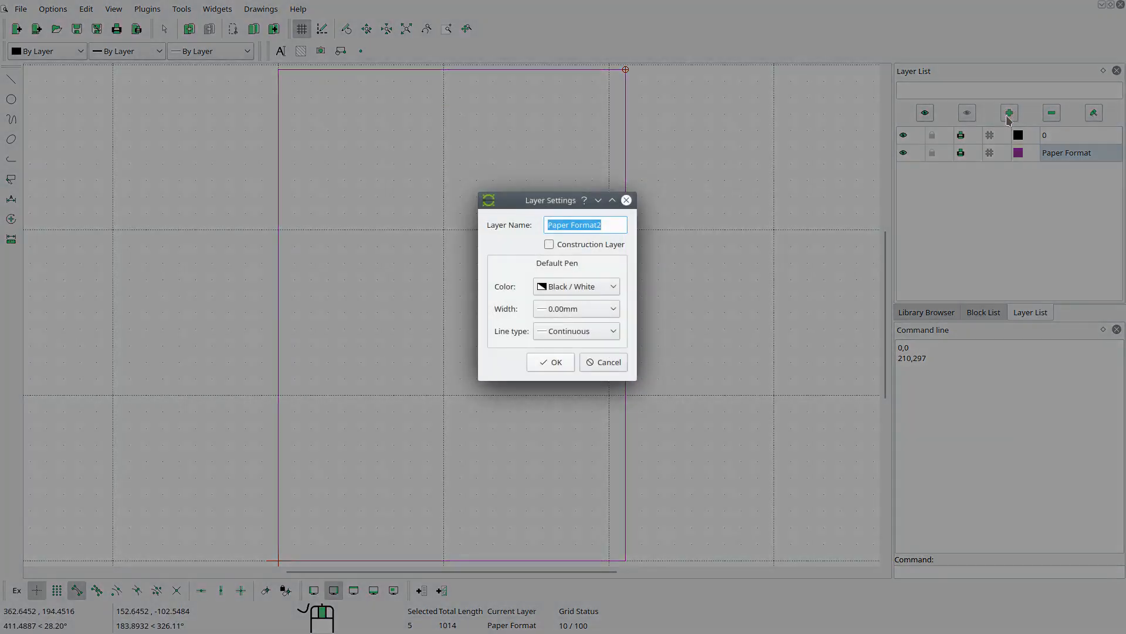
{"action": "type", "text": "Drawing Border"}
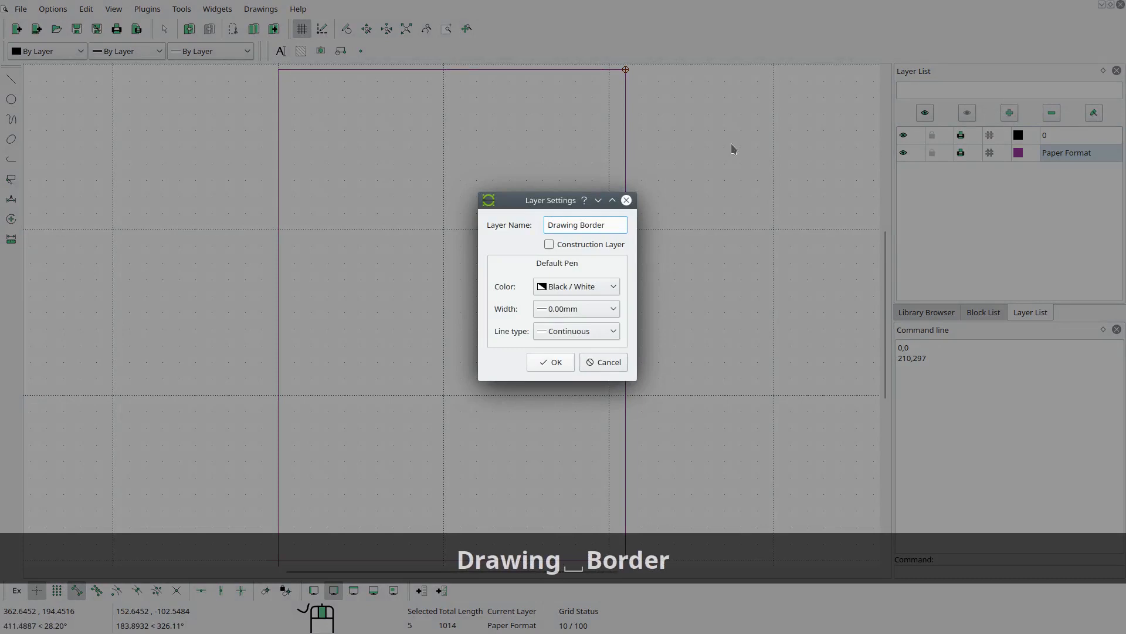
{"action": "left_click", "coordinate": [612, 308]}
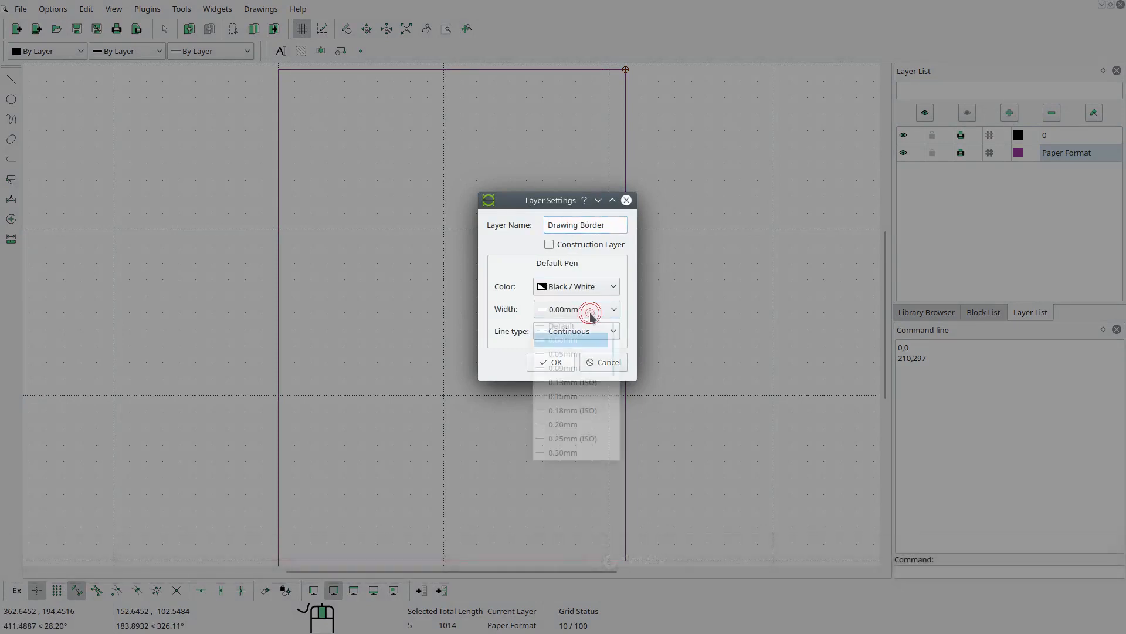
{"action": "left_click", "coordinate": [570, 381]}
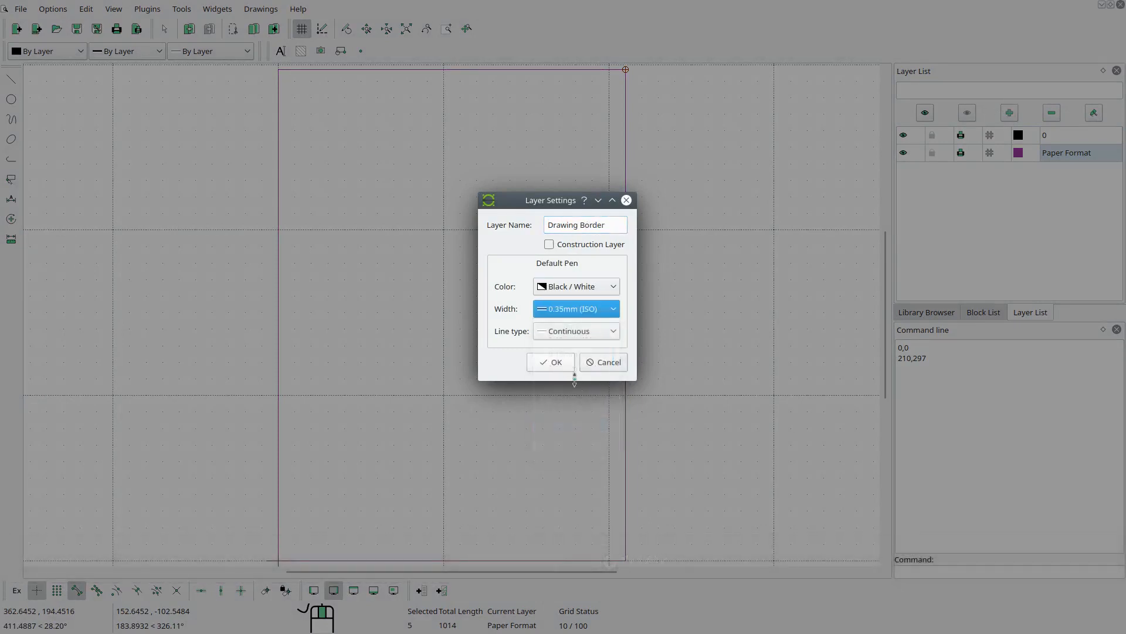
{"action": "left_click", "coordinate": [552, 362]}
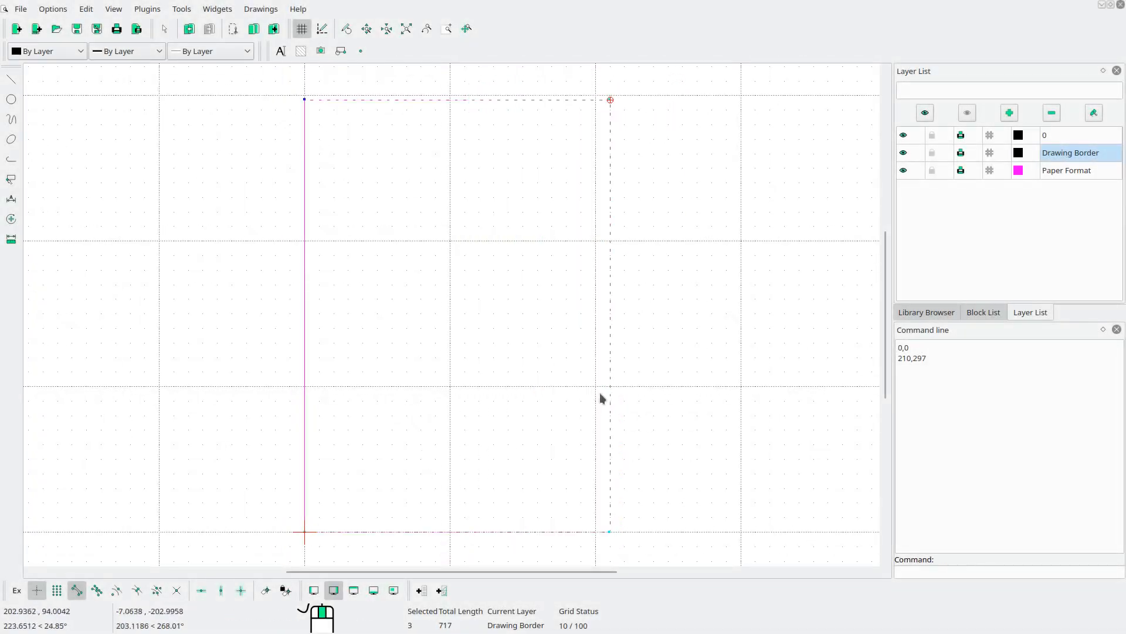
Offset the top, right and bottom outline 5 mm inward, then the left line 15 mm inward.
{"action": "left_click", "coordinate": [11, 219]}
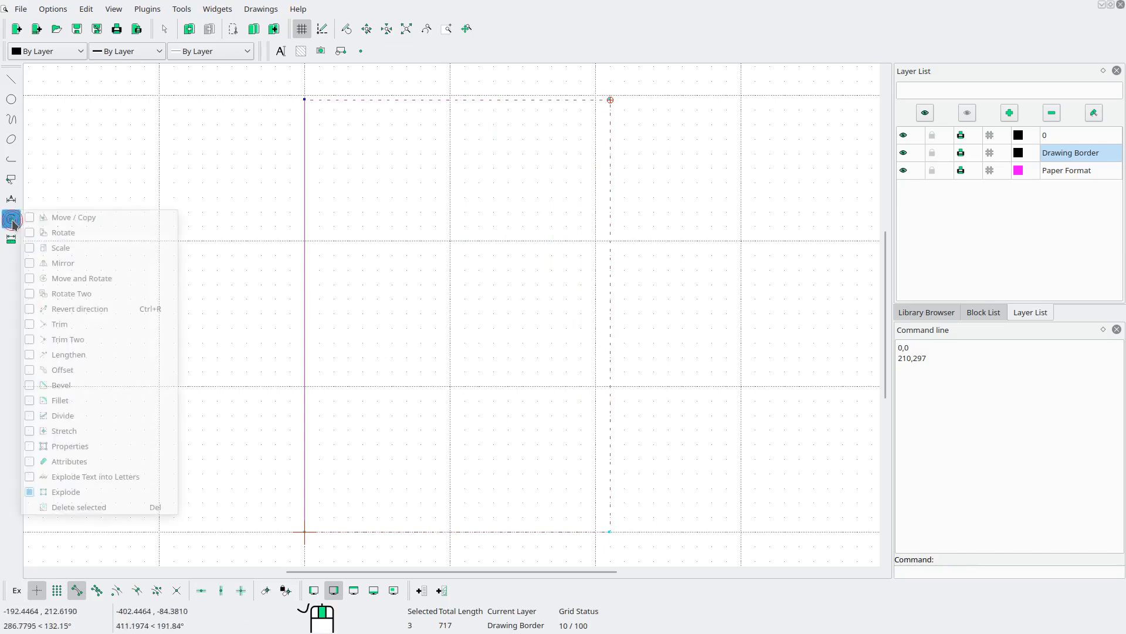
{"action": "mouse_move", "coordinate": [92, 400]}
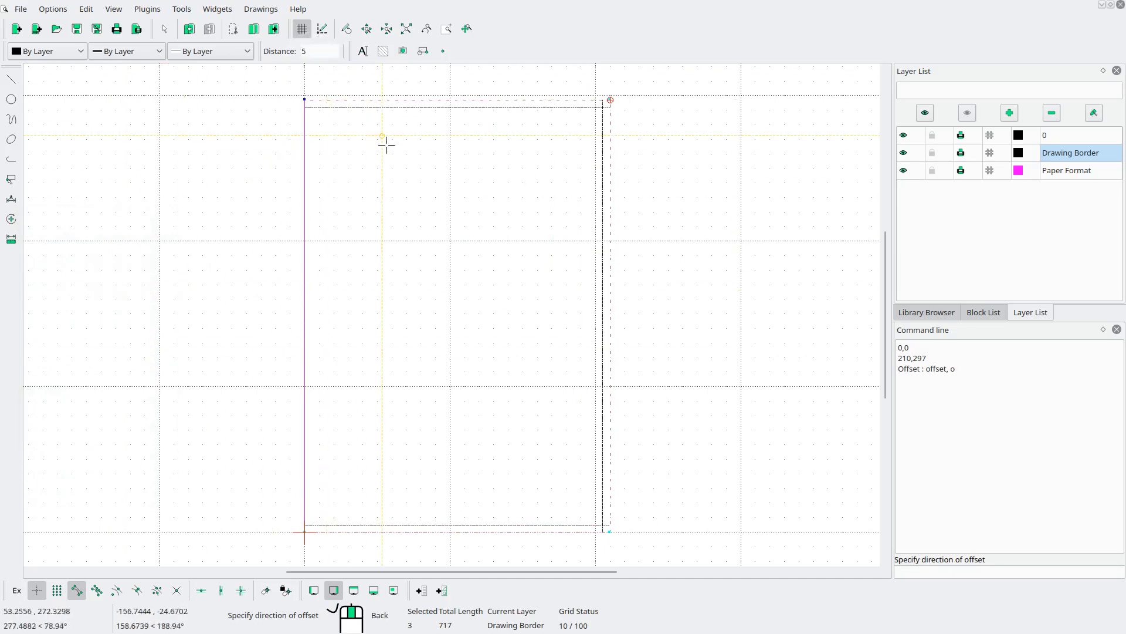
{"action": "left_click", "coordinate": [479, 212]}
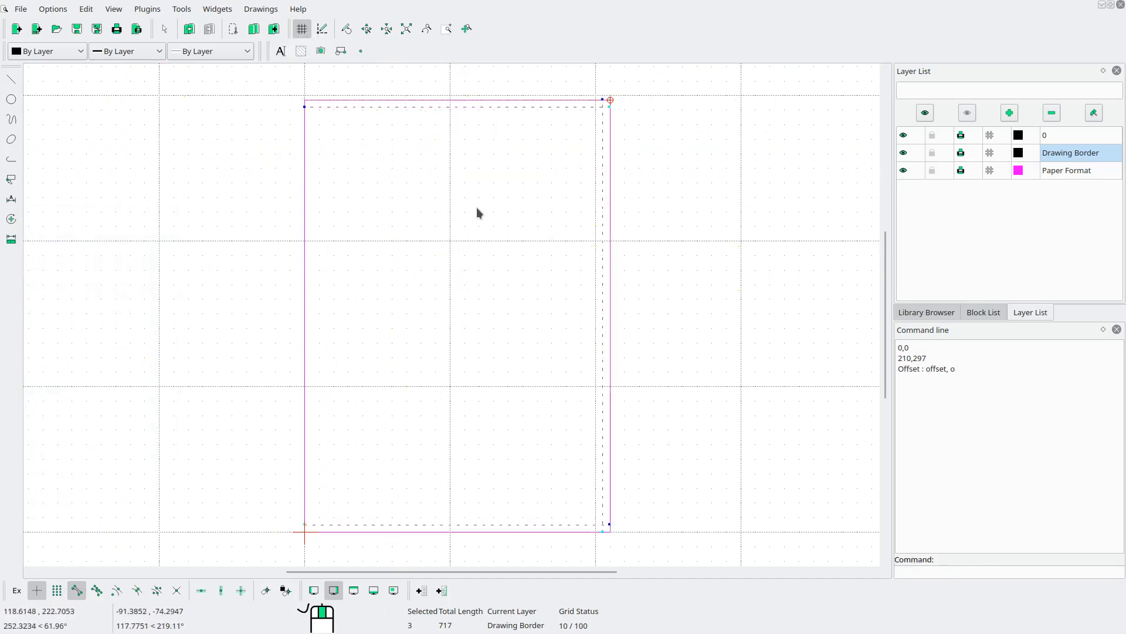
{"action": "key", "text": "ctrl+k"}
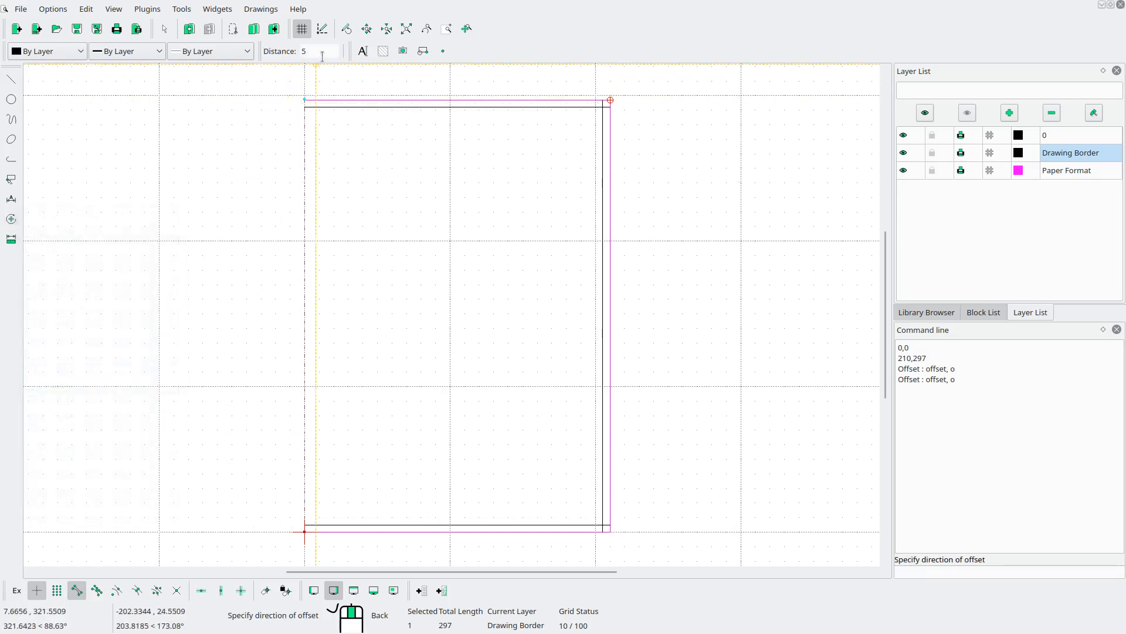
{"action": "type", "text": "15"}
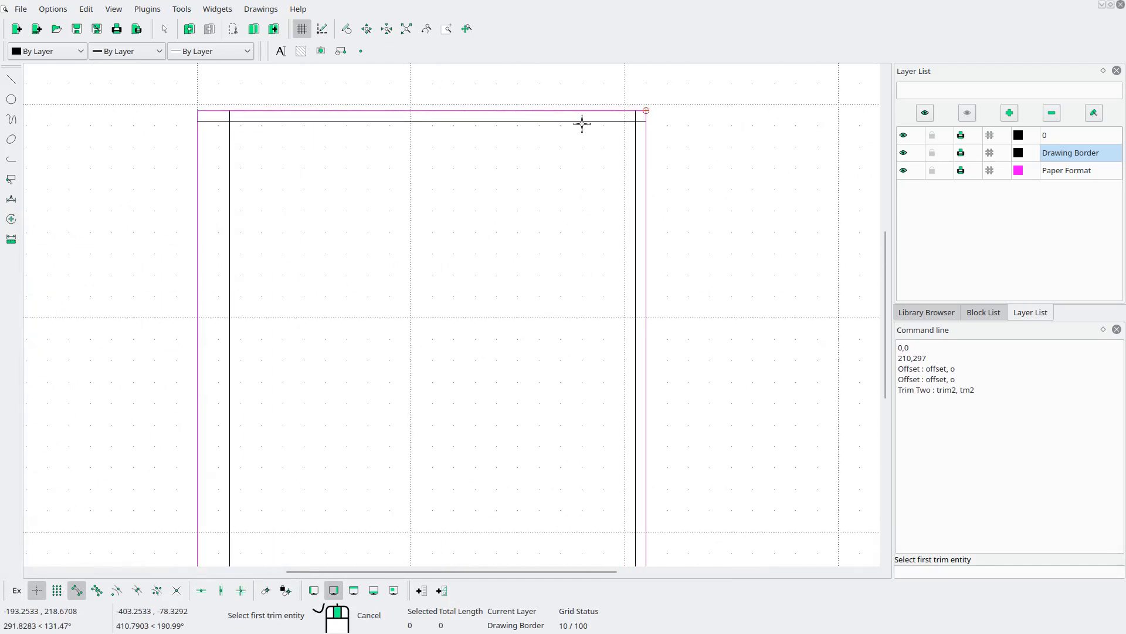
Trim a pair of crossing border lines against each other at a corner.
{"action": "left_click", "coordinate": [582, 122]}
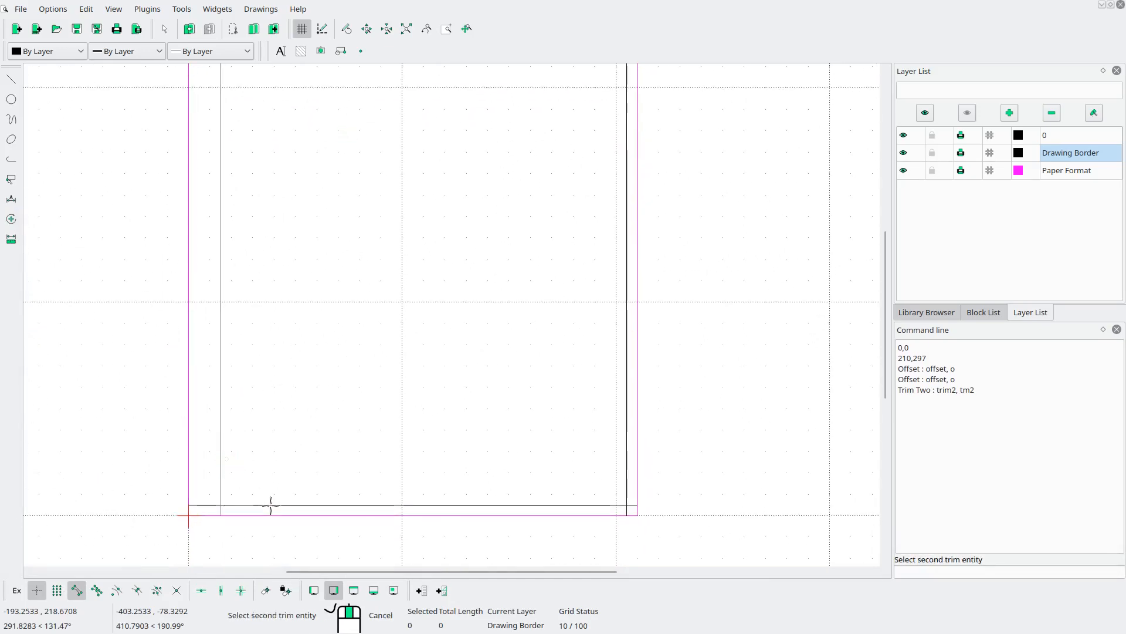
{"action": "left_click", "coordinate": [271, 504]}
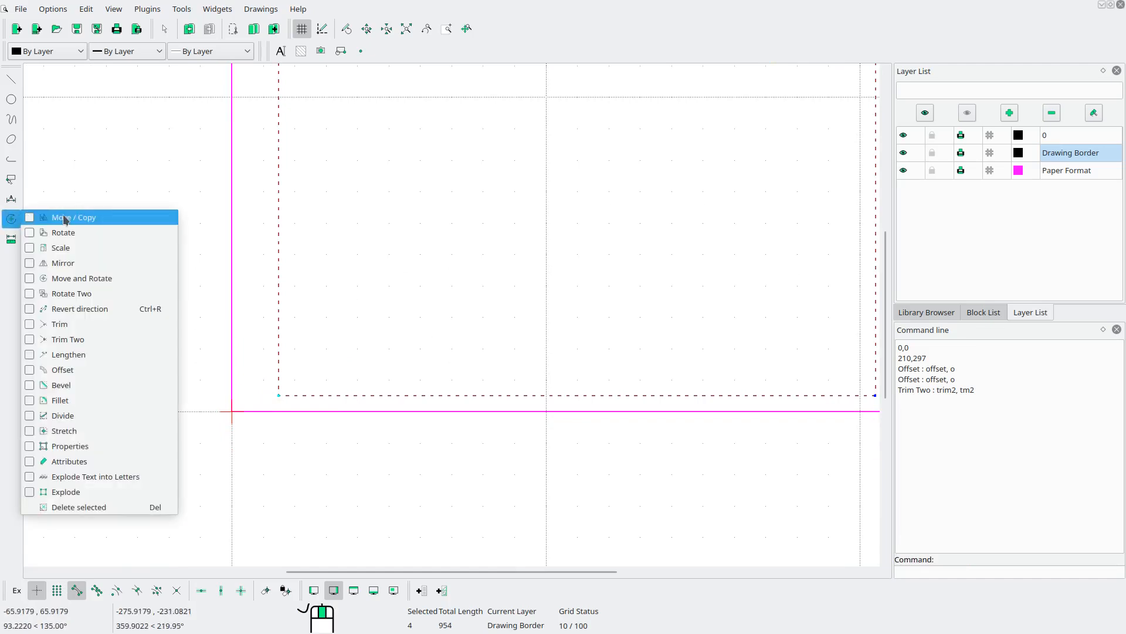
{"action": "mouse_move", "coordinate": [82, 370]}
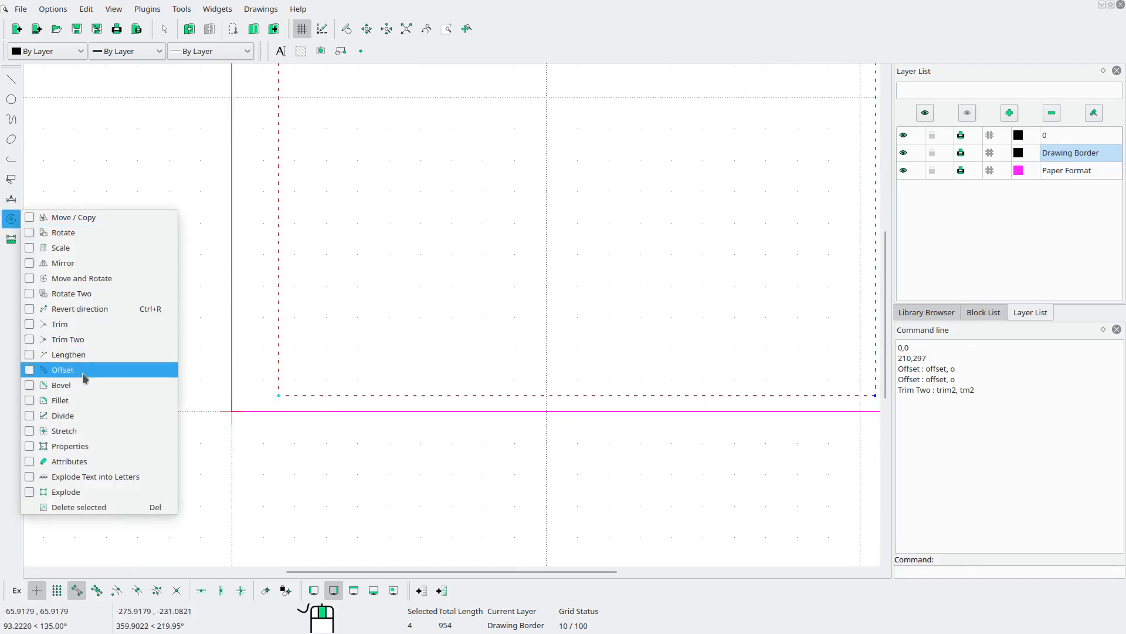
Offset the border to a second inner frame and trim its corners clean with Trim Two.
{"action": "left_click", "coordinate": [62, 370]}
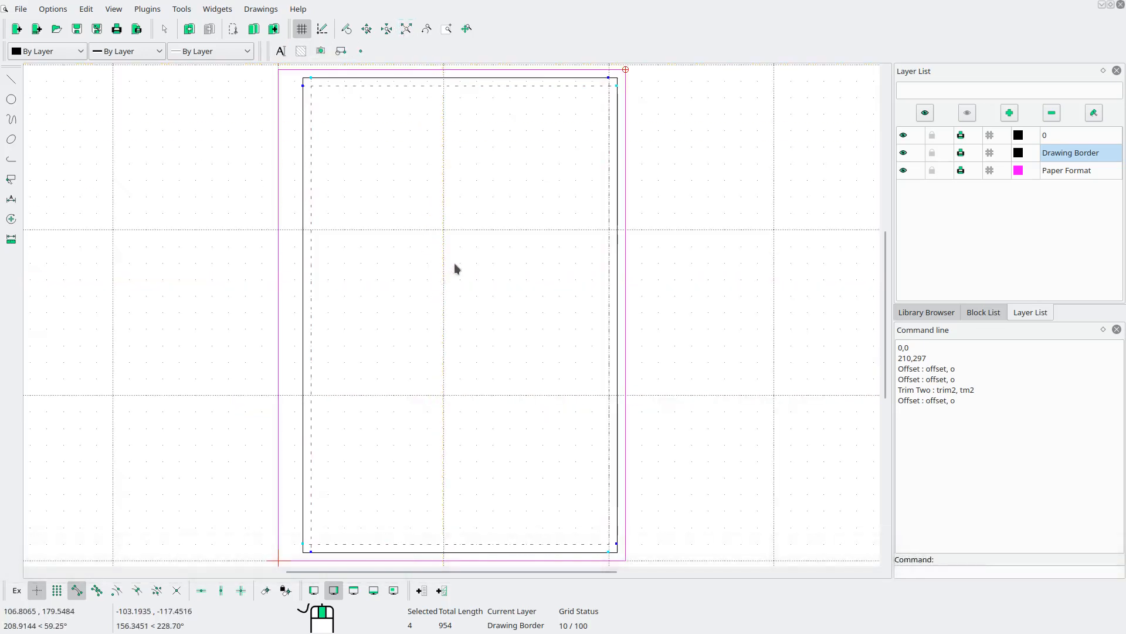
{"action": "key", "text": "Ctrl+k"}
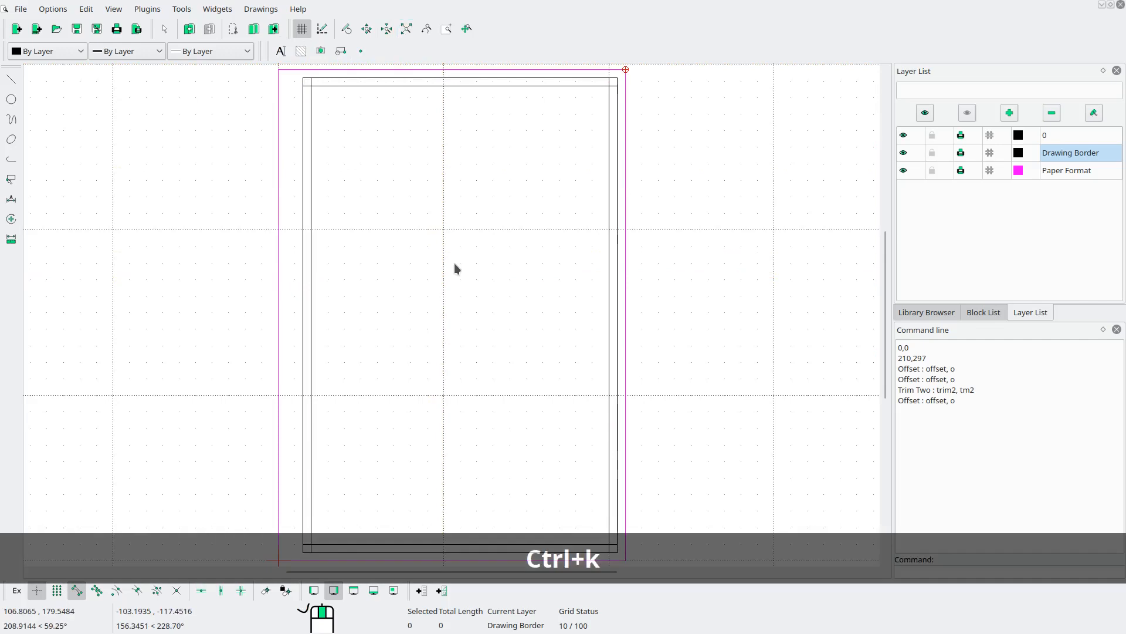
{"action": "right_click", "coordinate": [454, 269]}
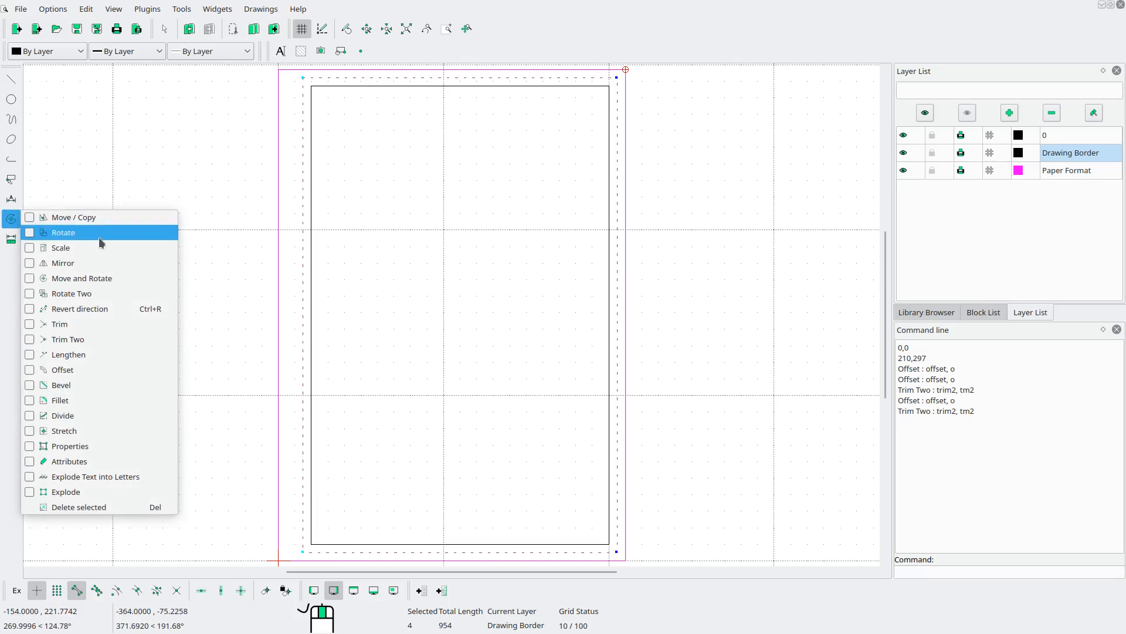
Set the outer frame's line width to 0.70 mm (ISO) via Attributes.
{"action": "left_click", "coordinate": [69, 460]}
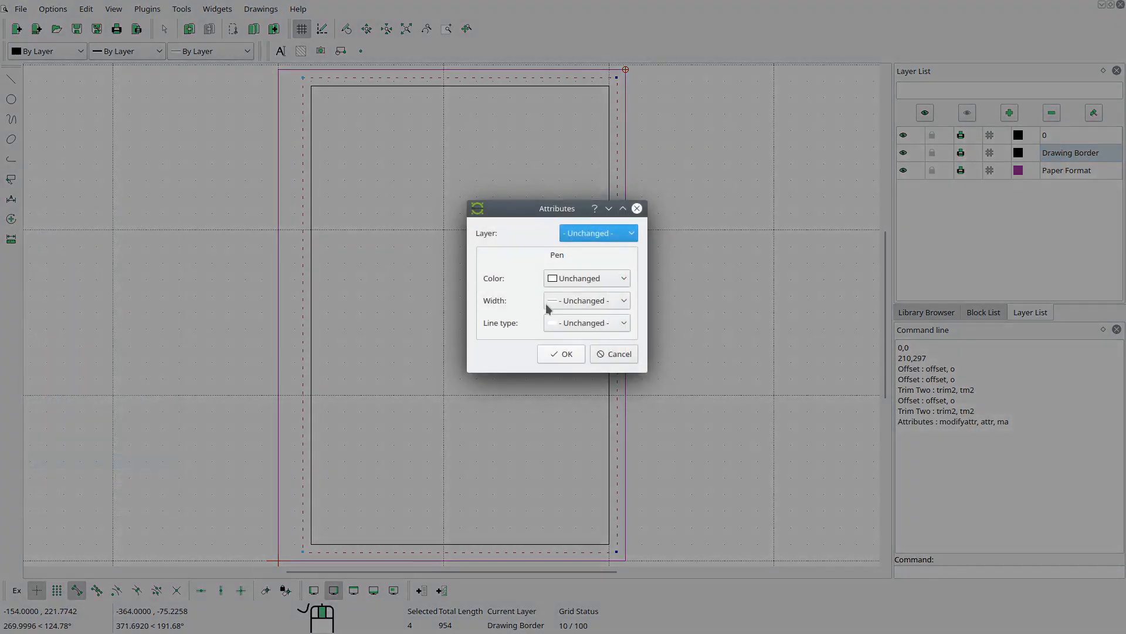
{"action": "left_click", "coordinate": [586, 300]}
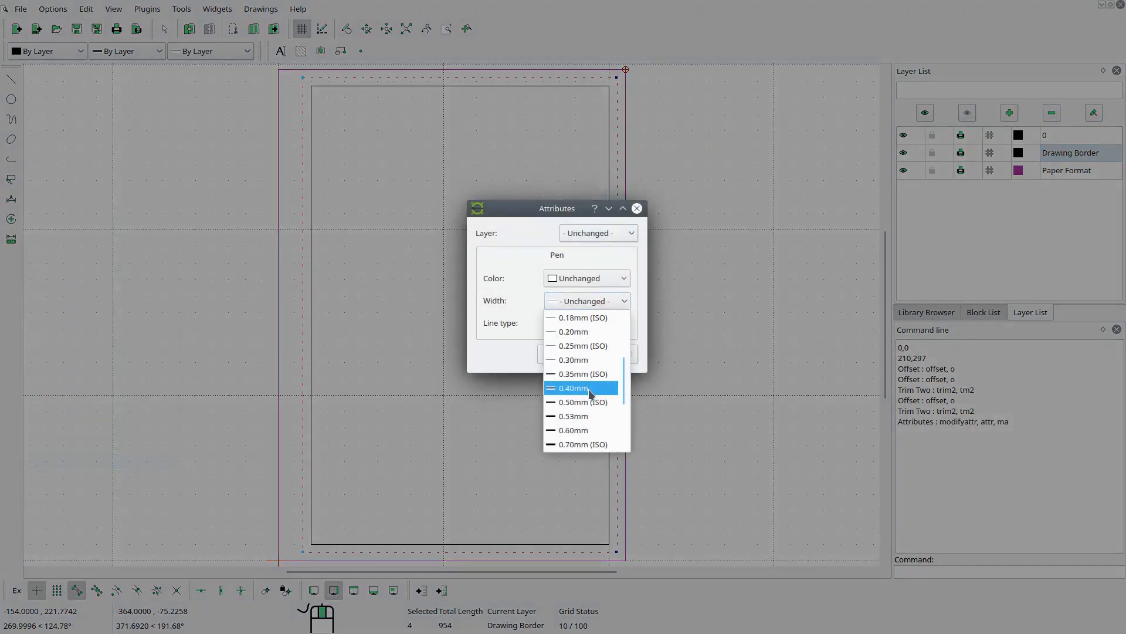
{"action": "left_click", "coordinate": [582, 444]}
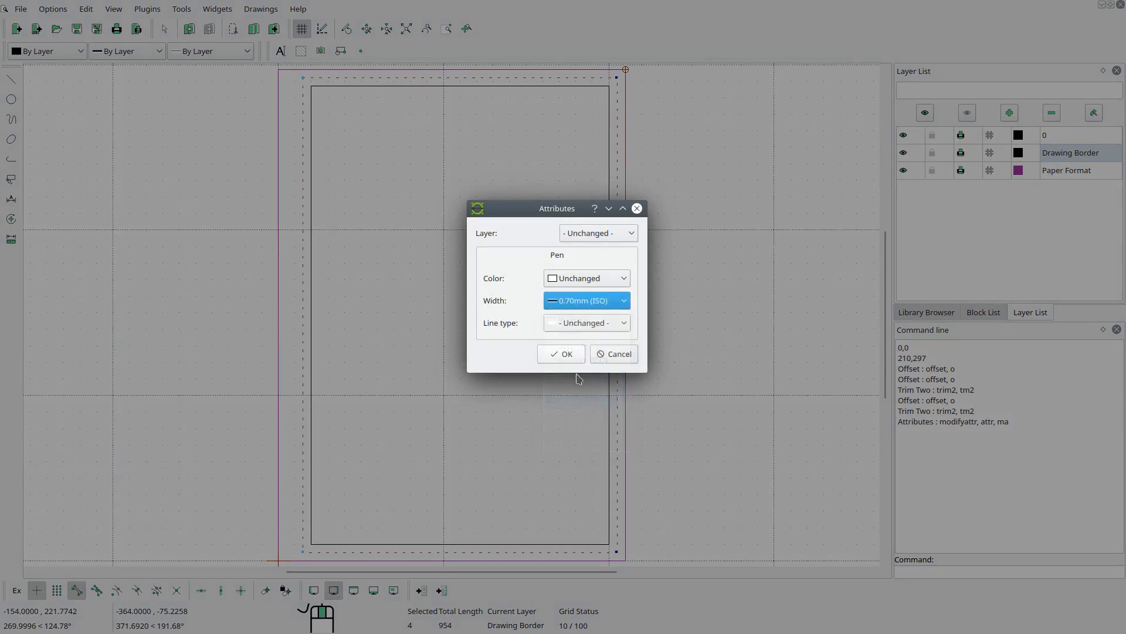
{"action": "left_click", "coordinate": [561, 354]}
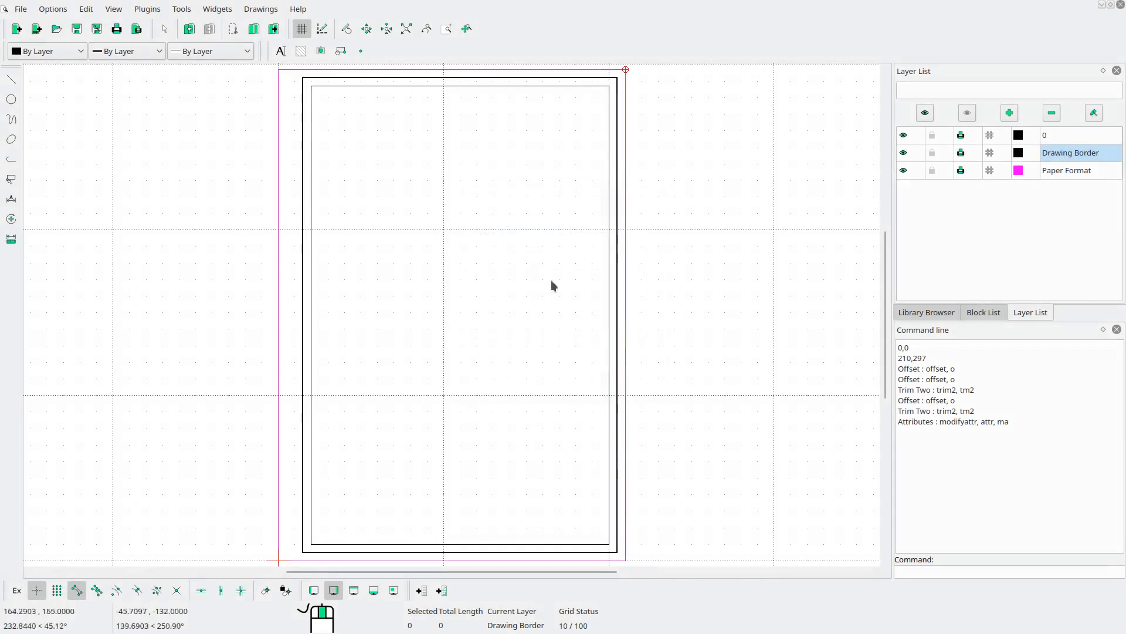
{"action": "mouse_move", "coordinate": [403, 94]}
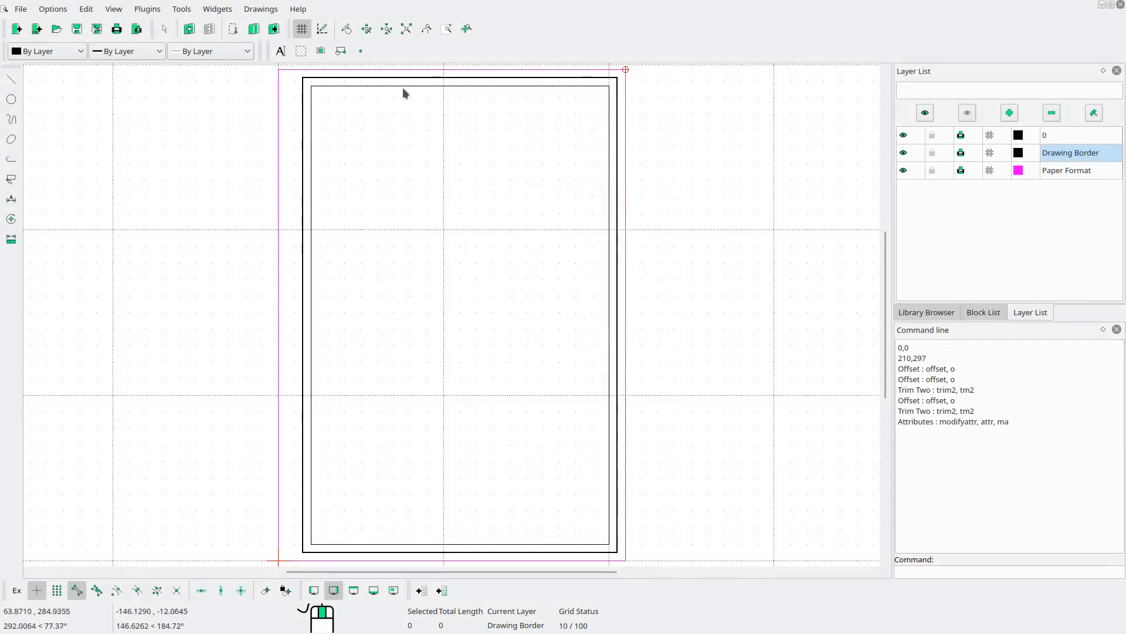
{"action": "mouse_move", "coordinate": [402, 90]}
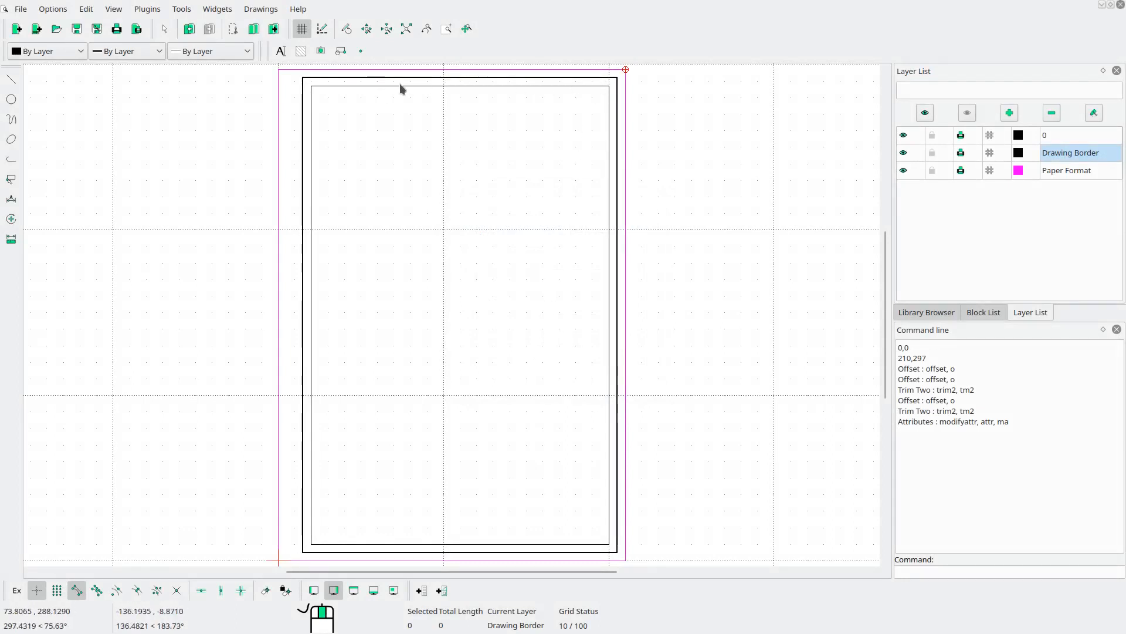
{"action": "mouse_move", "coordinate": [401, 214]}
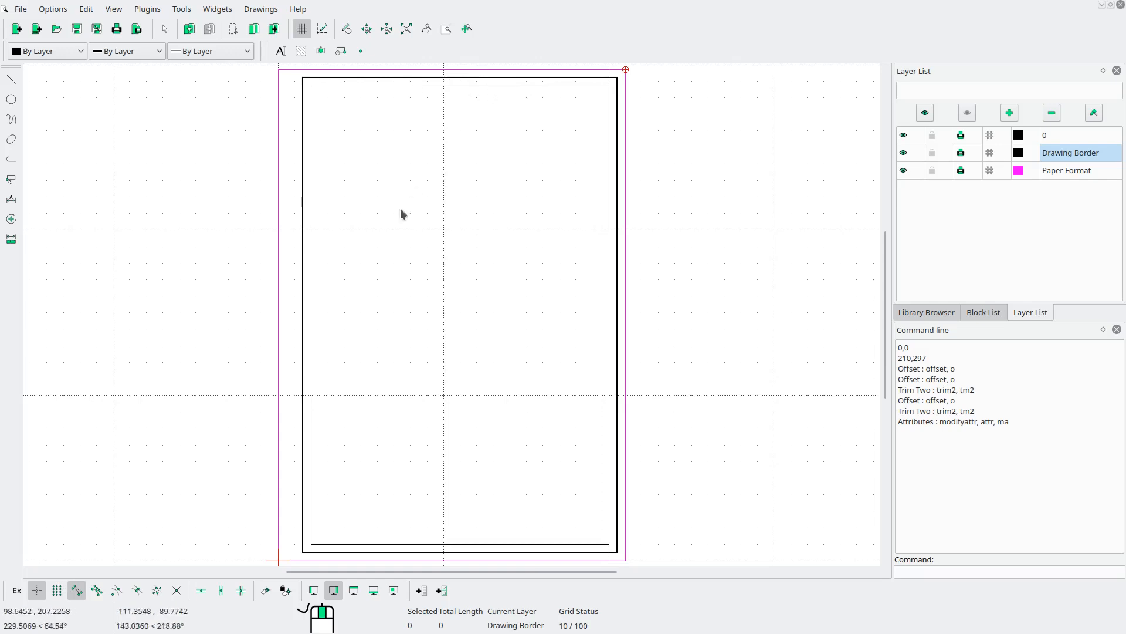
{"action": "mouse_move", "coordinate": [410, 124]}
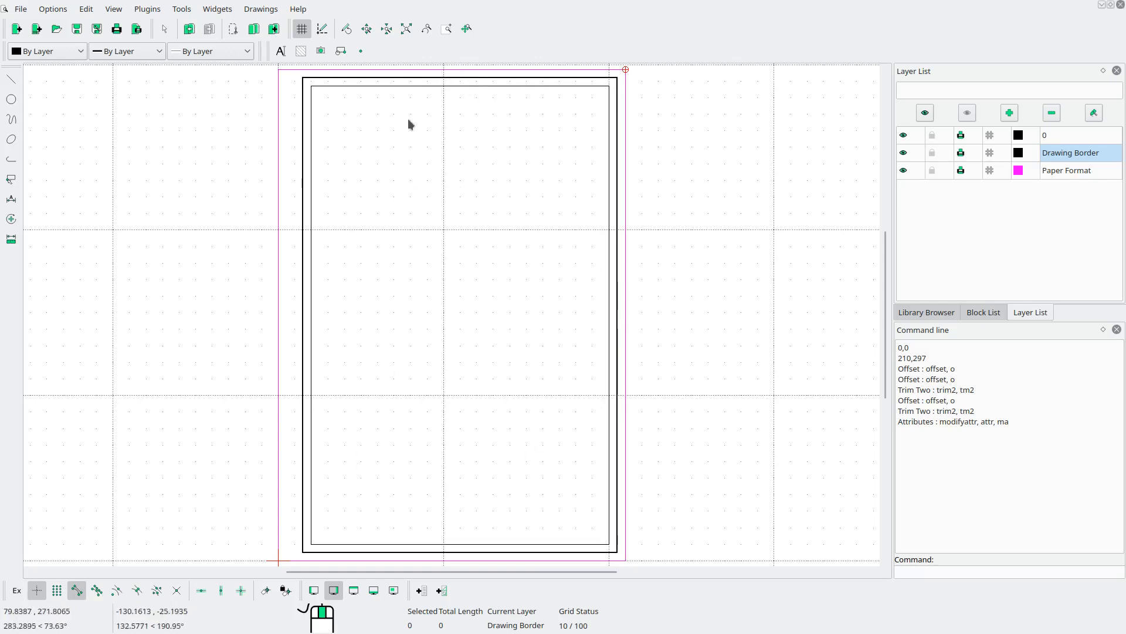
Draw a 5 mm tick mark between the frames at the top-edge midpoint using Snap Middle.
{"action": "left_click", "coordinate": [12, 78]}
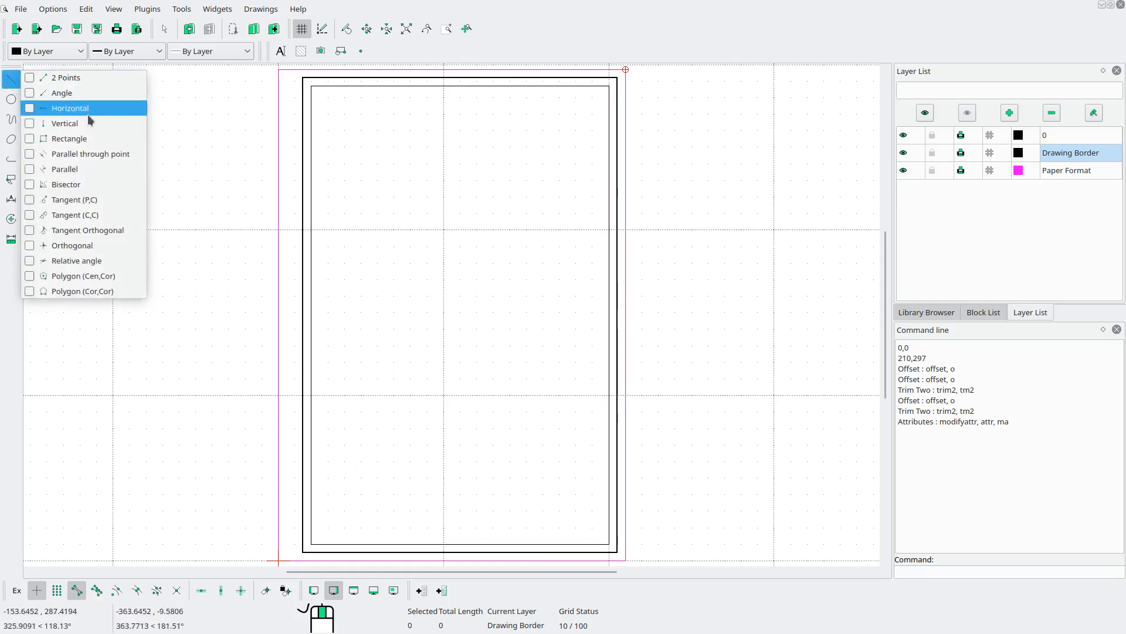
{"action": "left_click", "coordinate": [69, 108]}
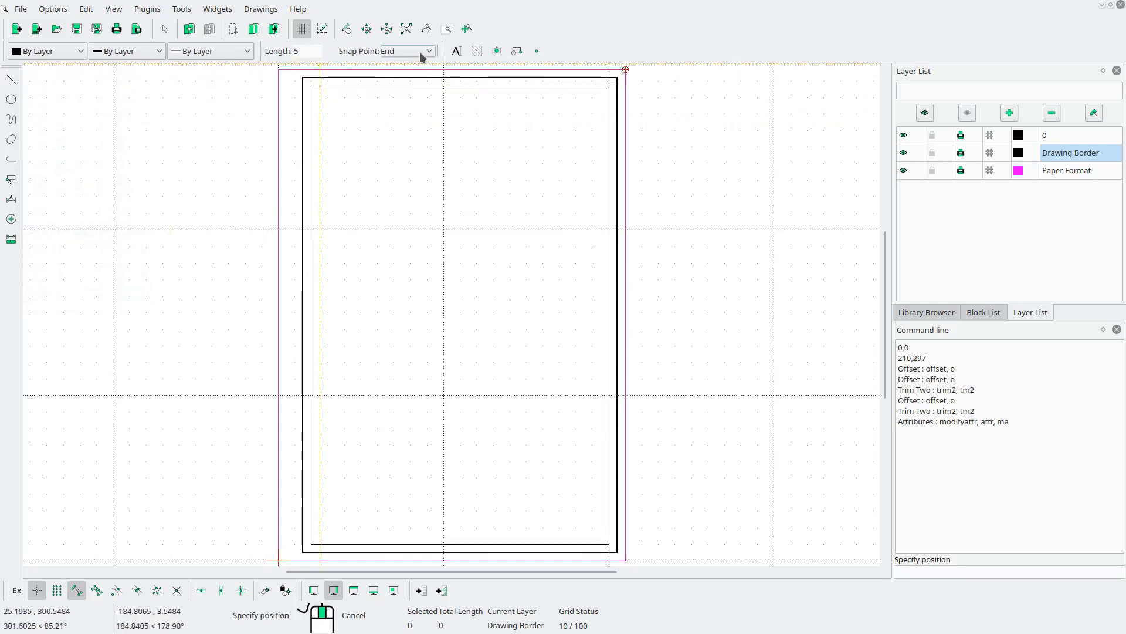
{"action": "left_click", "coordinate": [406, 50]}
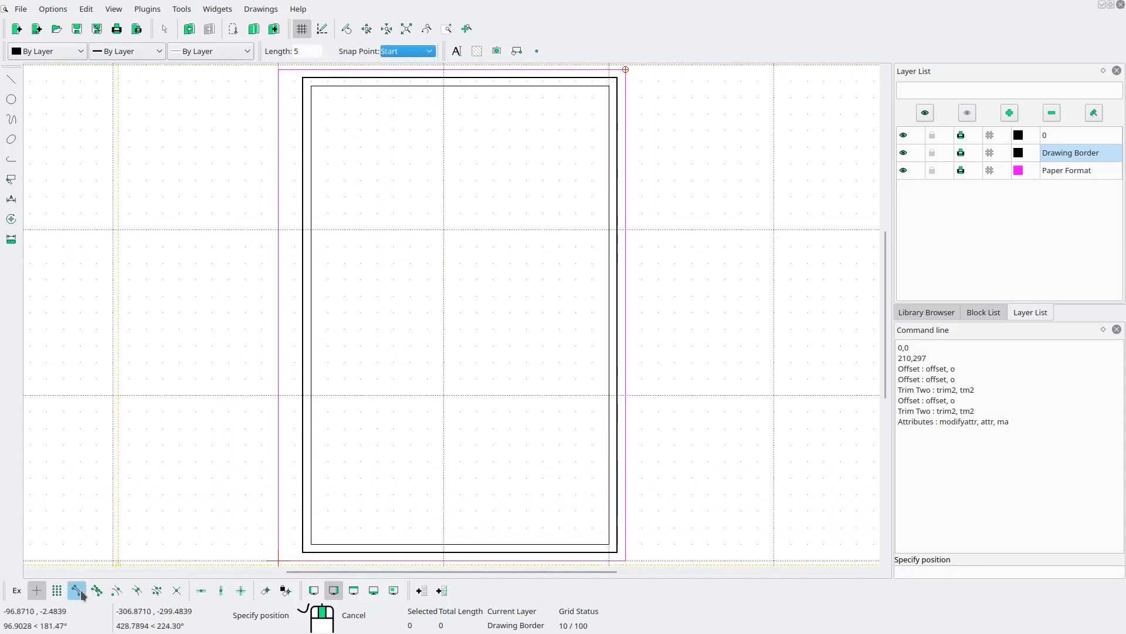
{"action": "left_click", "coordinate": [136, 590]}
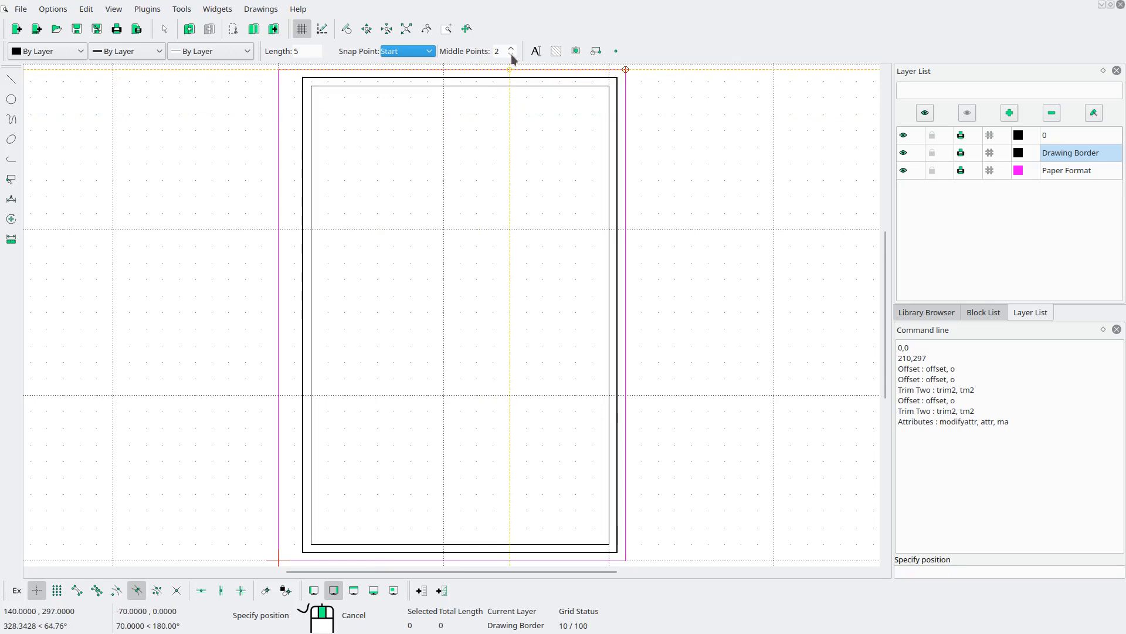
{"action": "left_click", "coordinate": [510, 54]}
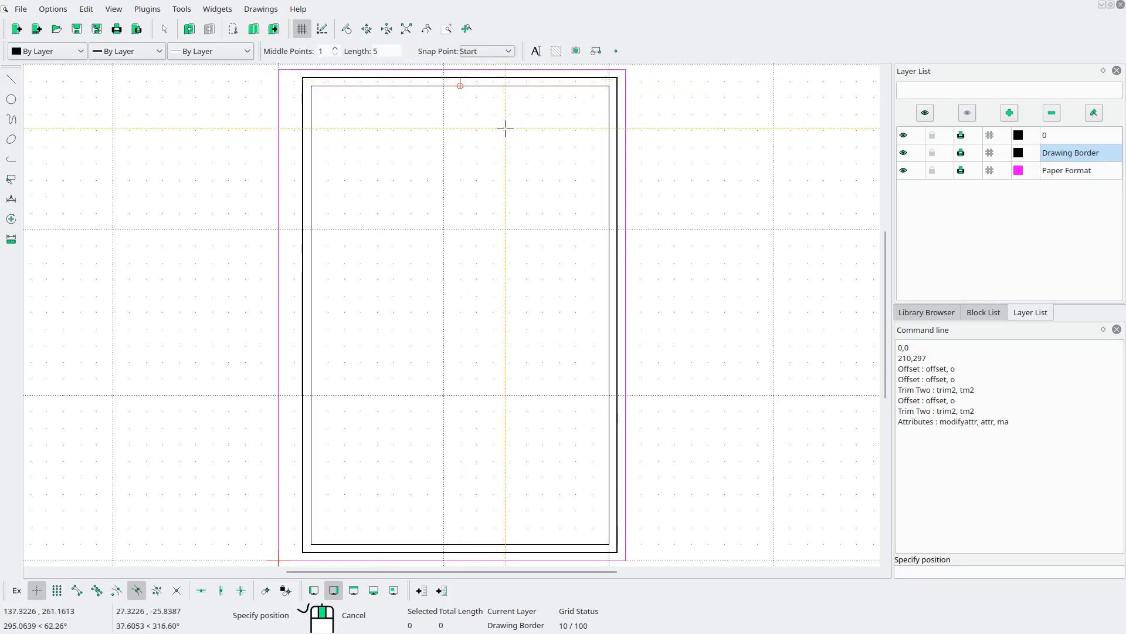
{"action": "mouse_move", "coordinate": [352, 155]}
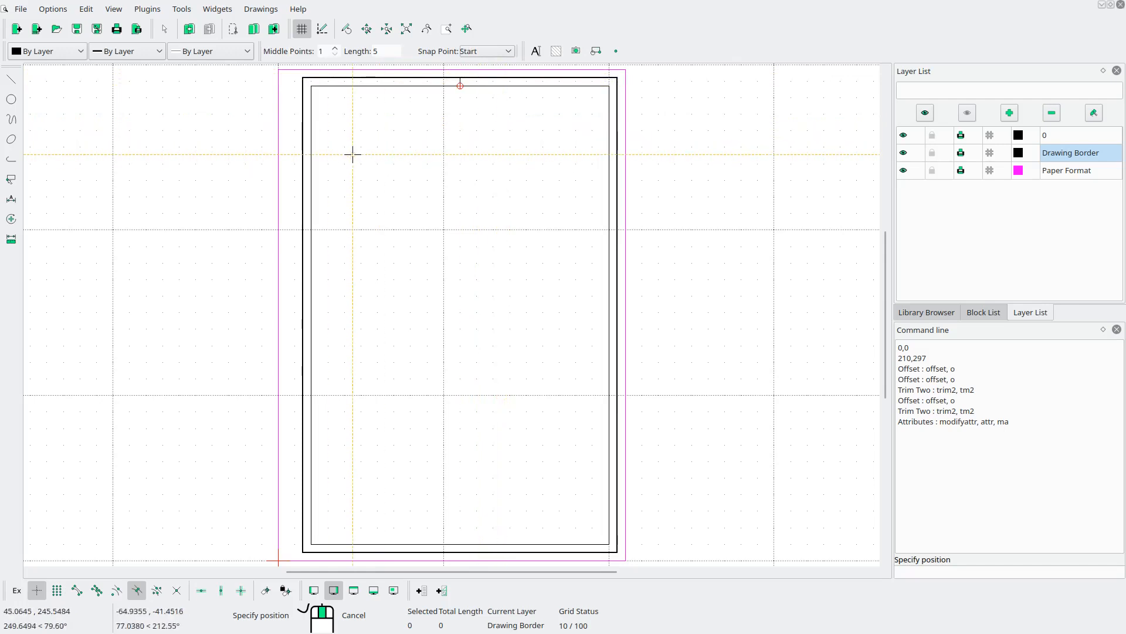
Draw tick marks along the left edge at two evenly spaced middle points, segments ending at the snap.
{"action": "left_click", "coordinate": [10, 78]}
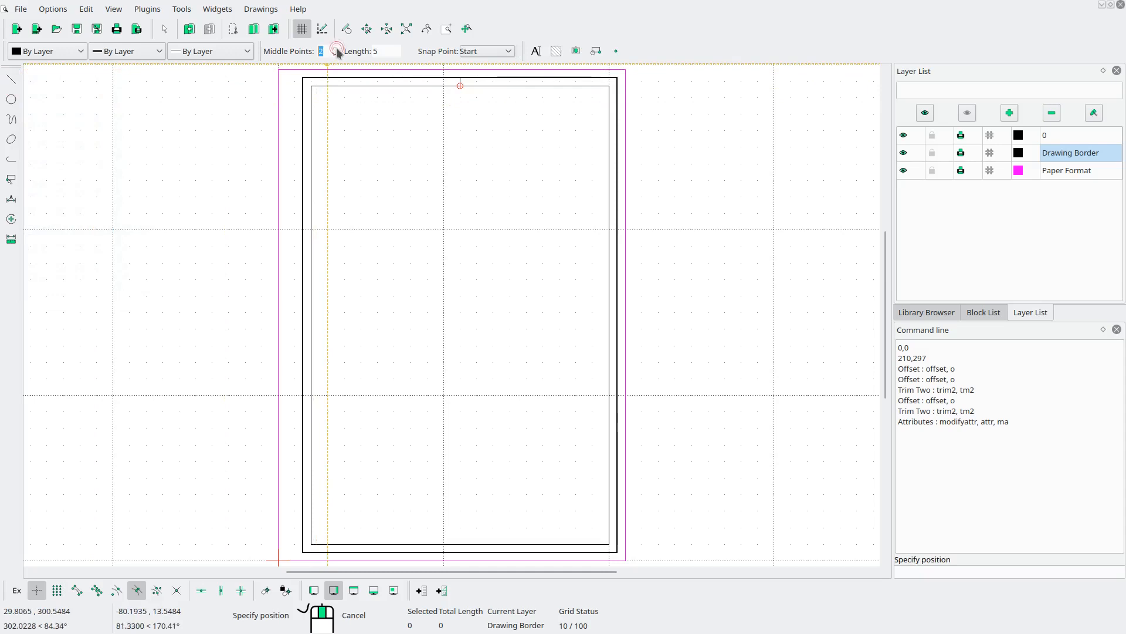
{"action": "left_click", "coordinate": [507, 51]}
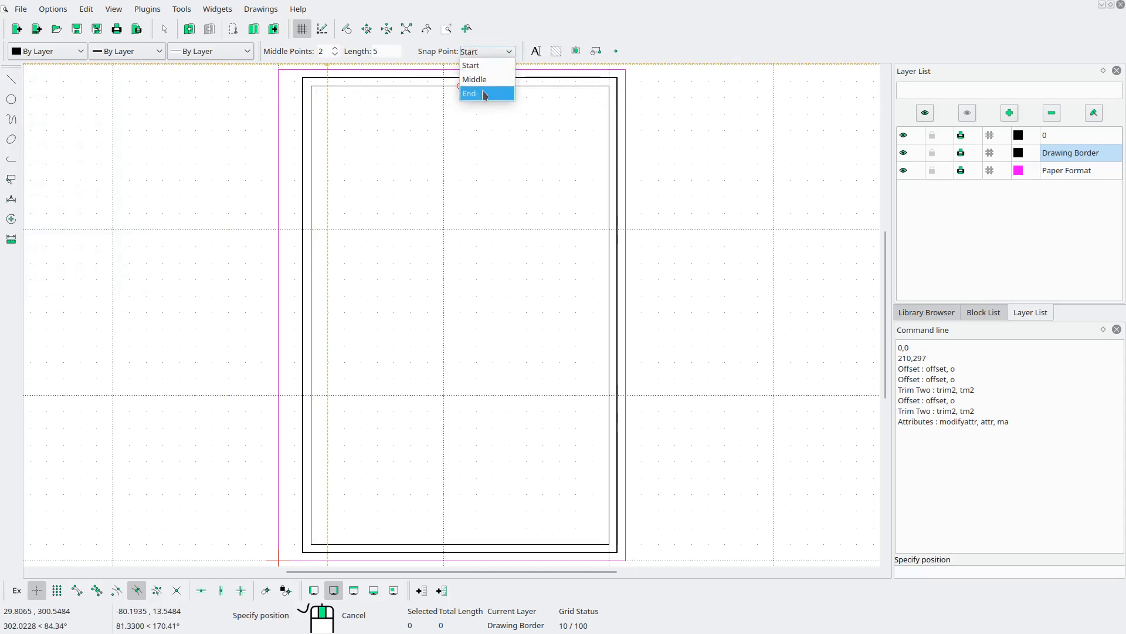
{"action": "left_click", "coordinate": [470, 94]}
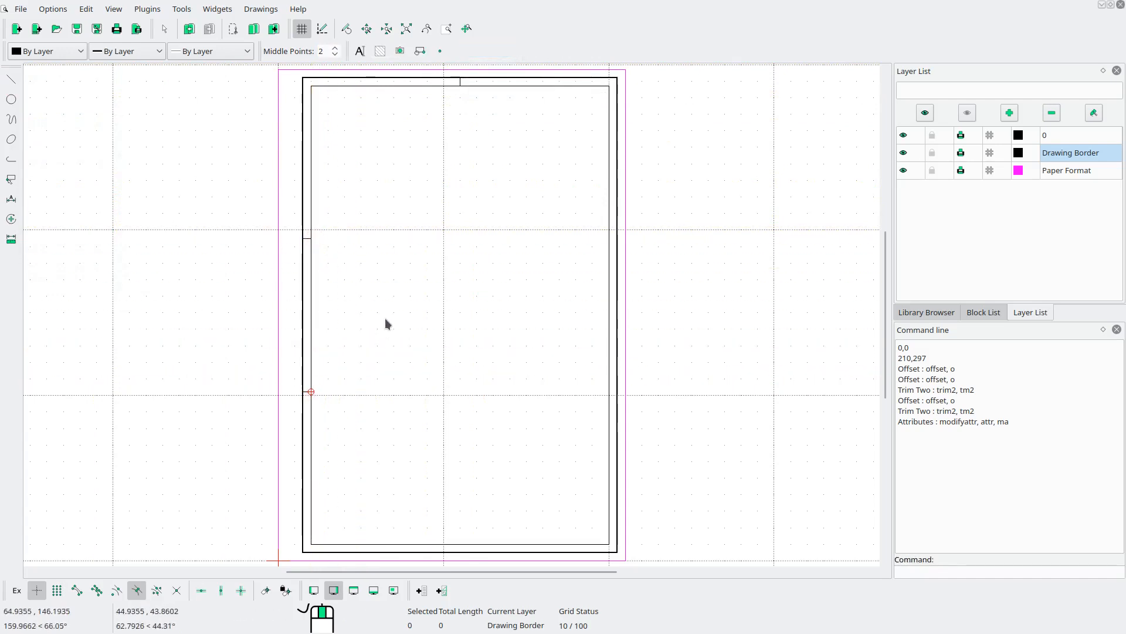
{"action": "mouse_move", "coordinate": [400, 98]}
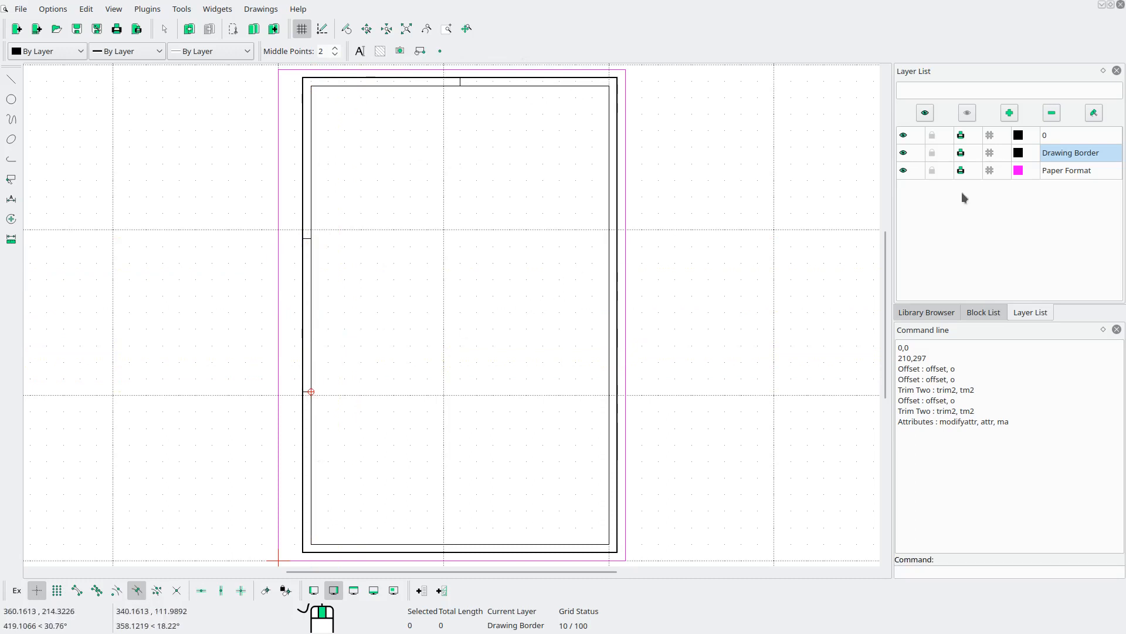
On the Paper Format layer, draw connected lines snapped to frame endpoints up the left side.
{"action": "left_click", "coordinate": [1066, 170]}
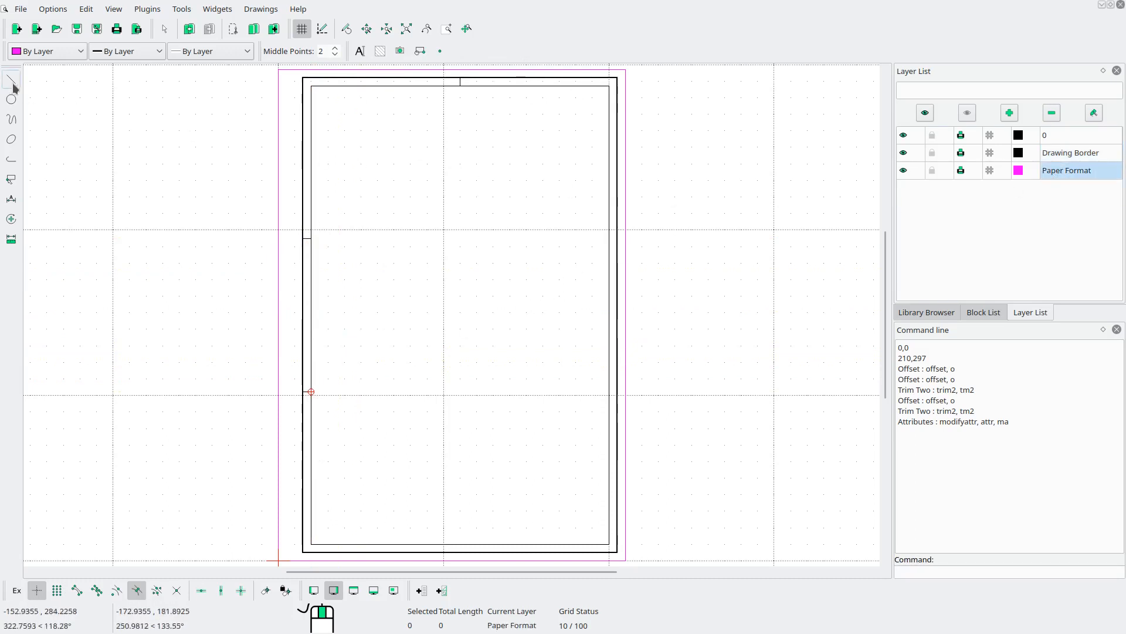
{"action": "left_click", "coordinate": [11, 79]}
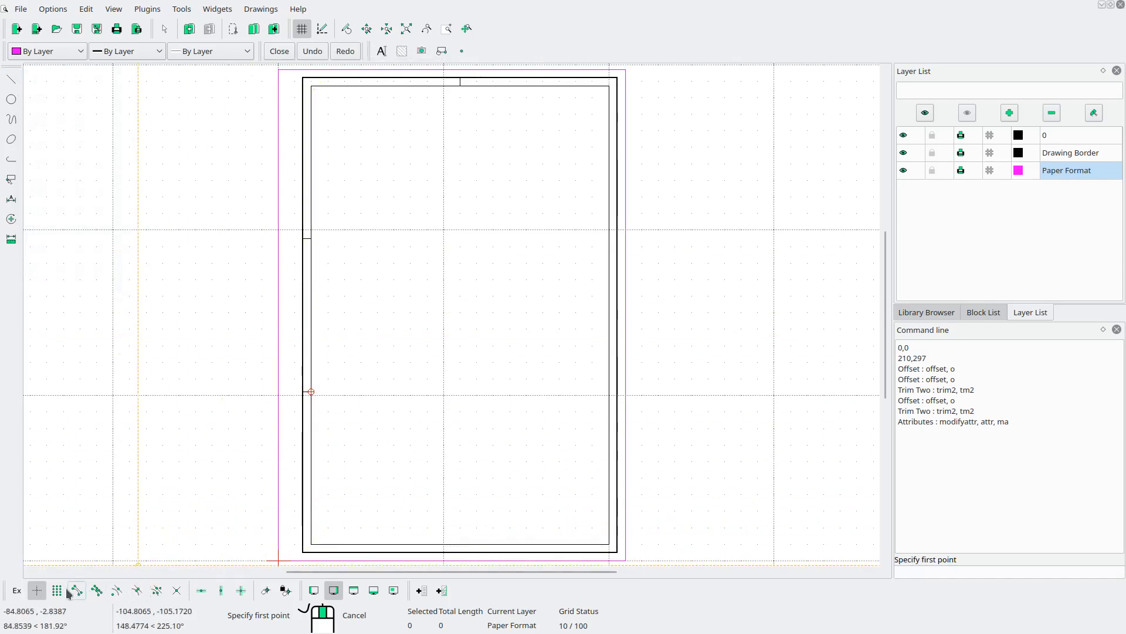
{"action": "left_click", "coordinate": [310, 392]}
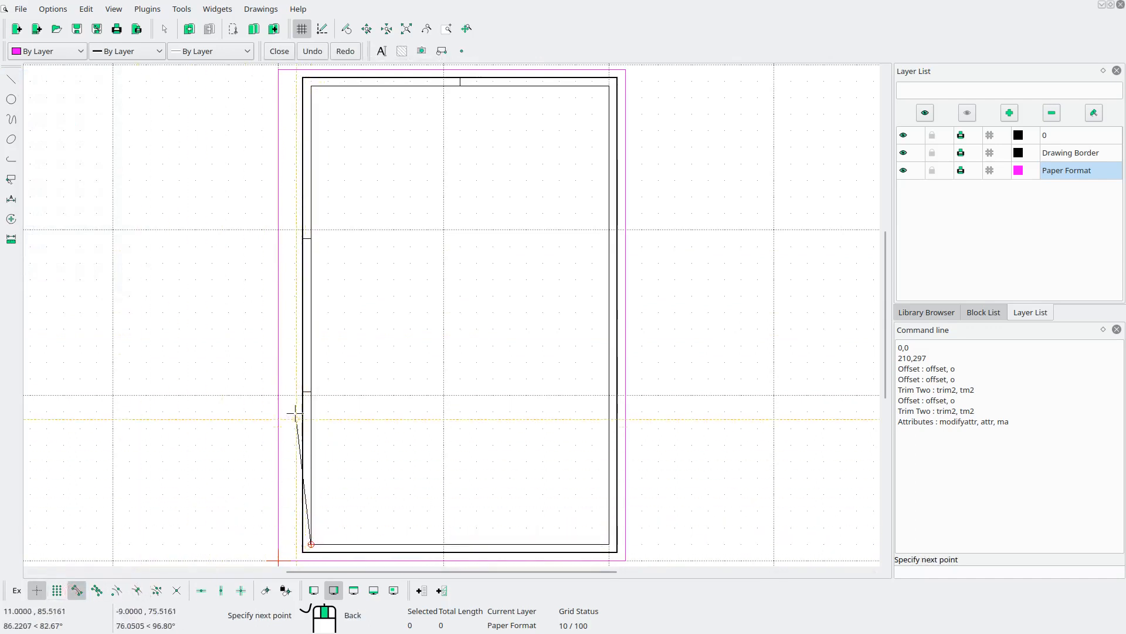
{"action": "left_click", "coordinate": [312, 239]}
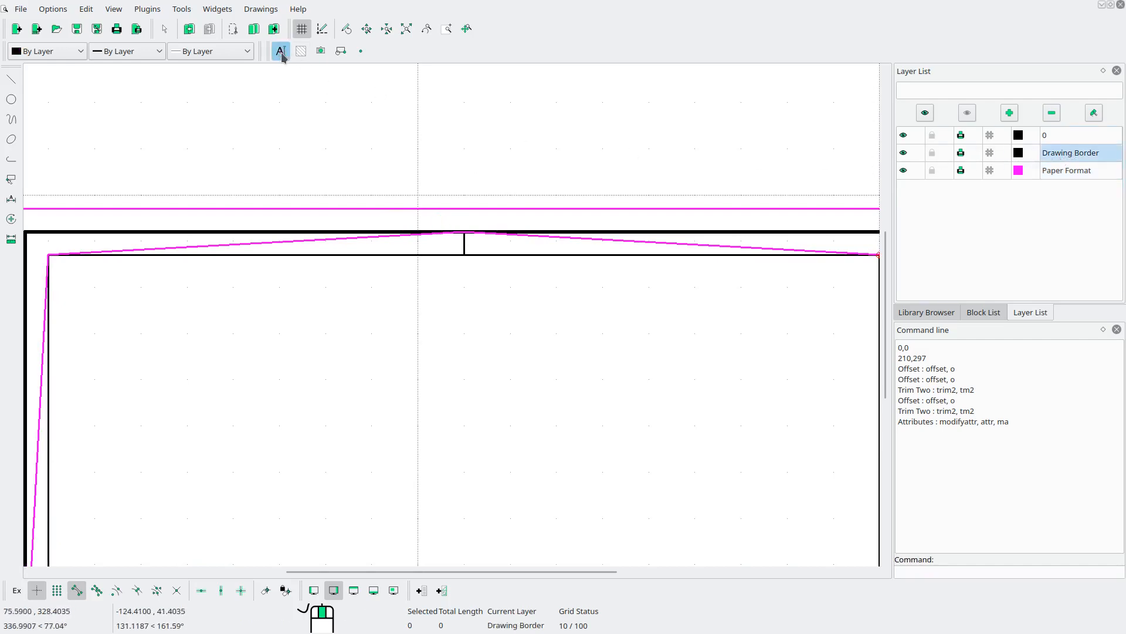
Place zone letters A and B along the top strip and zone number 3 in the left margin.
{"action": "left_click", "coordinate": [280, 51]}
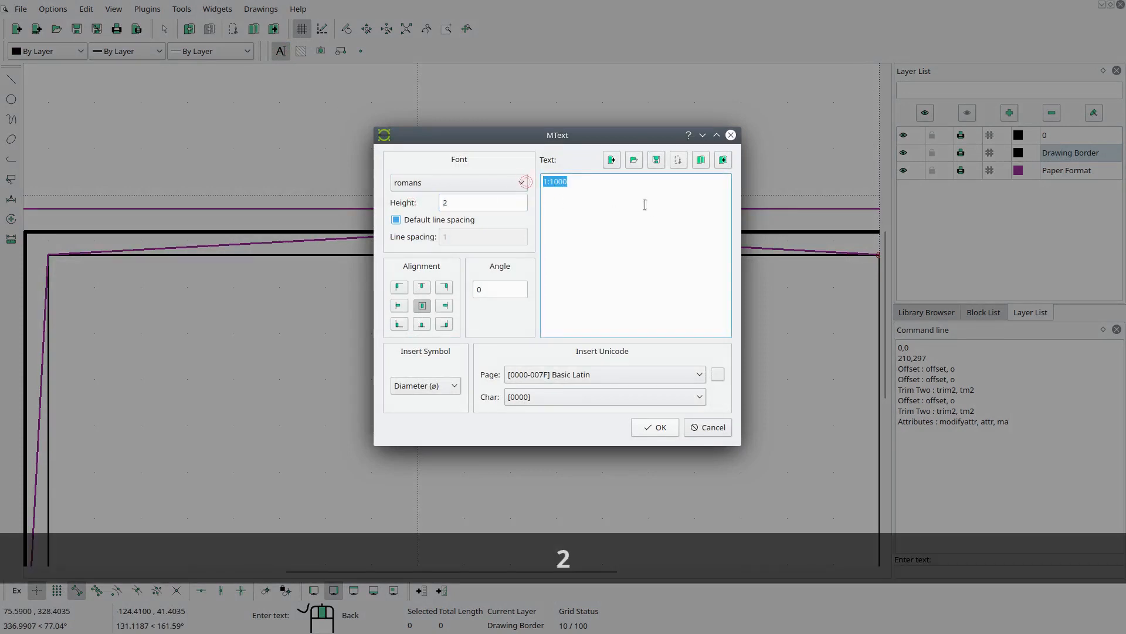
{"action": "type", "text": "A"}
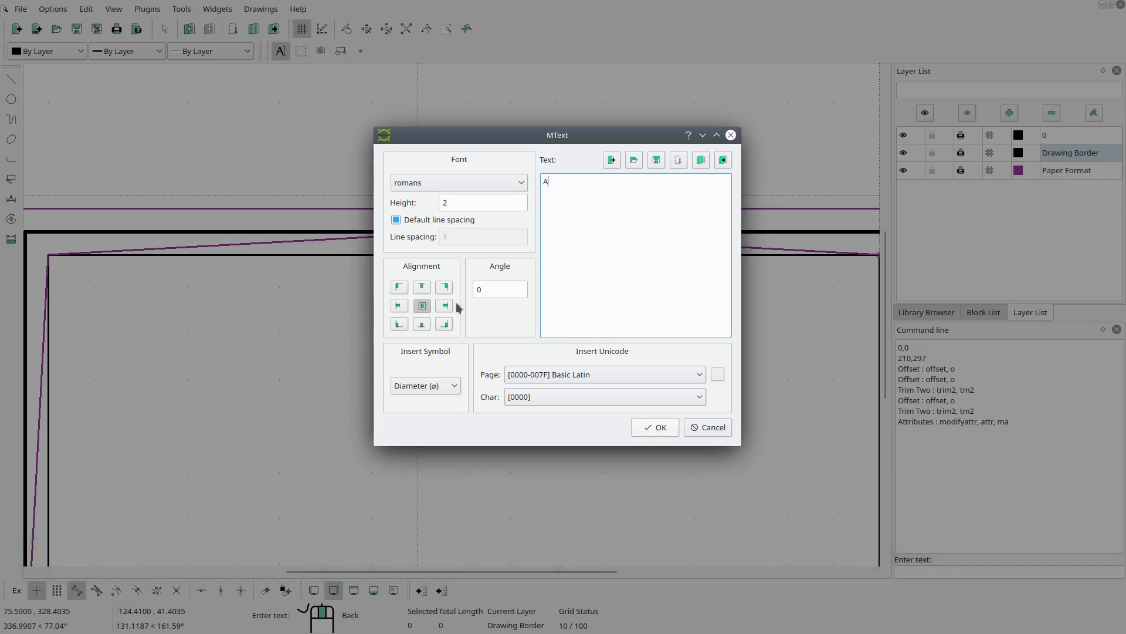
{"action": "mouse_move", "coordinate": [421, 305]}
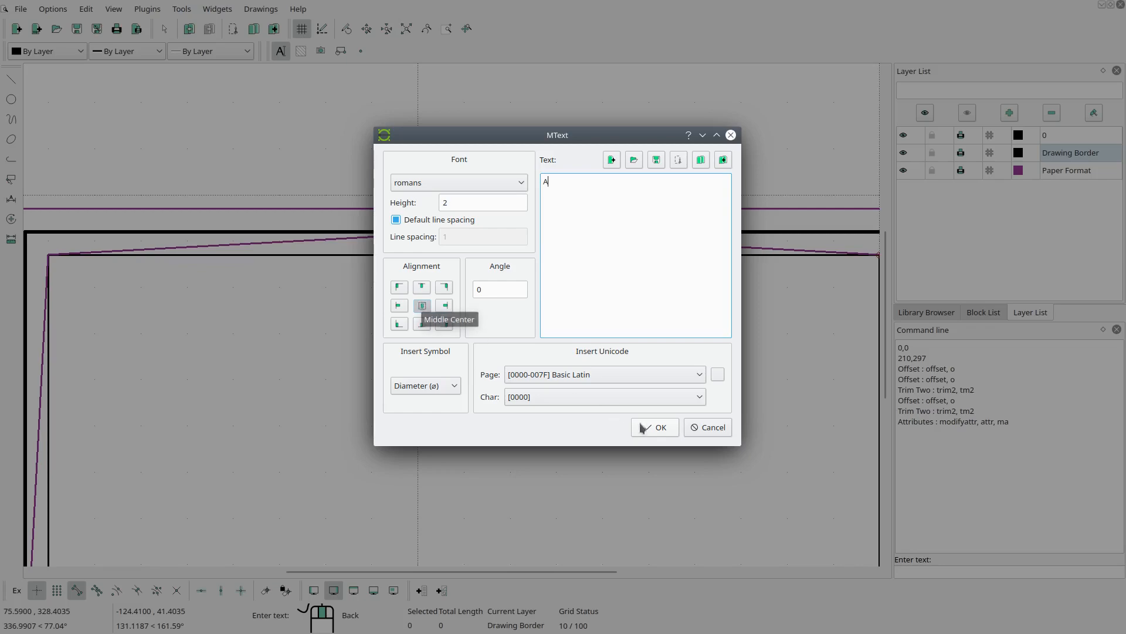
{"action": "left_click", "coordinate": [653, 428]}
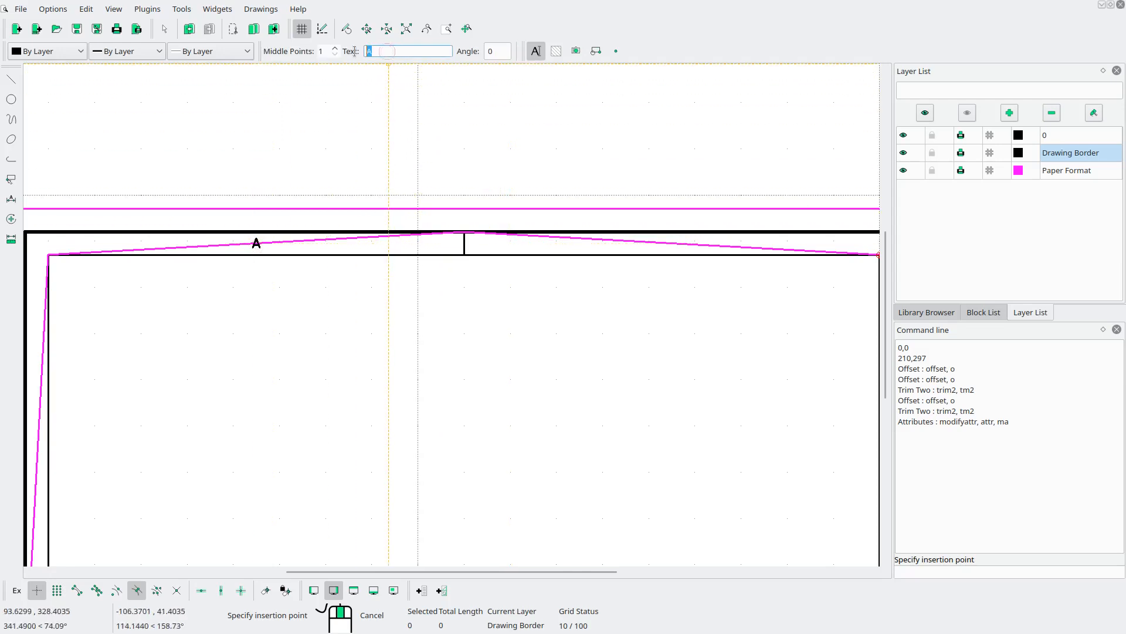
{"action": "type", "text": "B"}
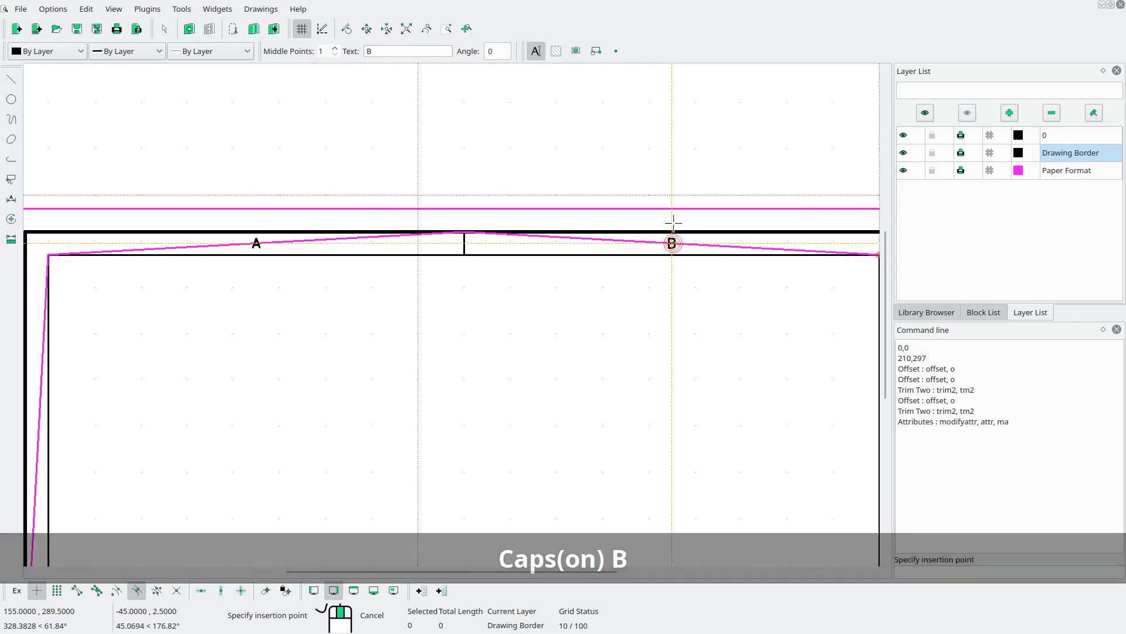
{"action": "left_click", "coordinate": [408, 50]}
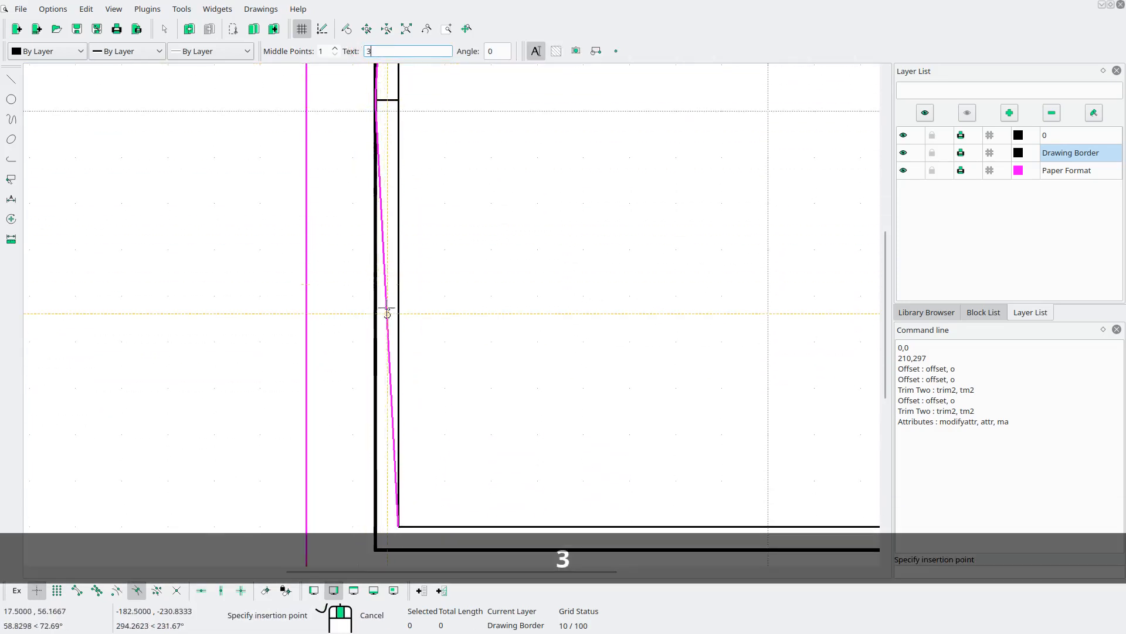
{"action": "left_click", "coordinate": [388, 312]}
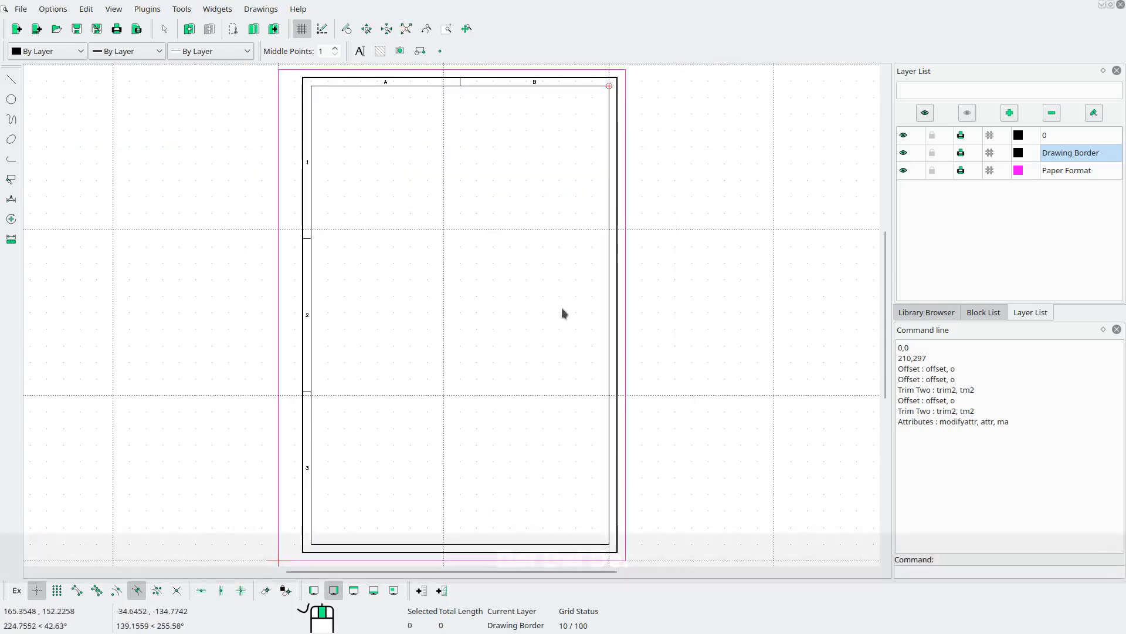
{"action": "mouse_move", "coordinate": [594, 142]}
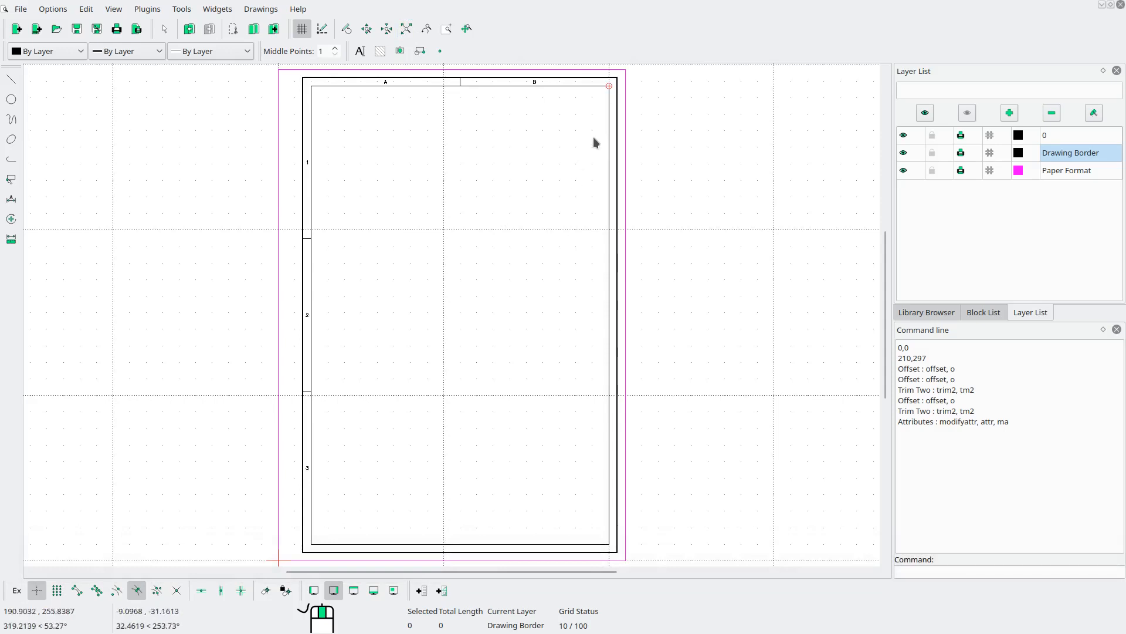
{"action": "mouse_move", "coordinate": [482, 340]}
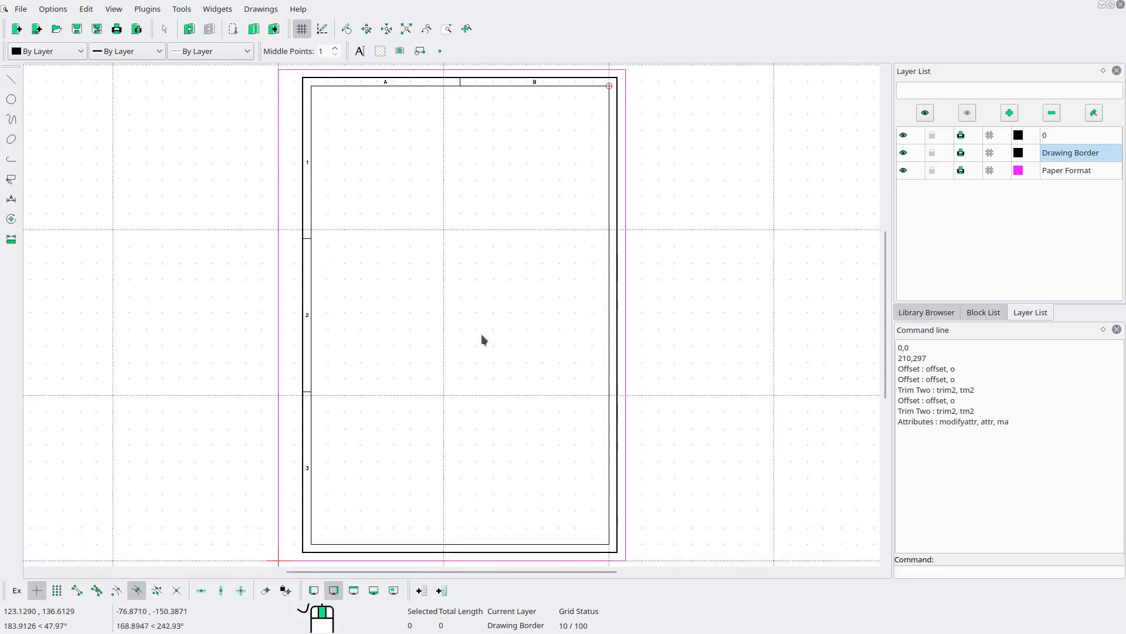
Draw a 2.5 by 100 rectangle (@2.5,100) and move it, deleting the original, to the middle of the right edge.
{"action": "left_click", "coordinate": [11, 78]}
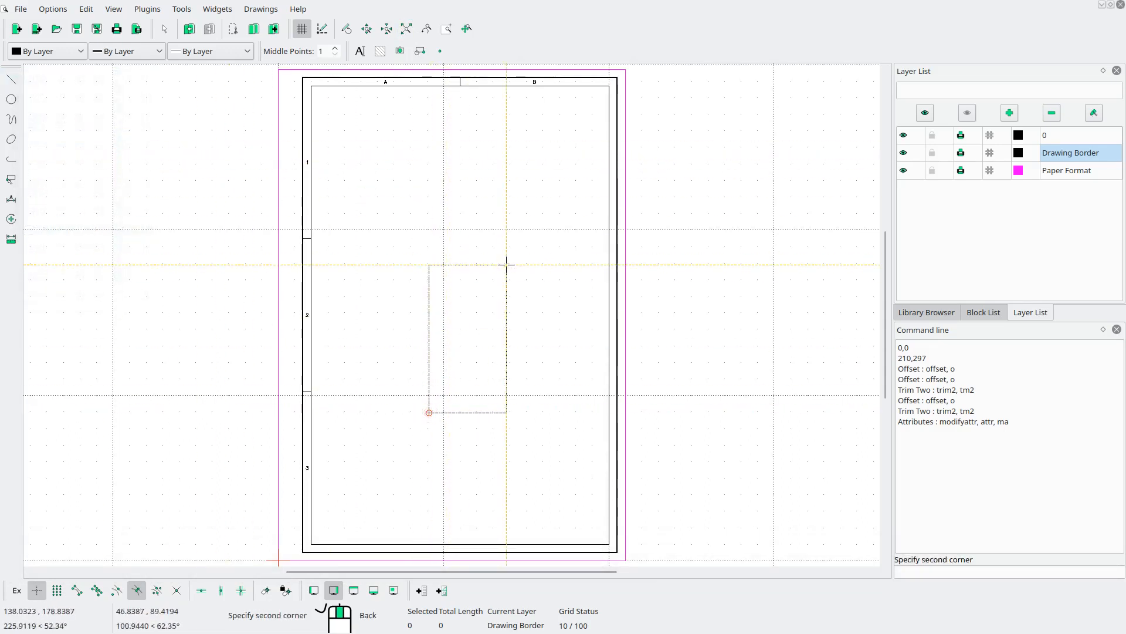
{"action": "type", "text": "@2"}
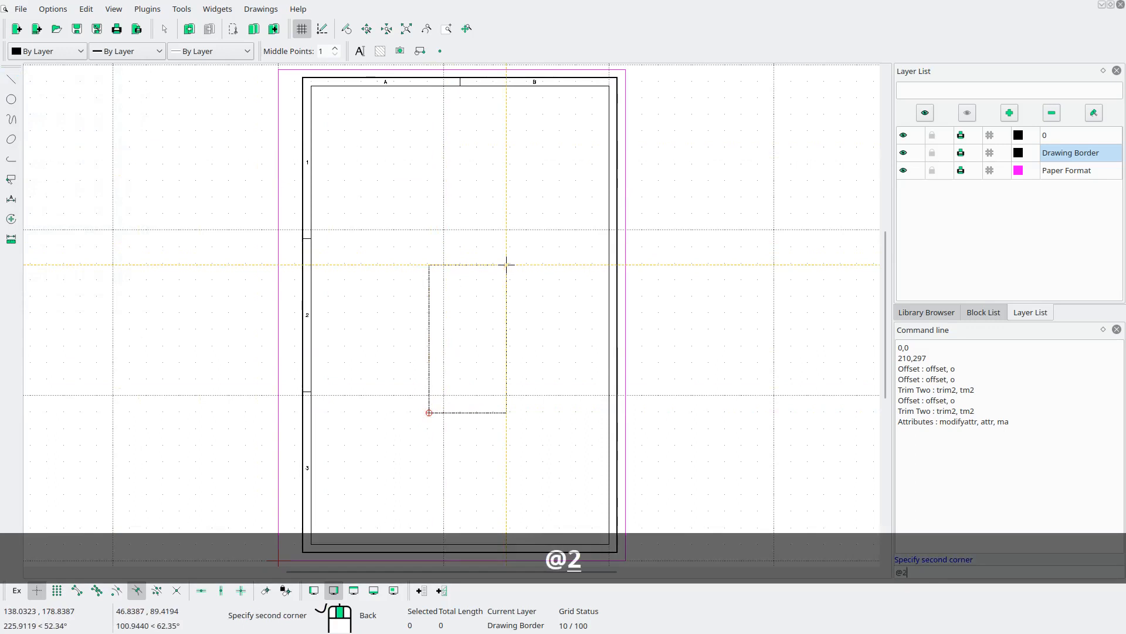
{"action": "type", "text": ".5,"}
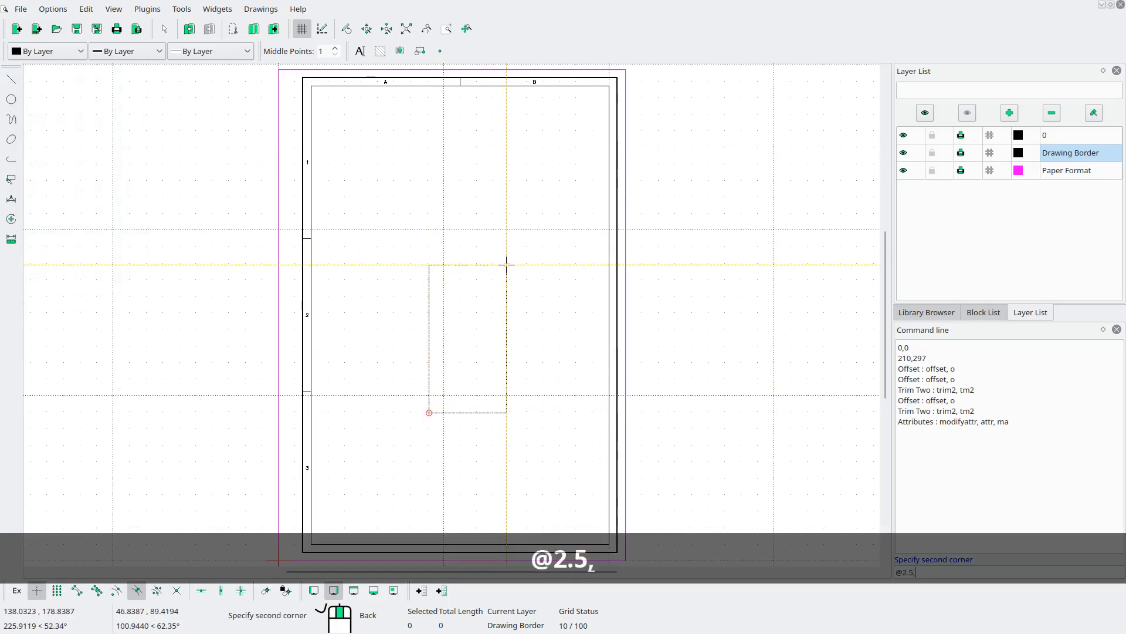
{"action": "type", "text": "100"}
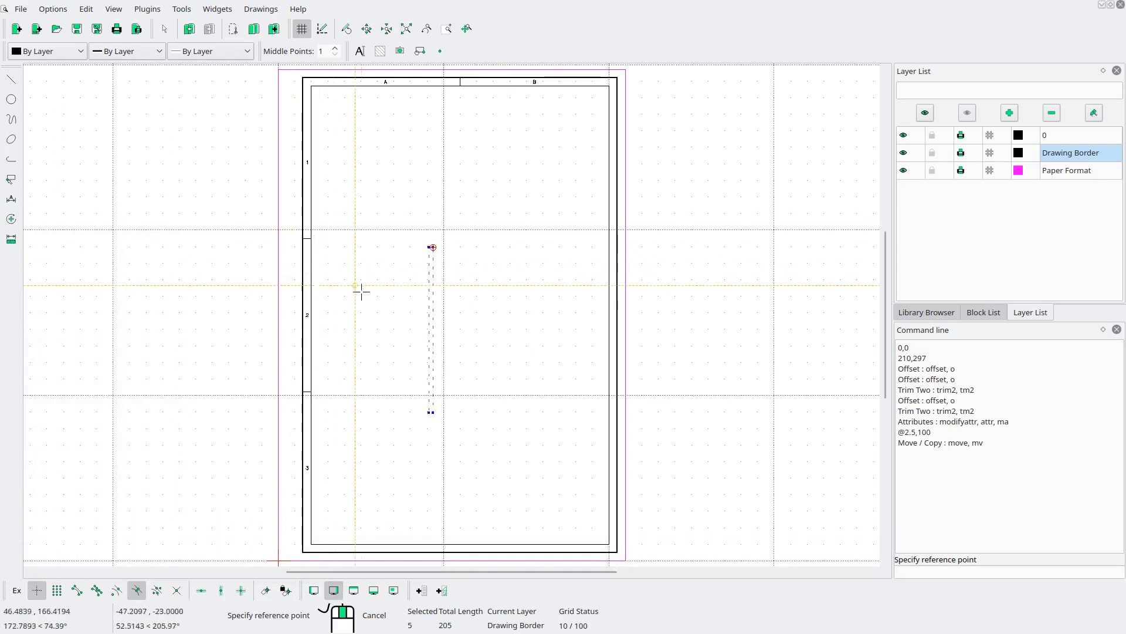
{"action": "mouse_move", "coordinate": [413, 324]}
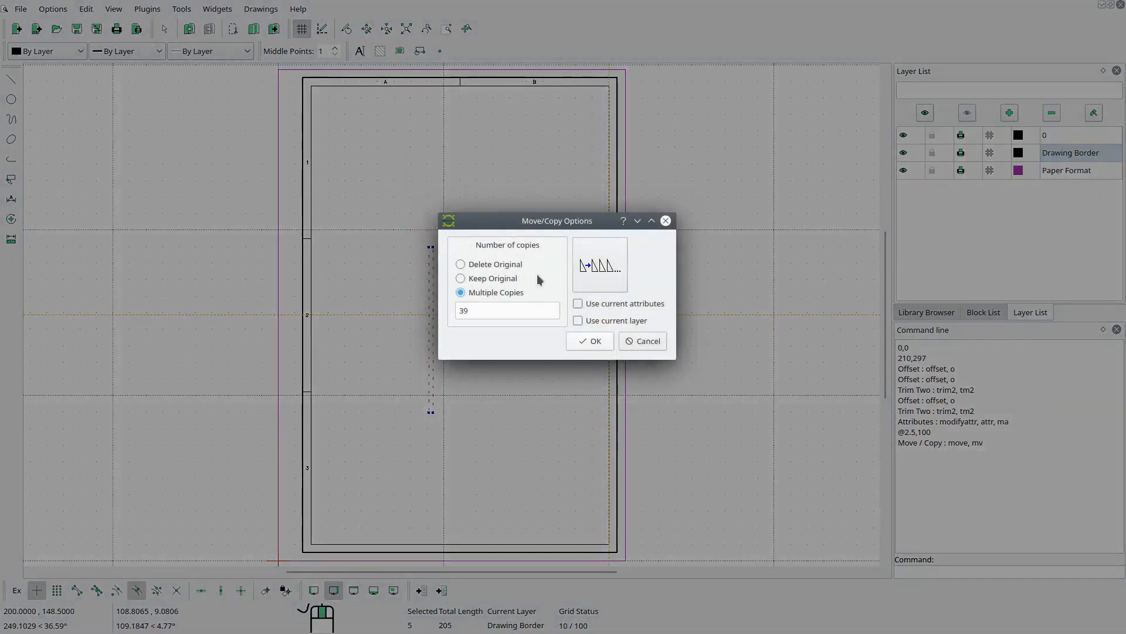
{"action": "left_click", "coordinate": [460, 264]}
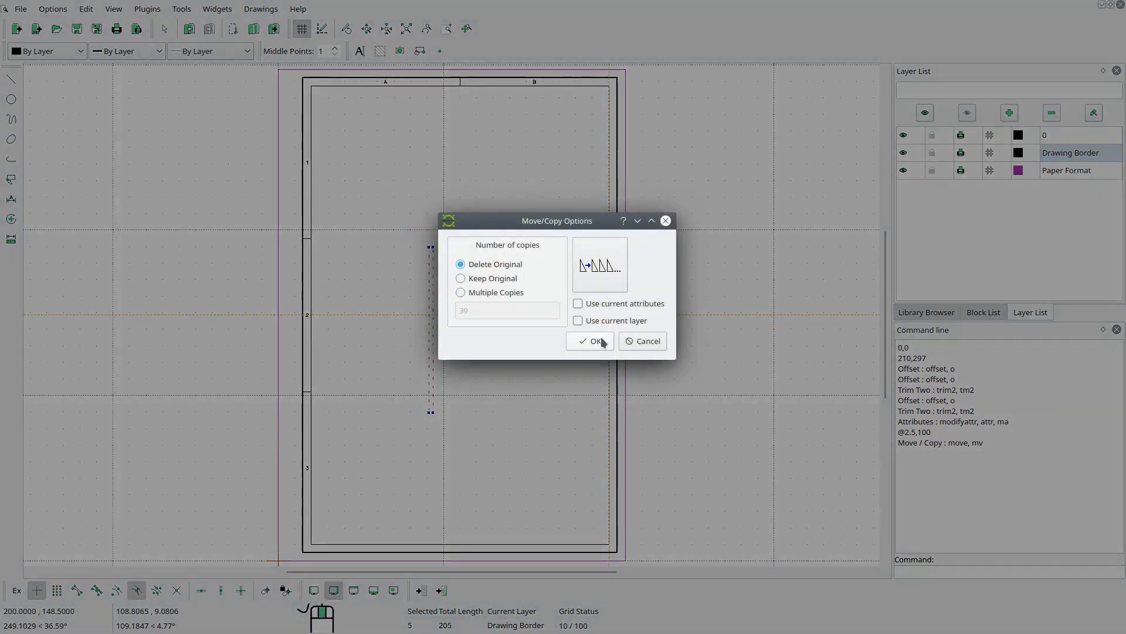
{"action": "left_click", "coordinate": [591, 340]}
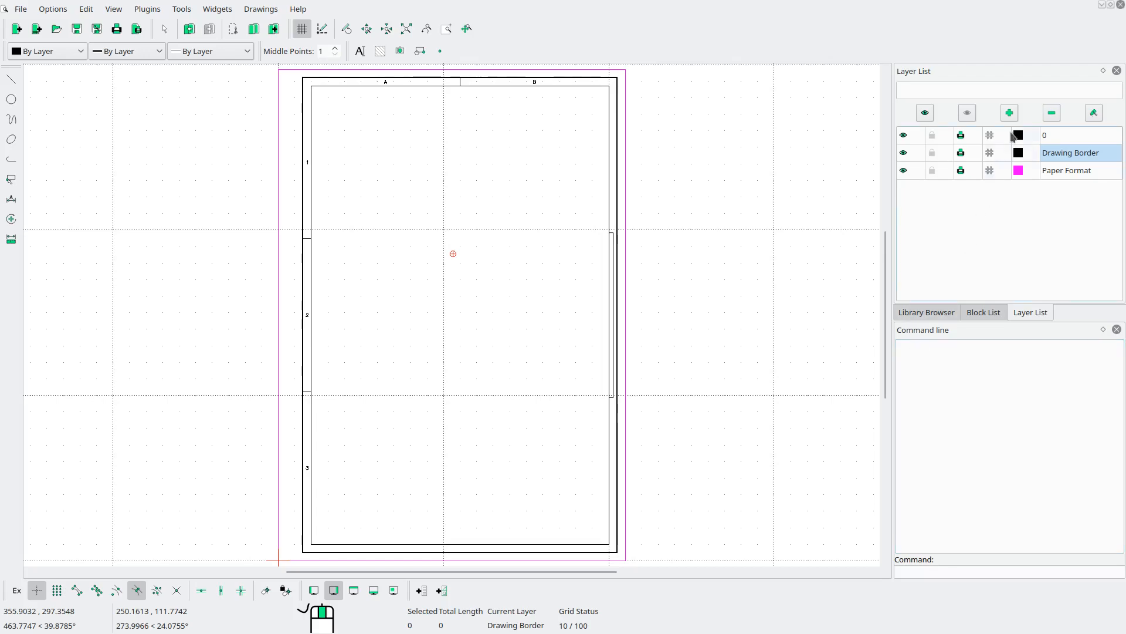
Add a new blue layer named Title Block and make it the current layer.
{"action": "left_click", "coordinate": [1009, 113]}
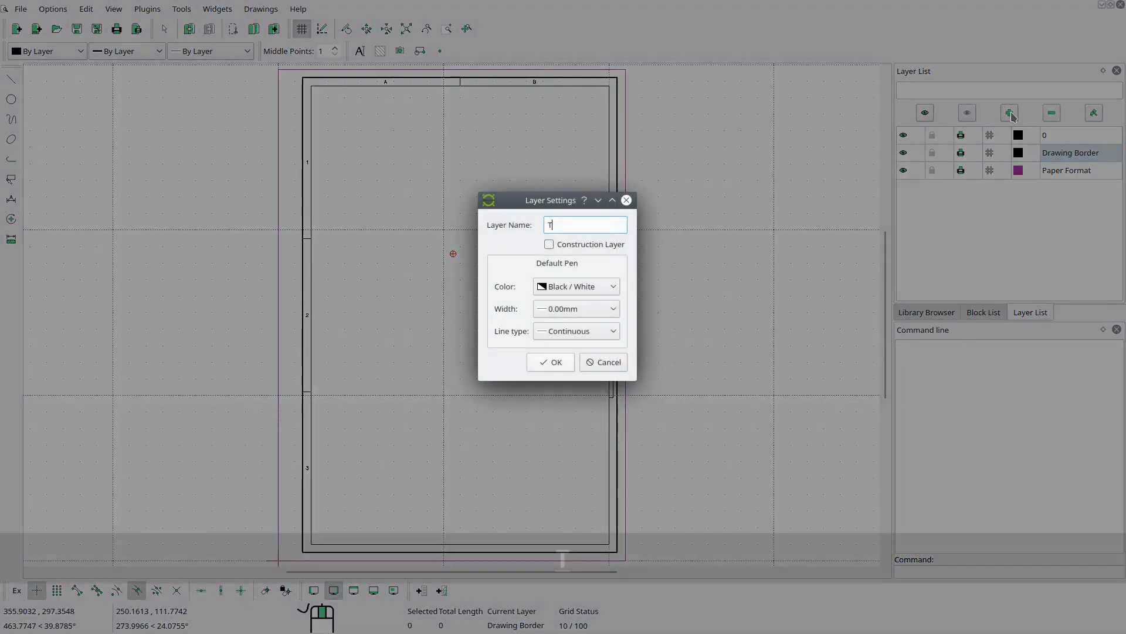
{"action": "type", "text": "itle Block"}
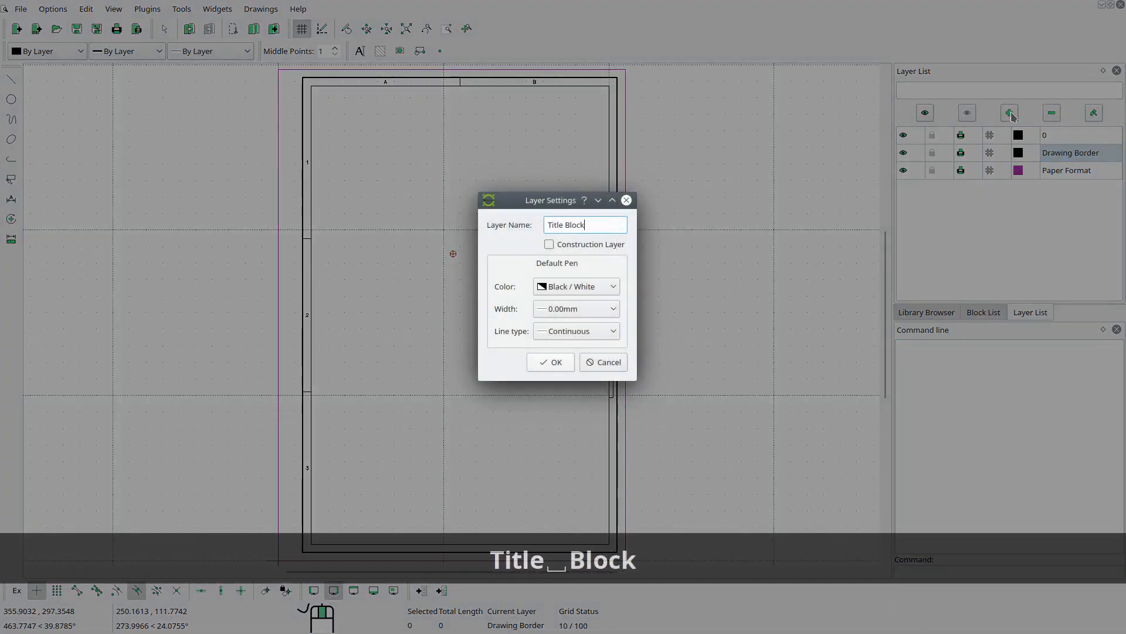
{"action": "left_click", "coordinate": [575, 286]}
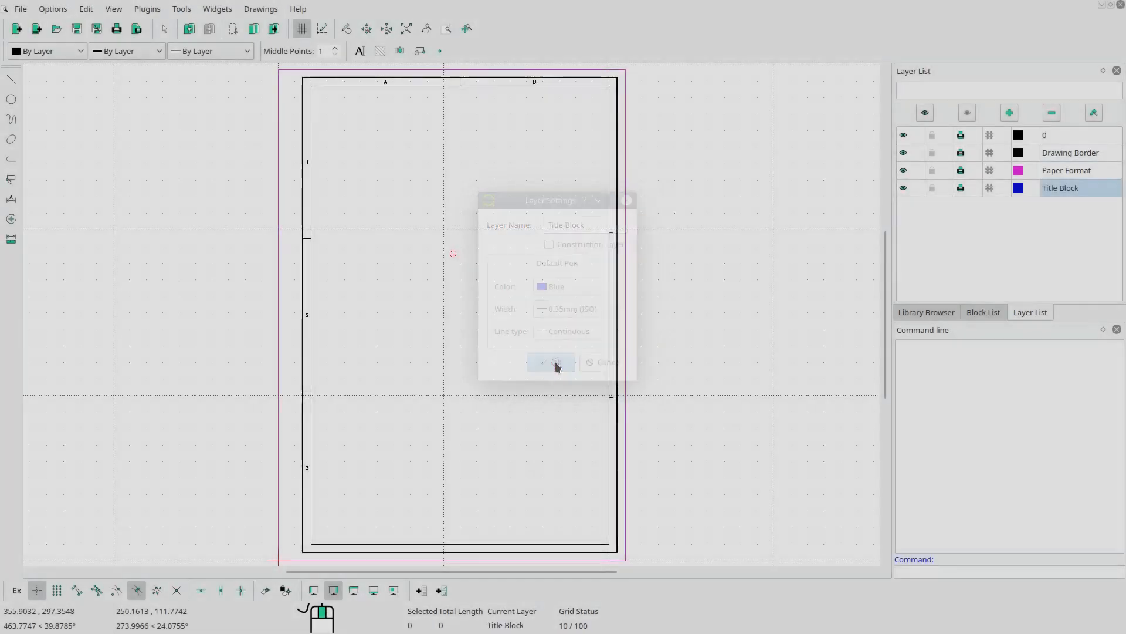
{"action": "left_click", "coordinate": [550, 363]}
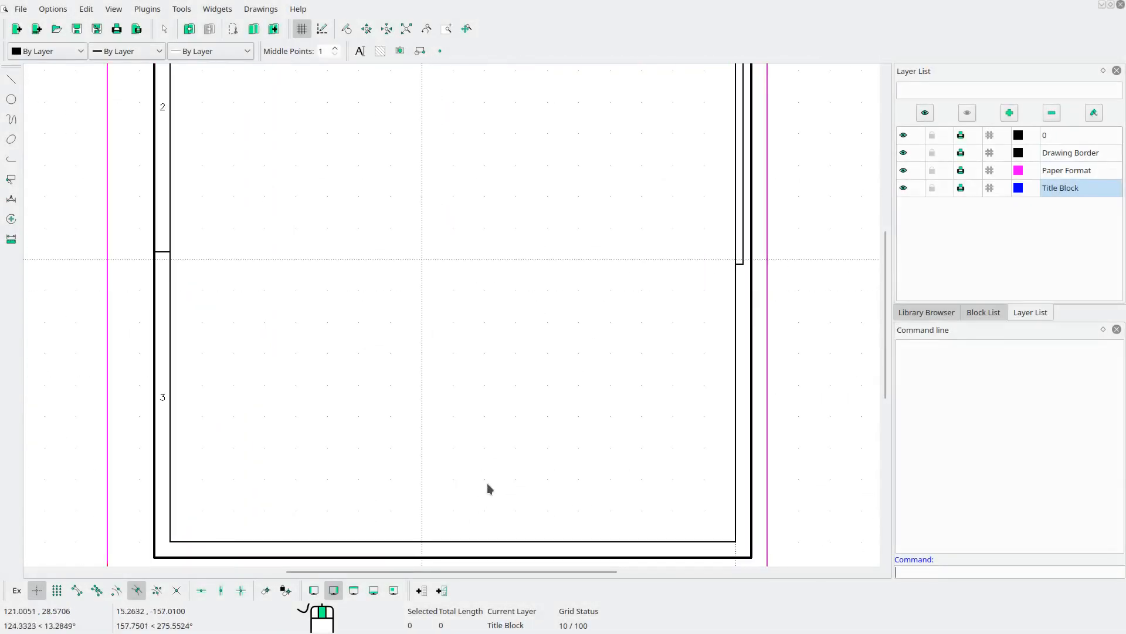
Measure the inner border width at 180, then draw a 10 by 10 square at its bottom-left corner.
{"action": "scroll", "scroll_direction": "down", "scroll_amount": 3}
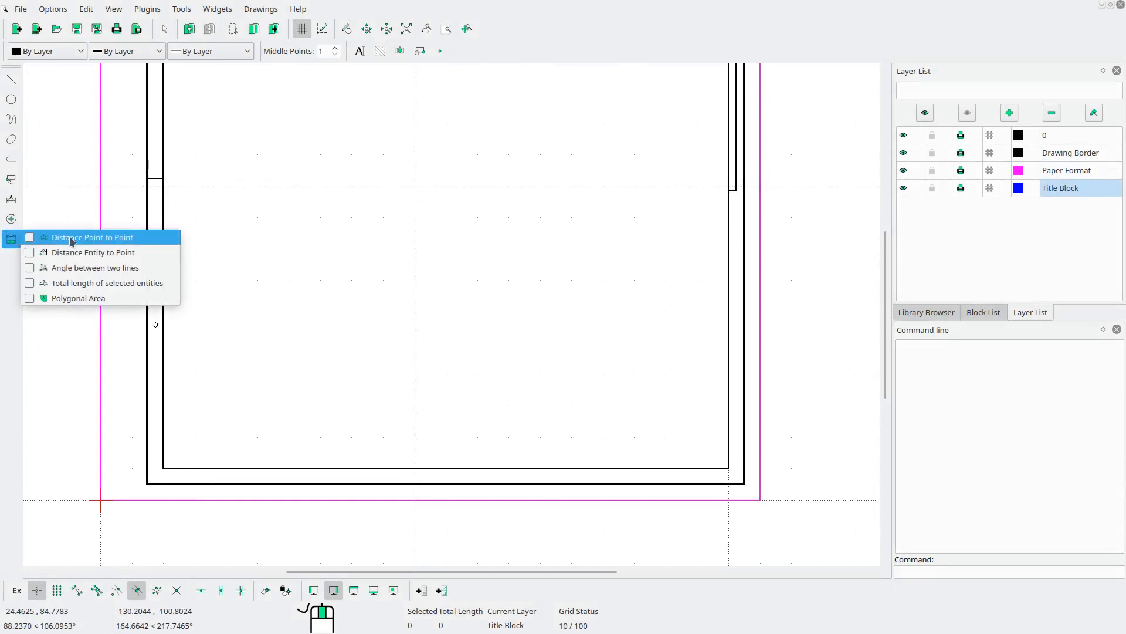
{"action": "left_click", "coordinate": [92, 237]}
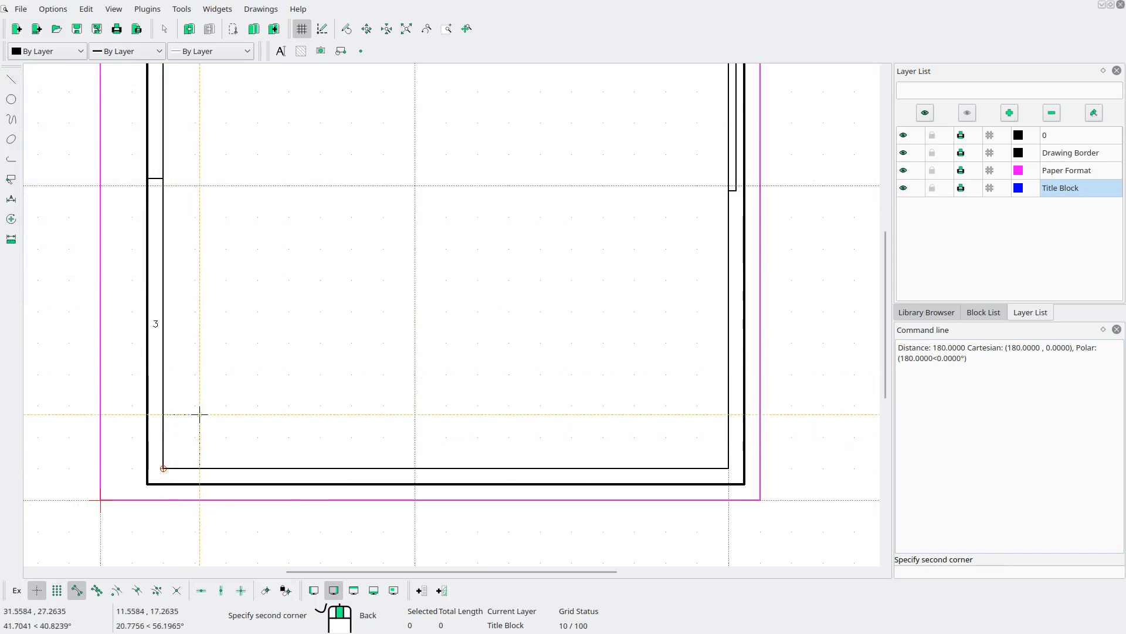
{"action": "type", "text": "@10,"}
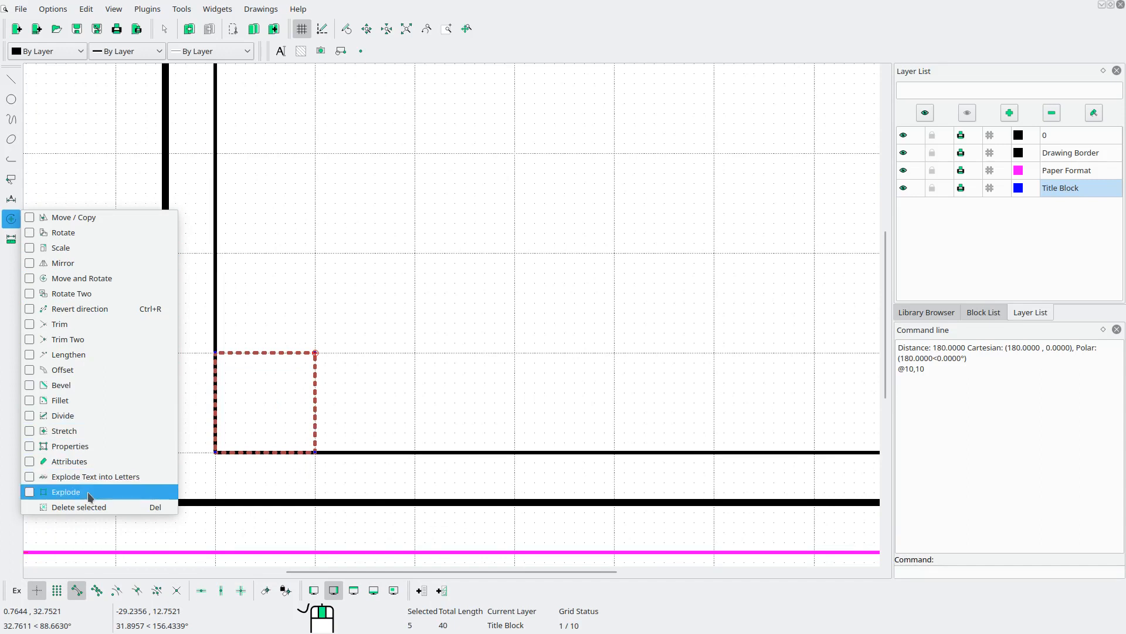
Explode the square, copy its bottom line twice upward and its left line 180/10-1 times across the width.
{"action": "left_click", "coordinate": [65, 491]}
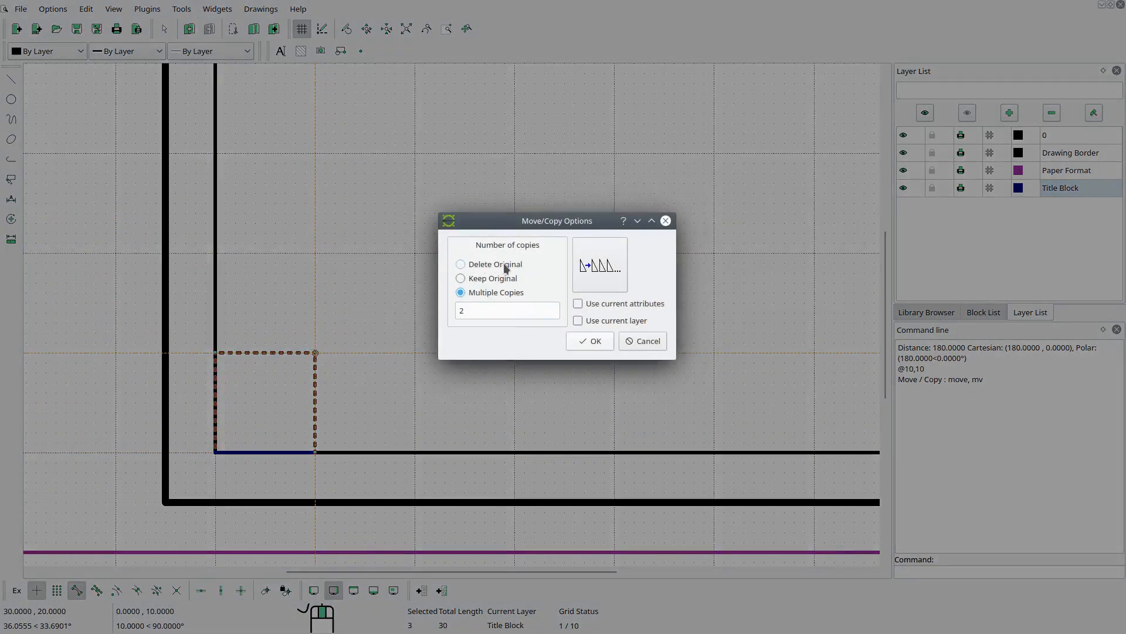
{"action": "left_click", "coordinate": [589, 340]}
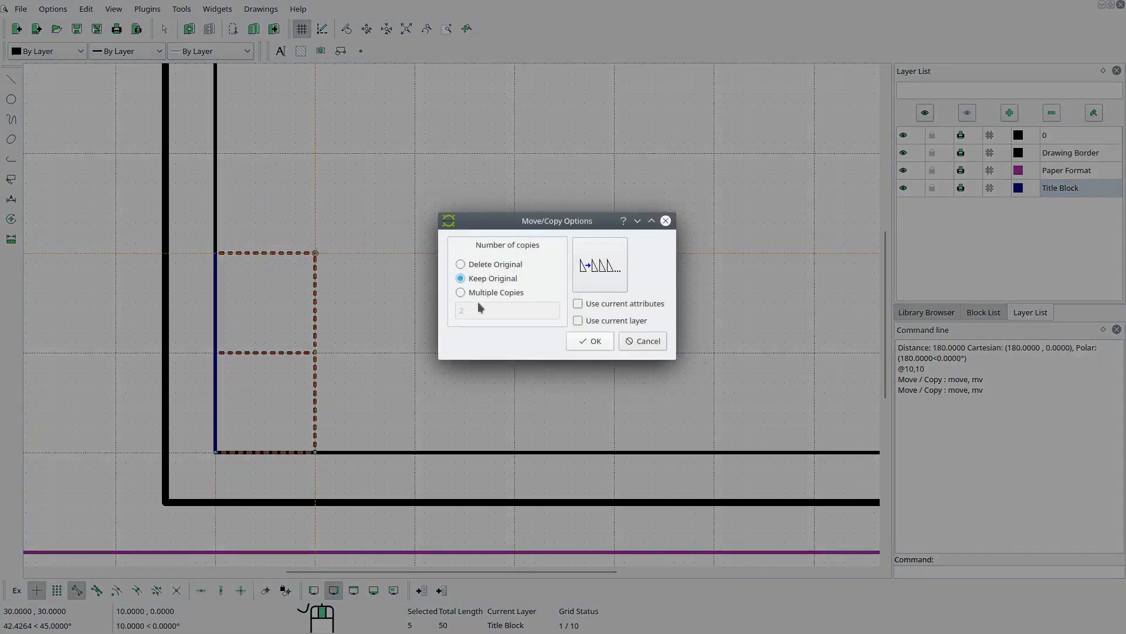
{"action": "left_click", "coordinate": [460, 292]}
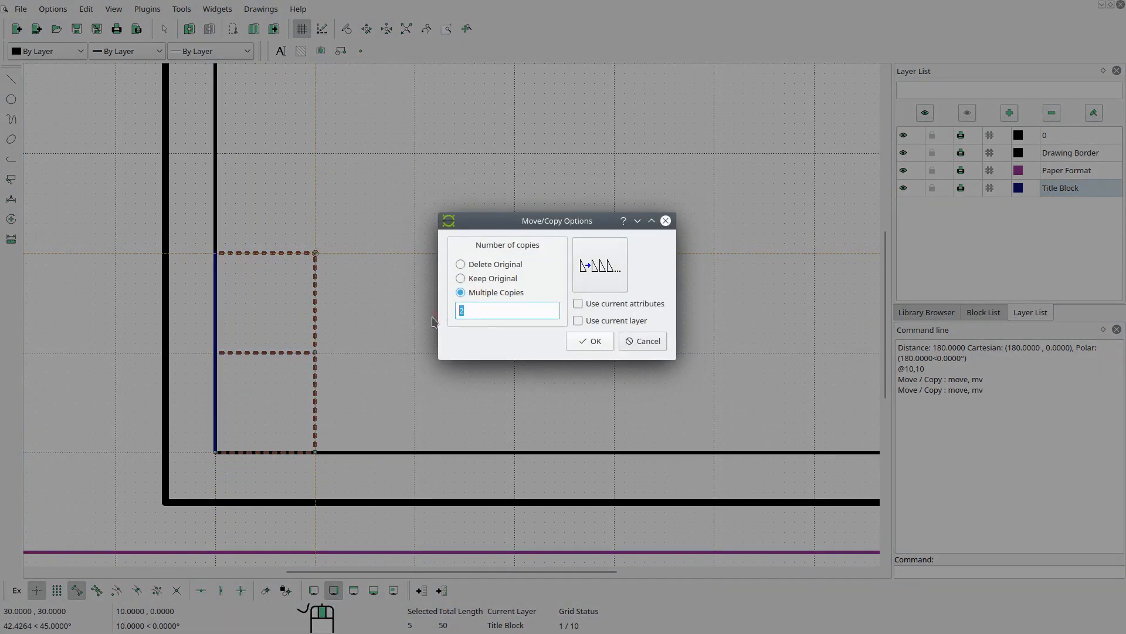
{"action": "type", "text": "180"}
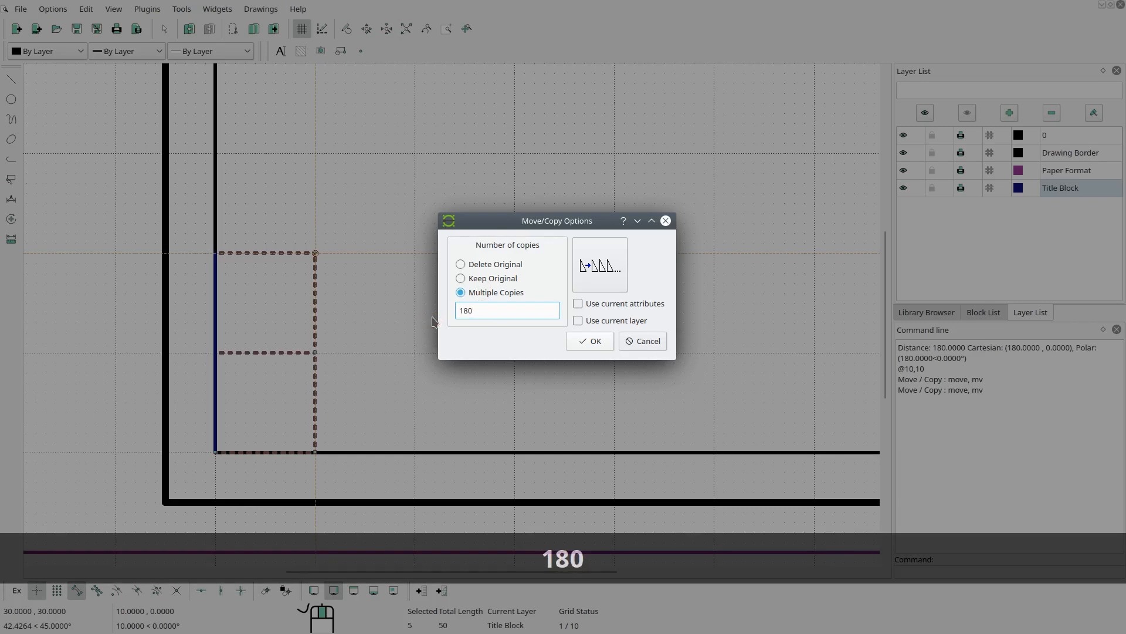
{"action": "type", "text": "/10"}
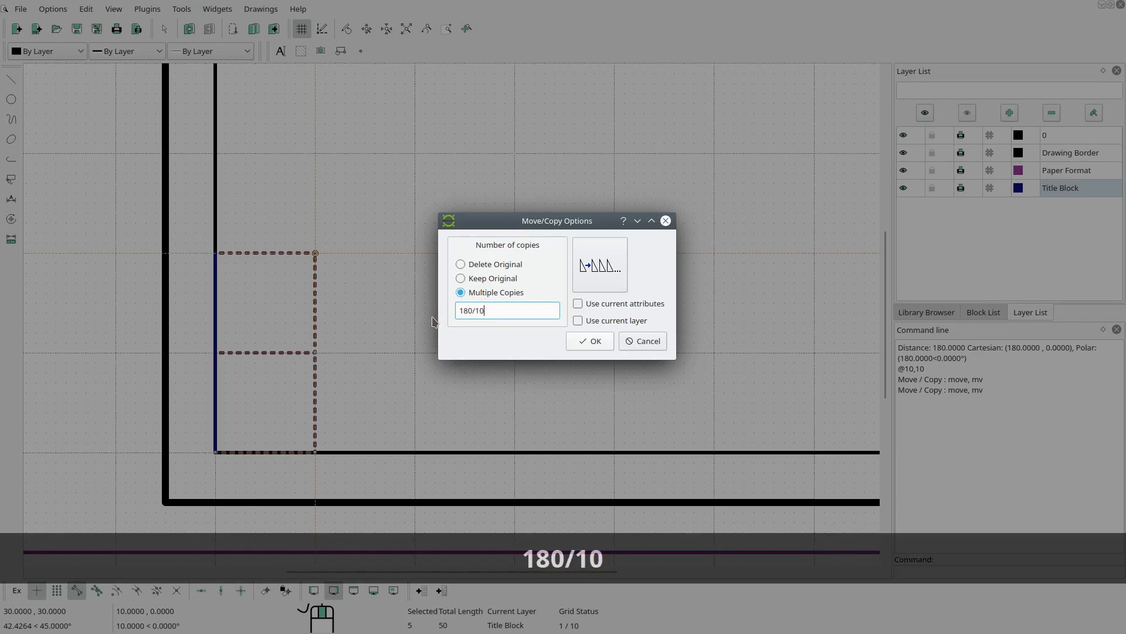
{"action": "type", "text": "-1"}
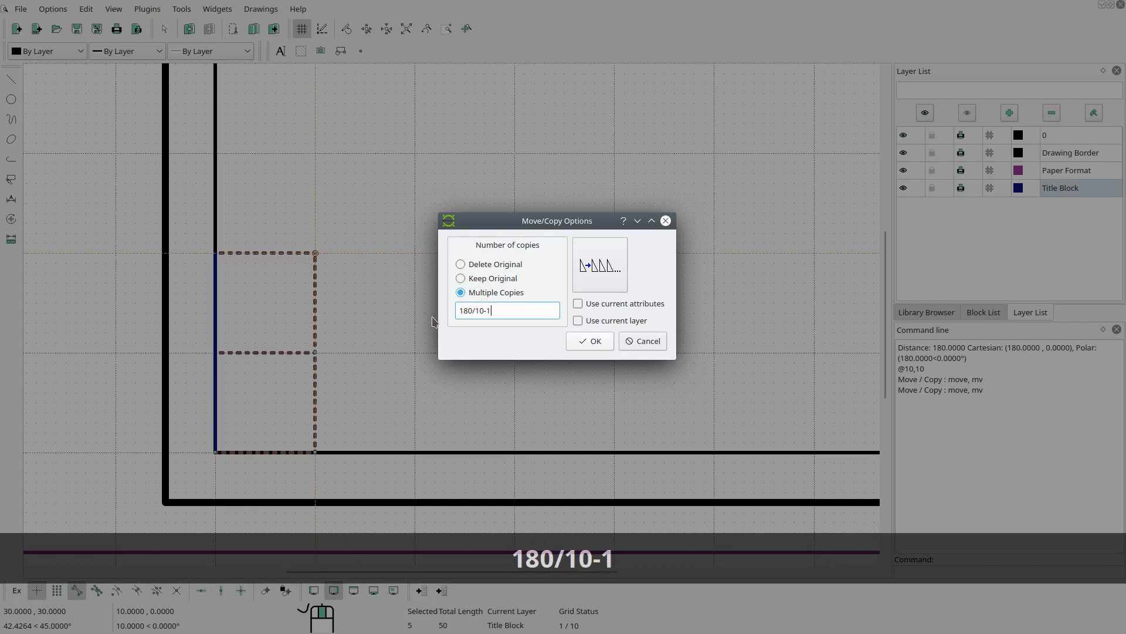
{"action": "left_click", "coordinate": [589, 340]}
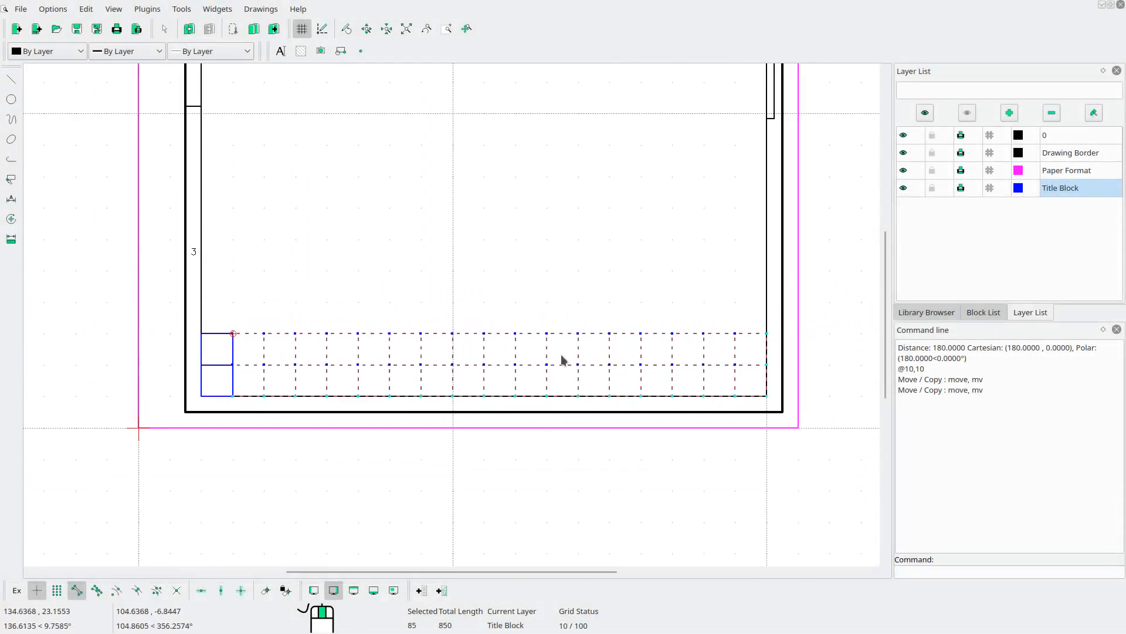
{"action": "key", "text": "ctrl+k"}
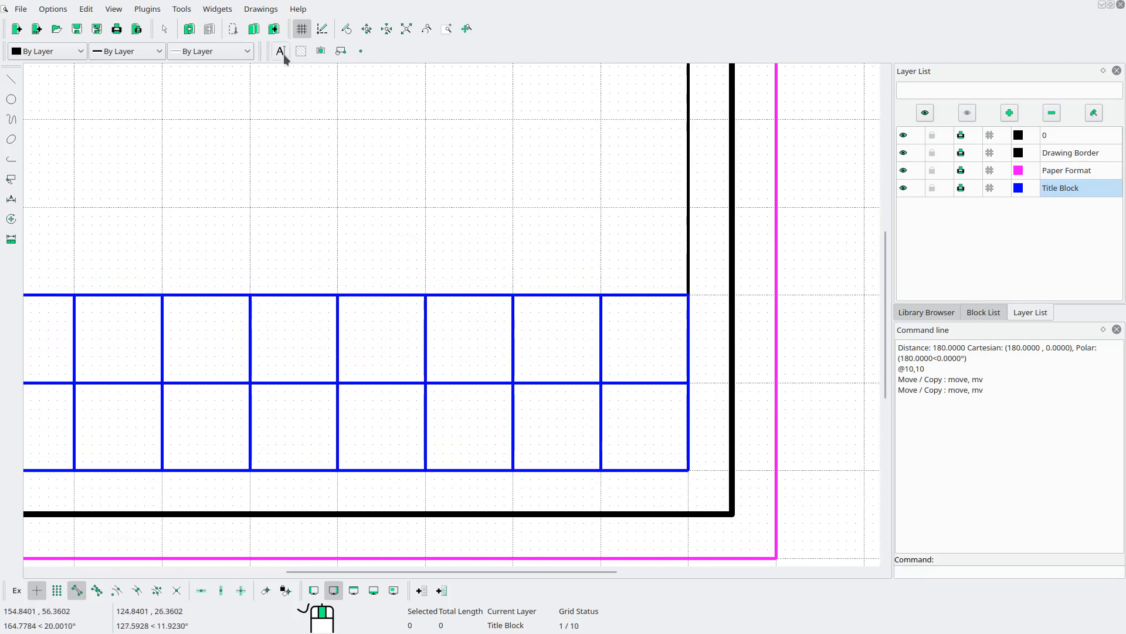
Add MText labels 'drawn by' and 'sheet' in their title block cells.
{"action": "left_click", "coordinate": [281, 50]}
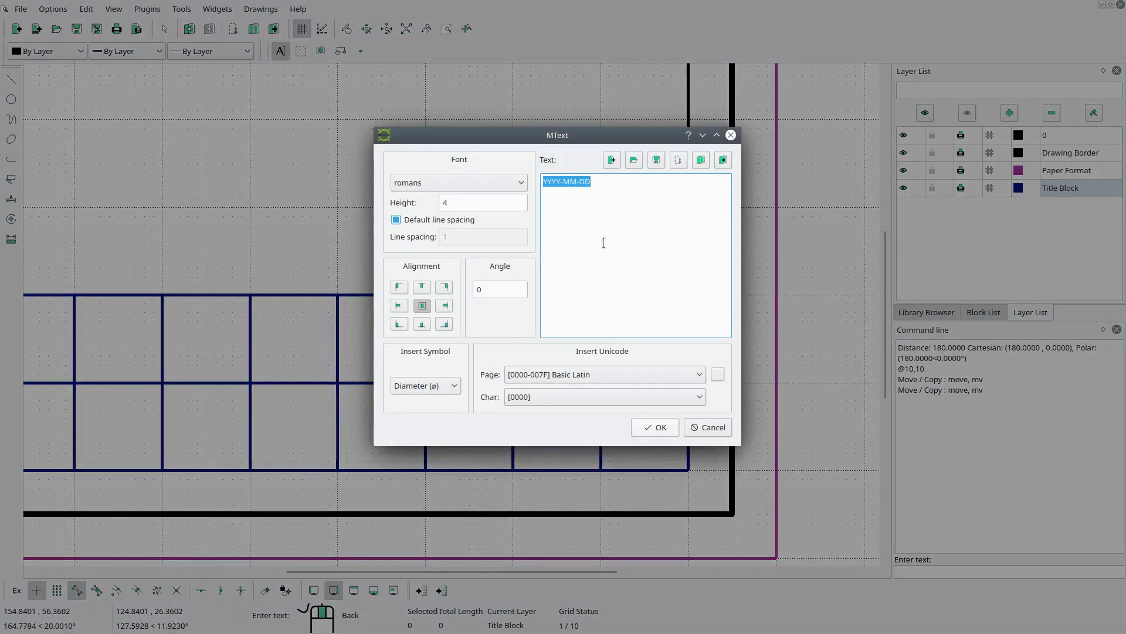
{"action": "type", "text": "drawn by"}
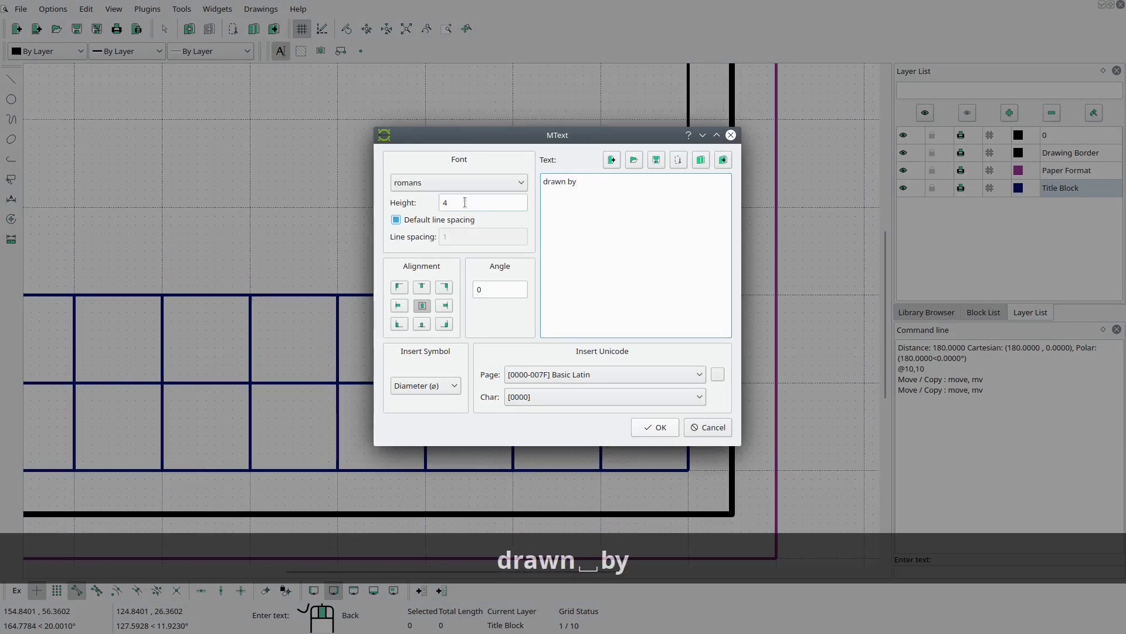
{"action": "type", "text": "2"}
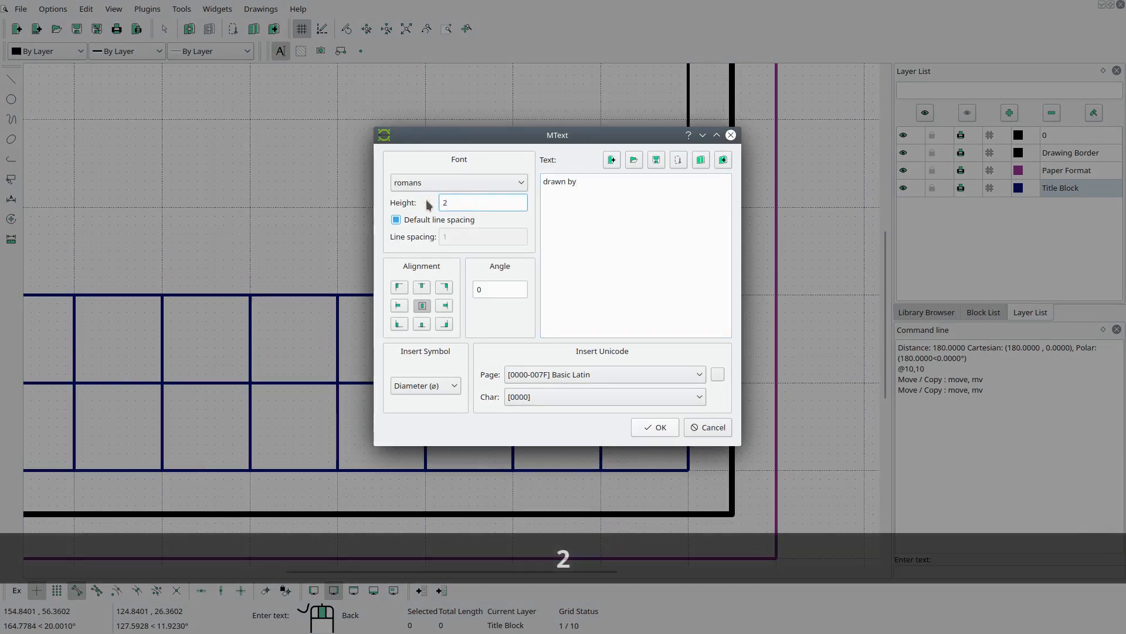
{"action": "left_click", "coordinate": [399, 323]}
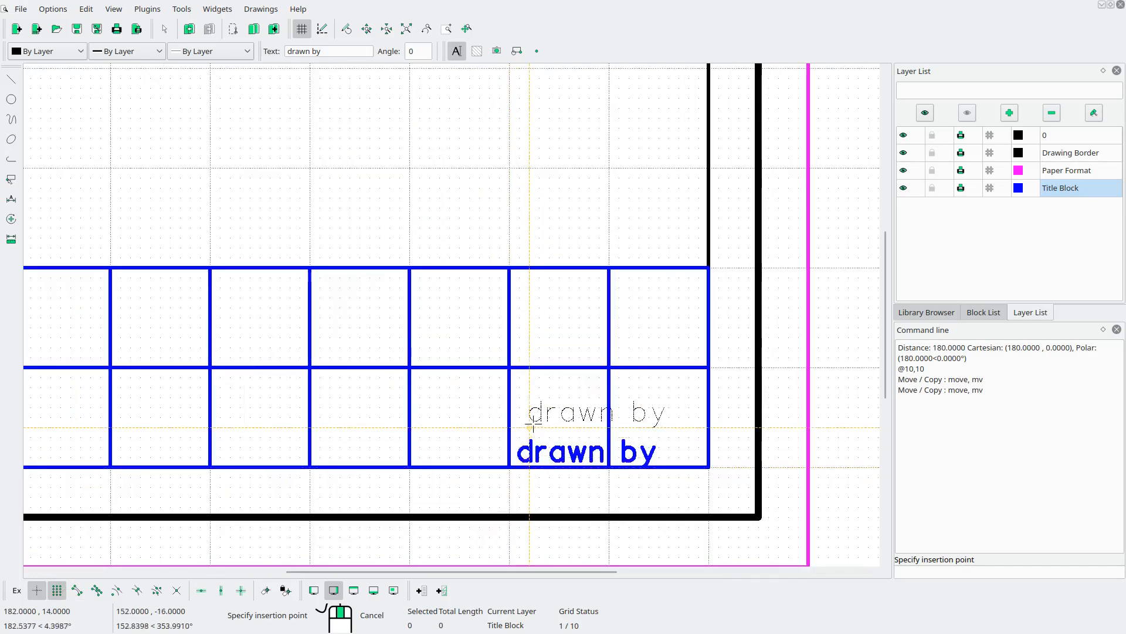
{"action": "right_click", "coordinate": [535, 427]}
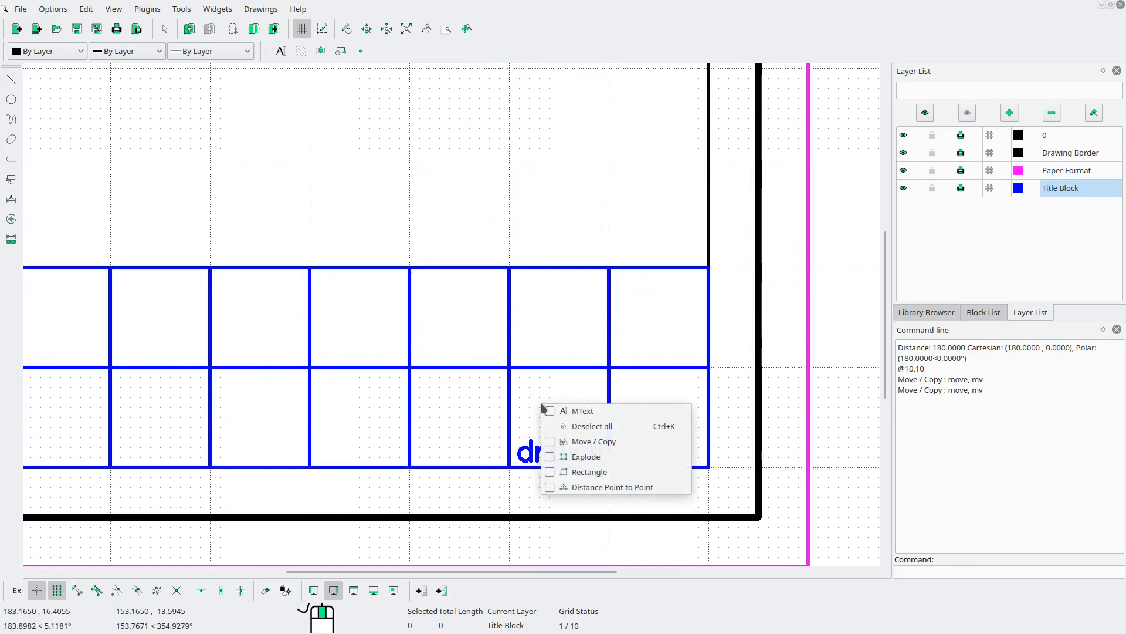
{"action": "left_click", "coordinate": [581, 411]}
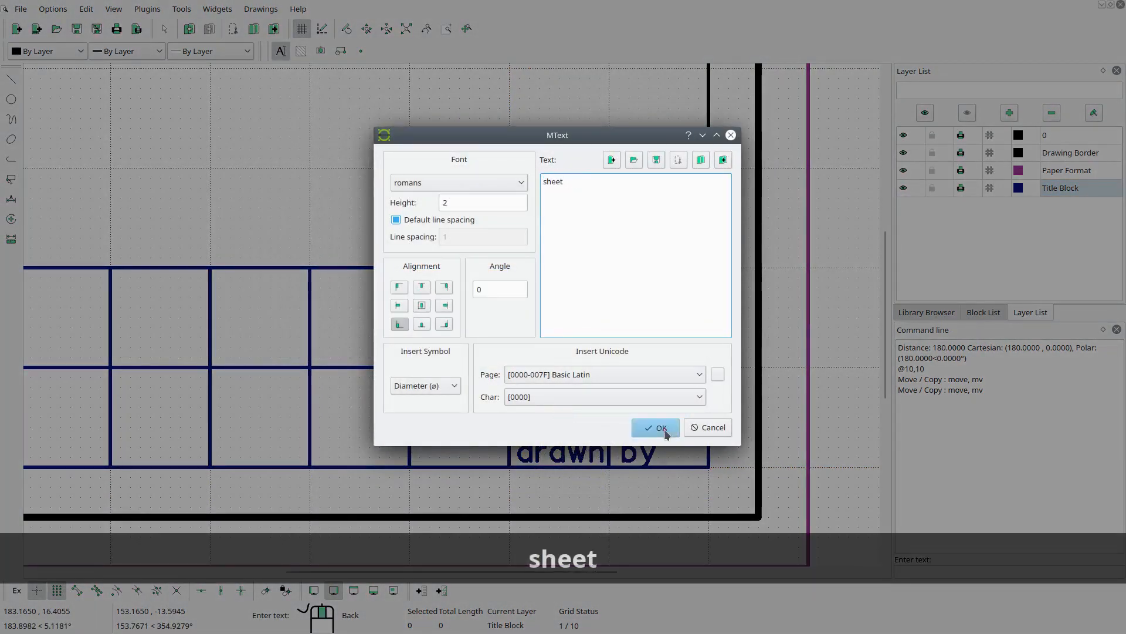
{"action": "left_click", "coordinate": [653, 428]}
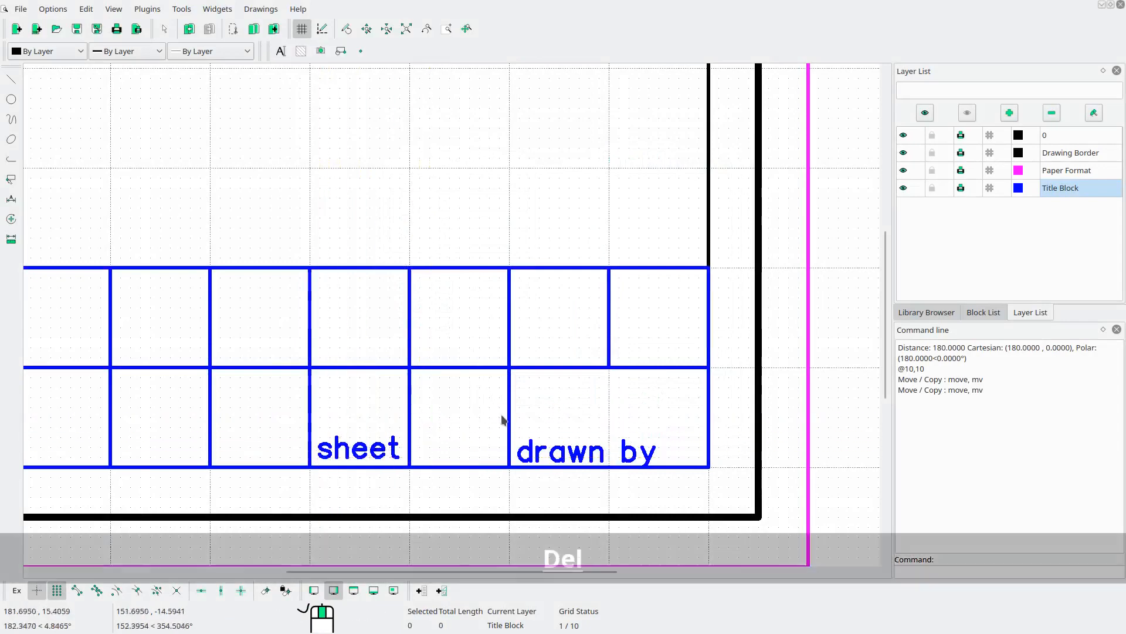
Add the 'scale', 'rev' and 'date' labels to the remaining title block cells.
{"action": "right_click", "coordinate": [504, 420]}
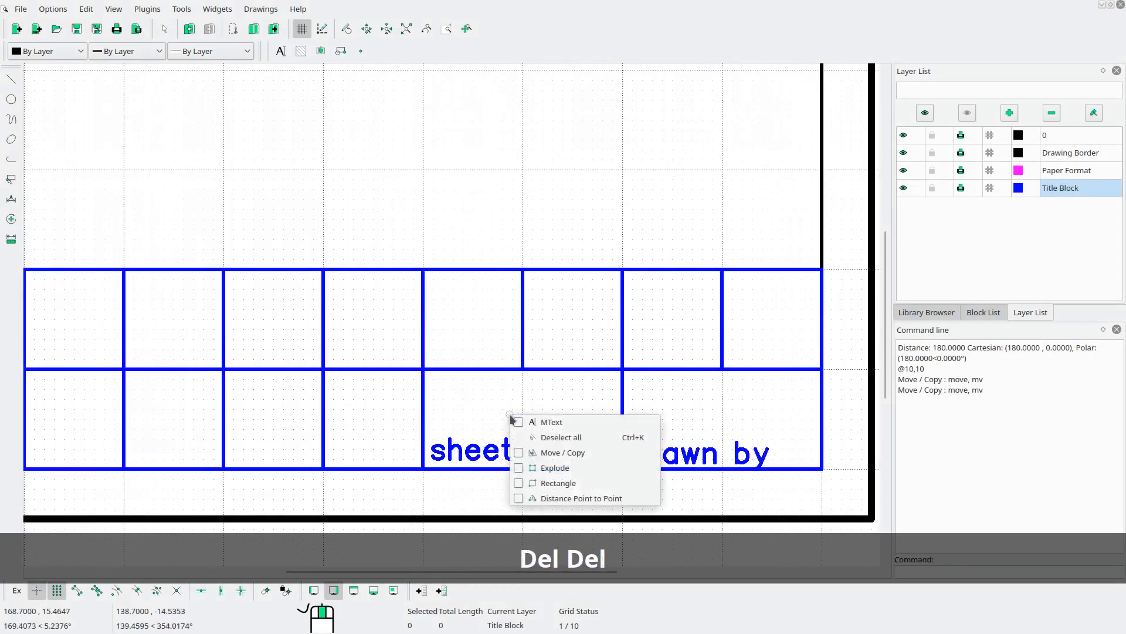
{"action": "left_click", "coordinate": [552, 421]}
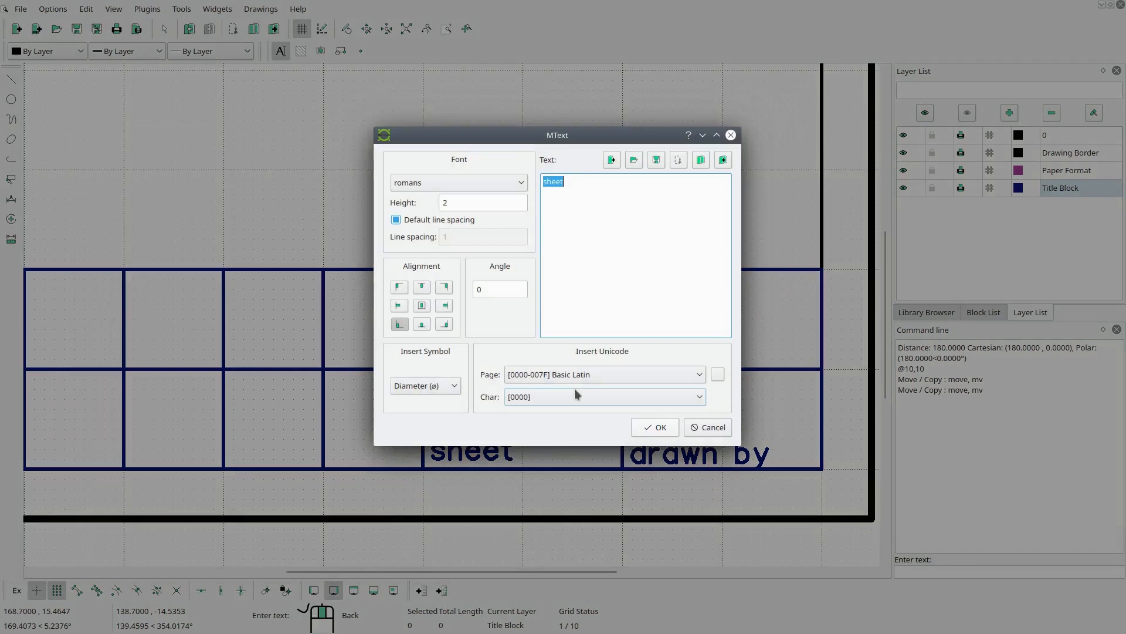
{"action": "type", "text": "scale"}
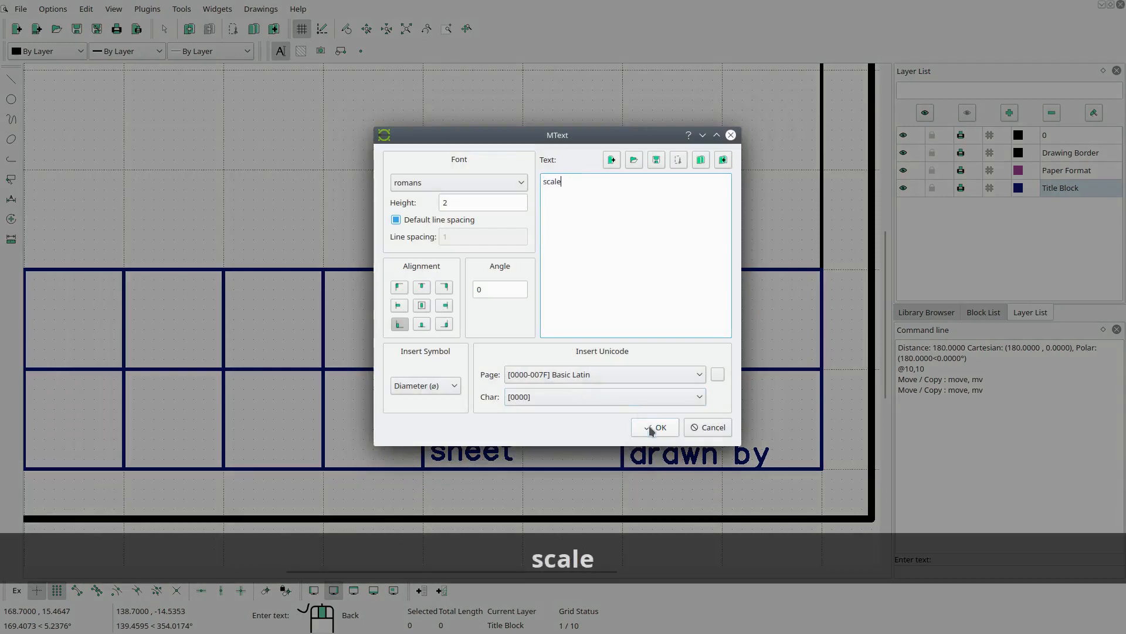
{"action": "left_click", "coordinate": [655, 427]}
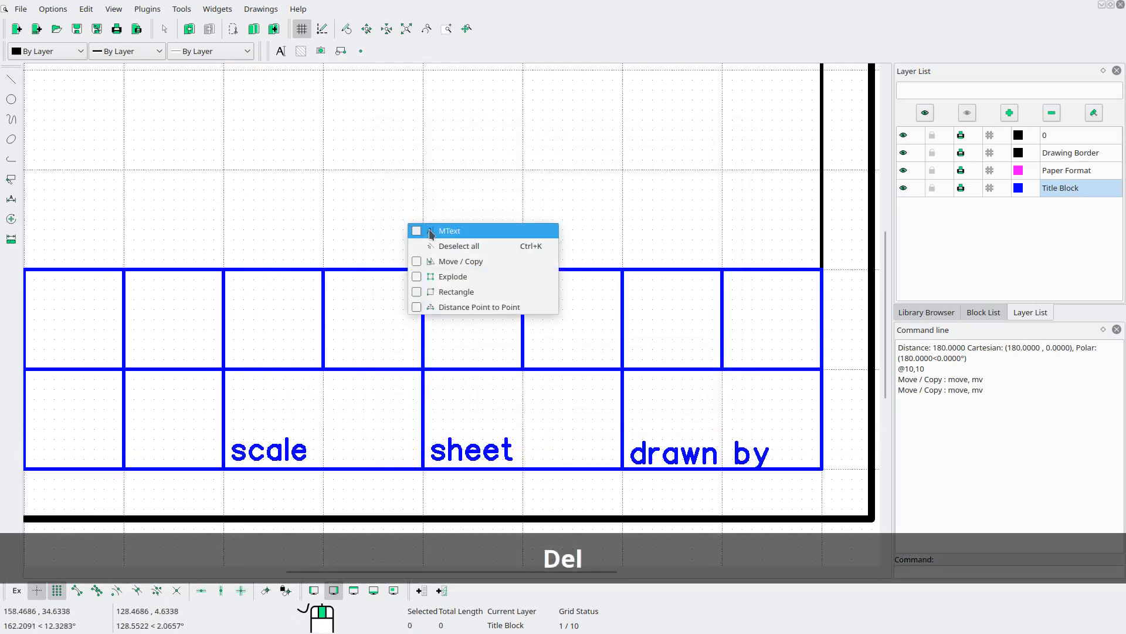
{"action": "left_click", "coordinate": [449, 231]}
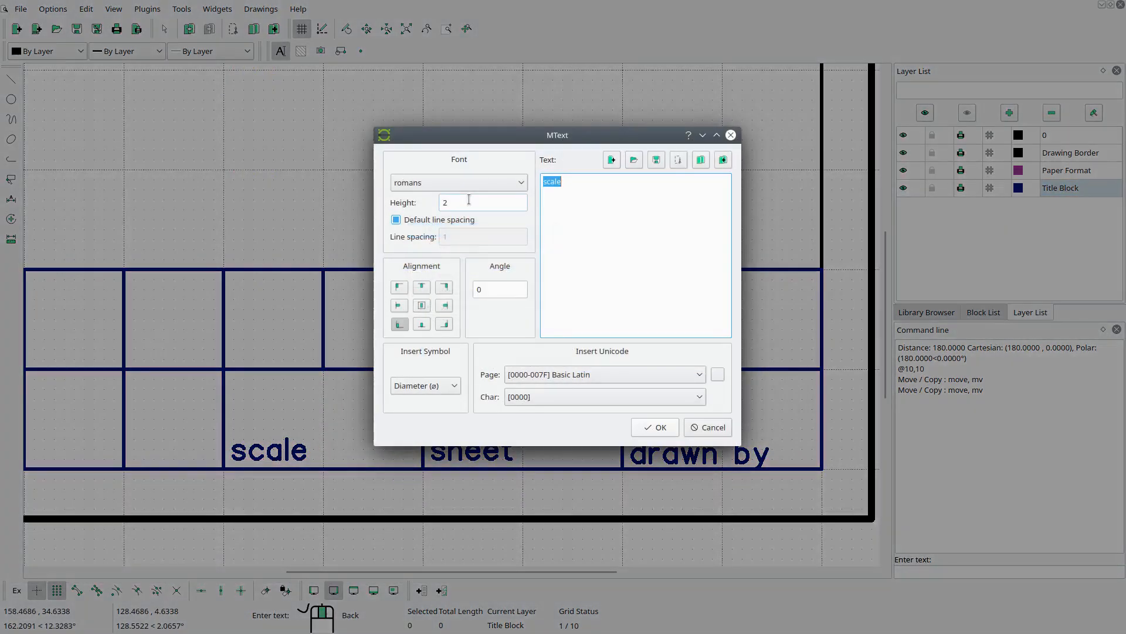
{"action": "type", "text": "rev"}
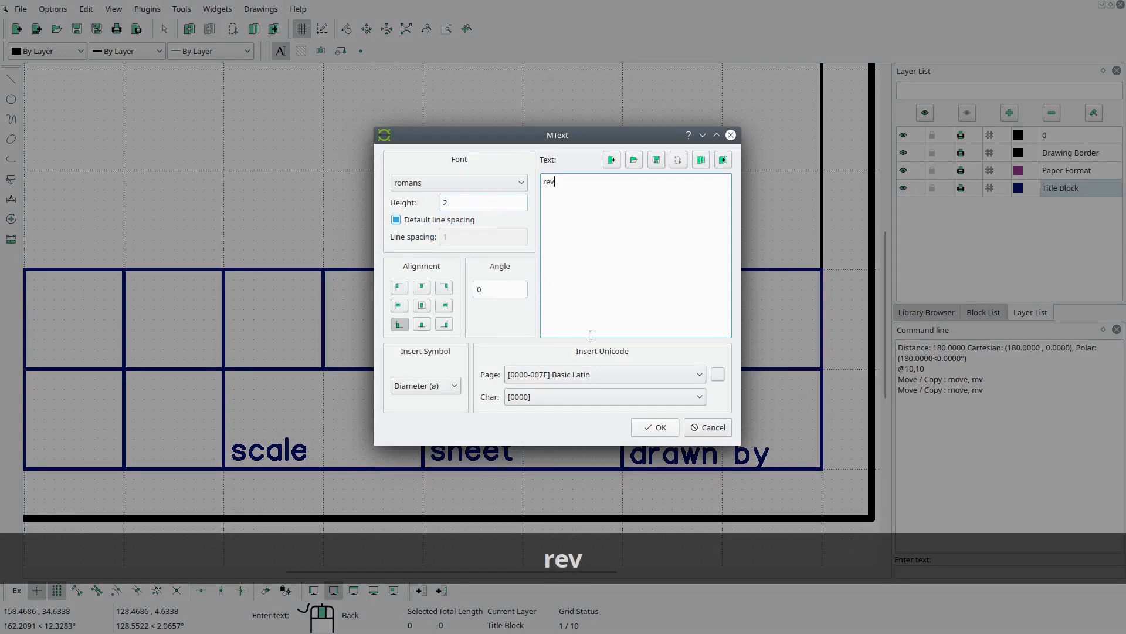
{"action": "left_click", "coordinate": [654, 427]}
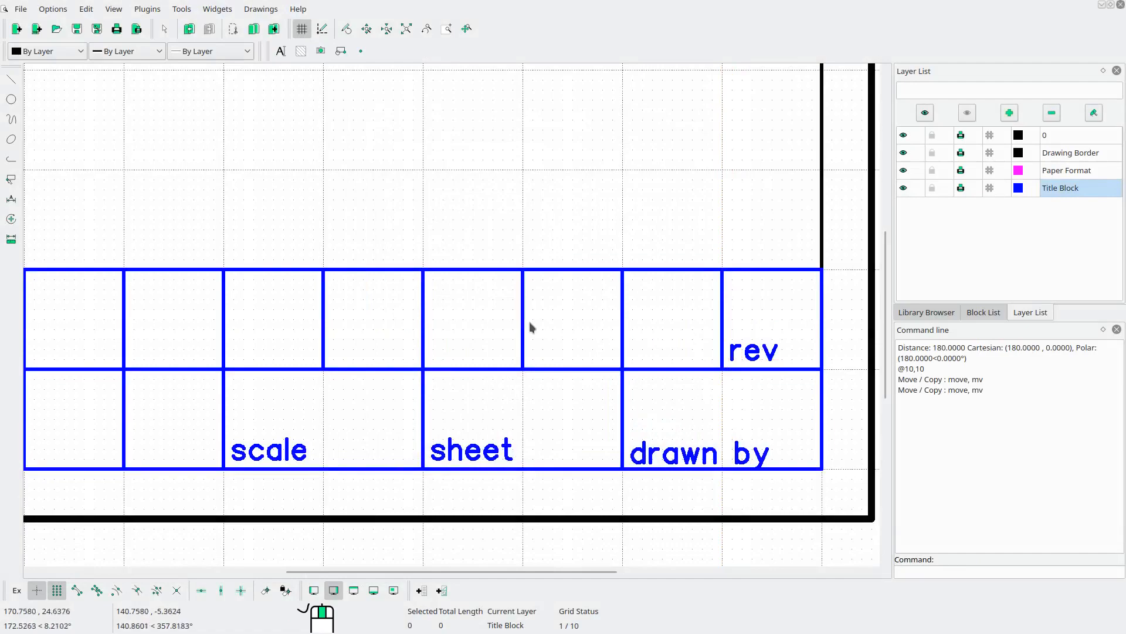
{"action": "type", "text": "da"}
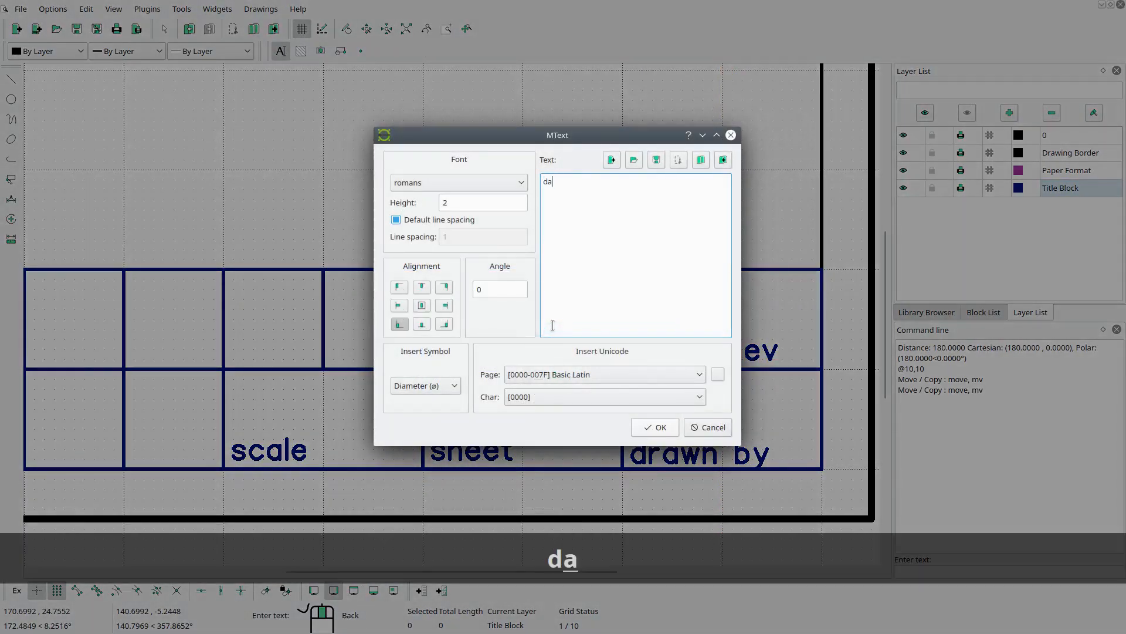
{"action": "type", "text": "te"}
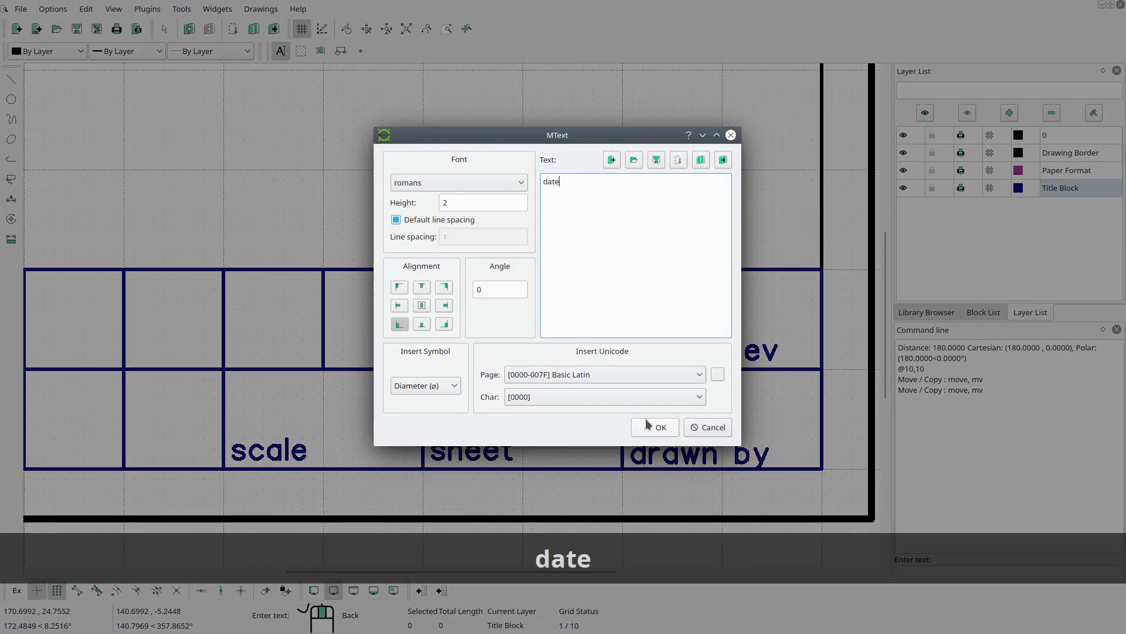
{"action": "left_click", "coordinate": [653, 427]}
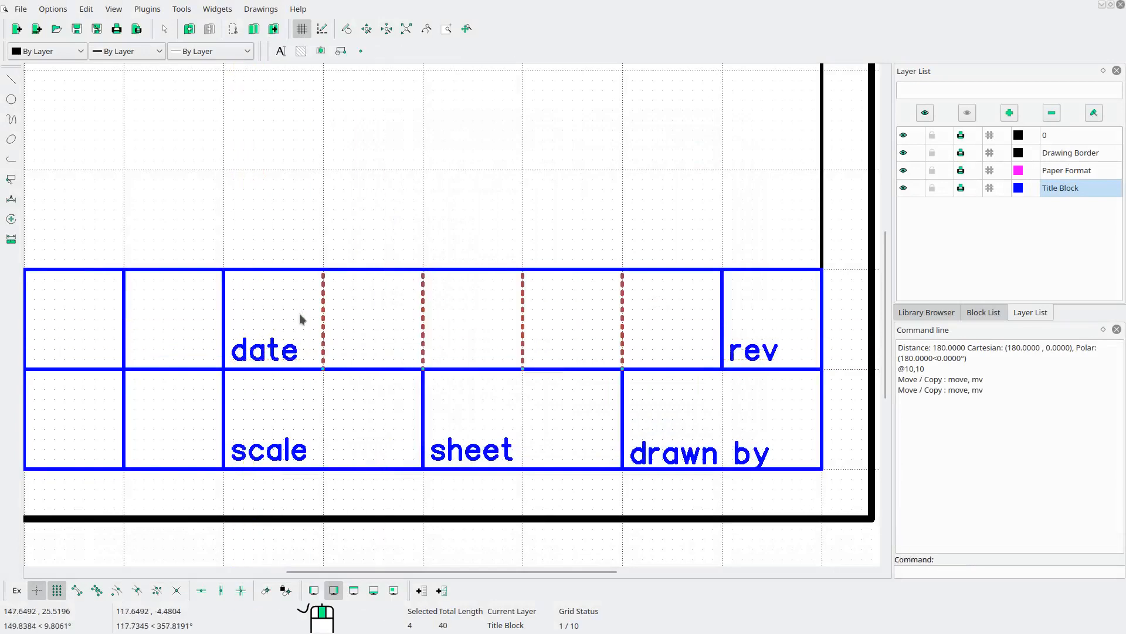
Place a height-4, middle-centred YYYY-MM-DD placeholder in the merged cell above the date label.
{"action": "right_click", "coordinate": [438, 328]}
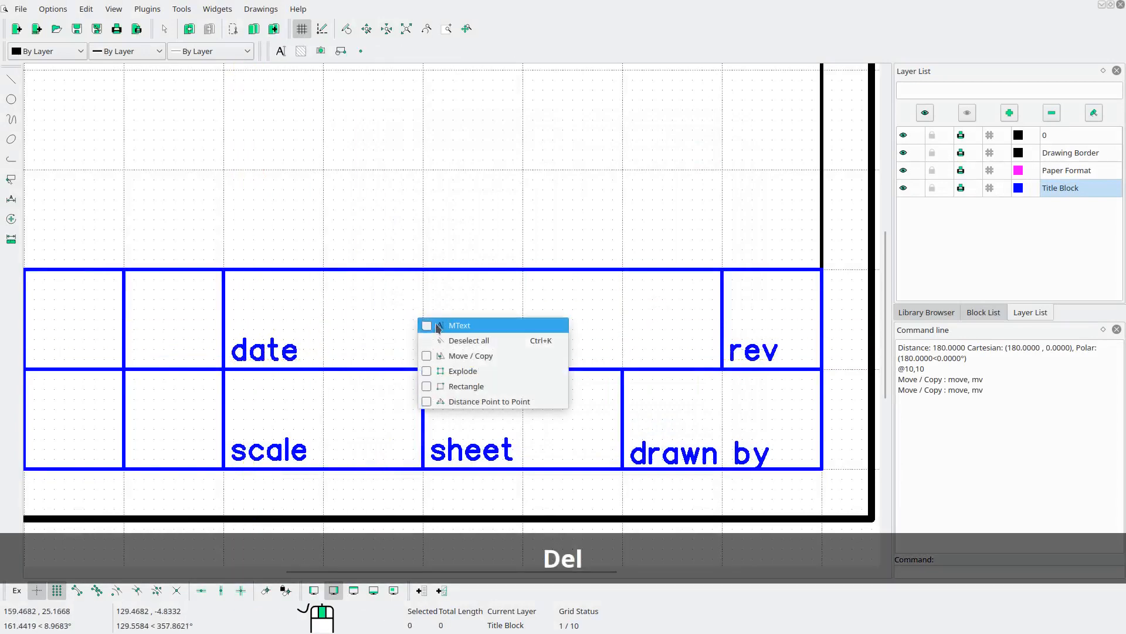
{"action": "left_click", "coordinate": [459, 326]}
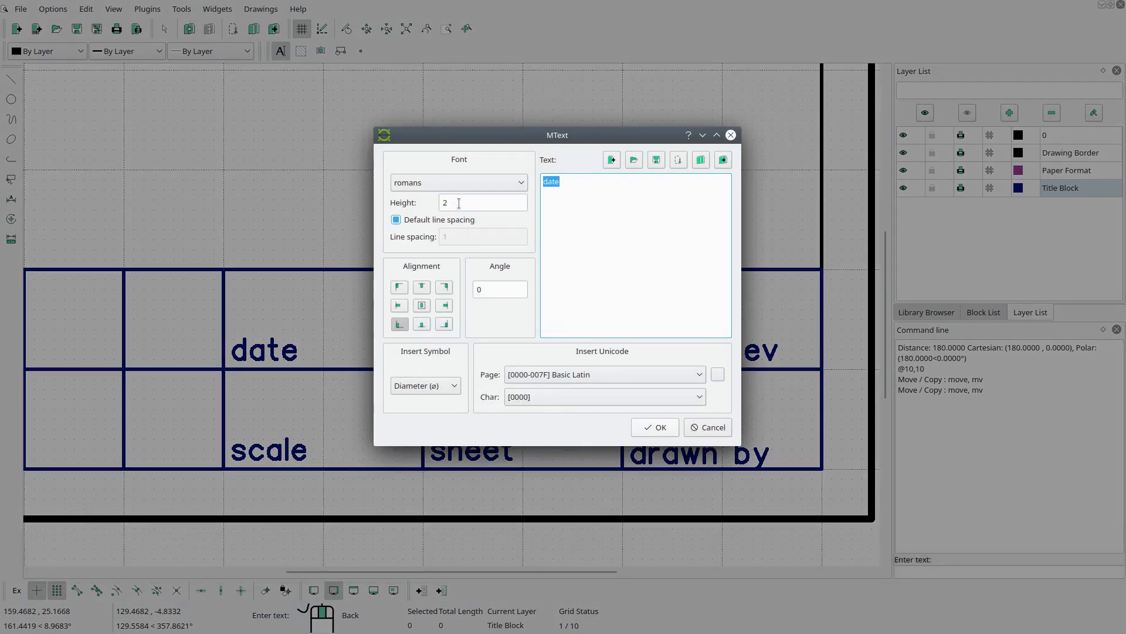
{"action": "type", "text": "4"}
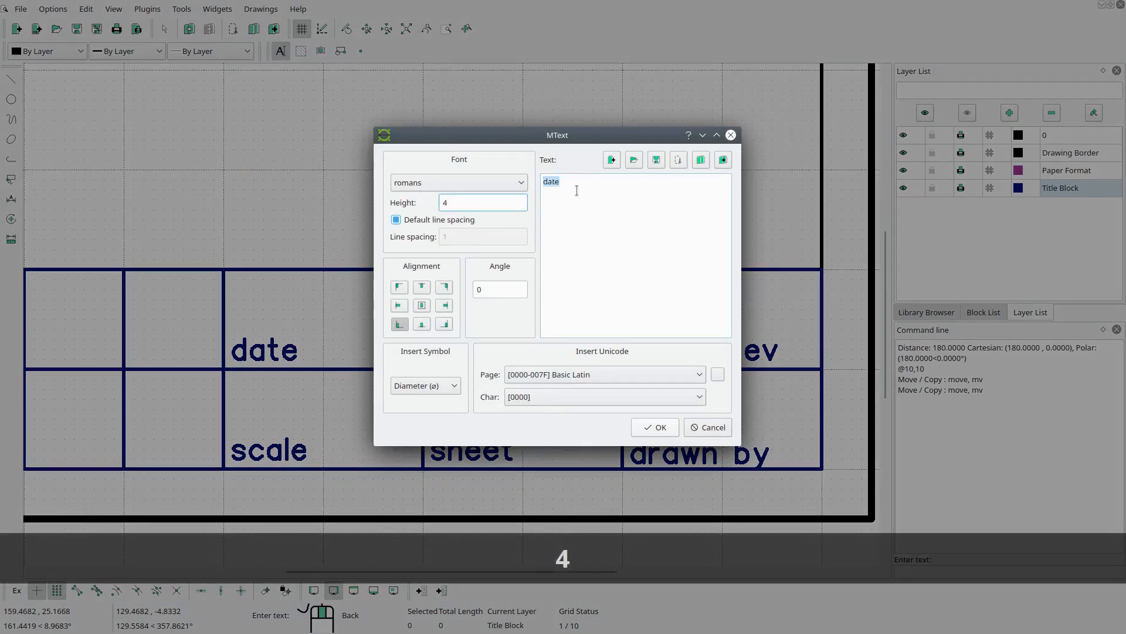
{"action": "left_click", "coordinate": [421, 305]}
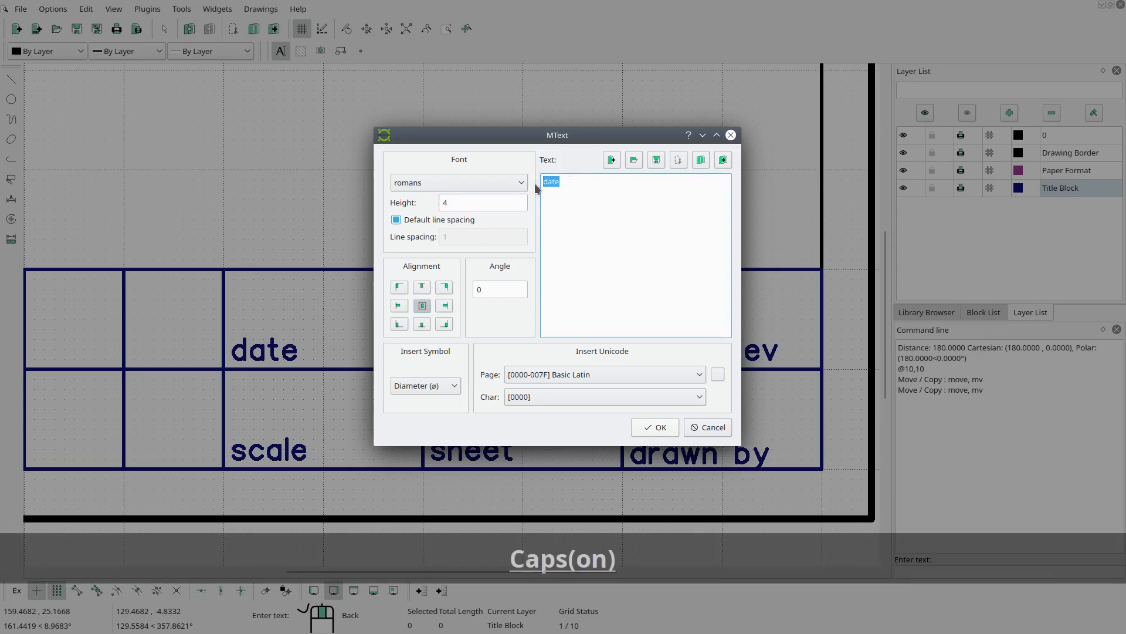
{"action": "type", "text": "YYYY-"}
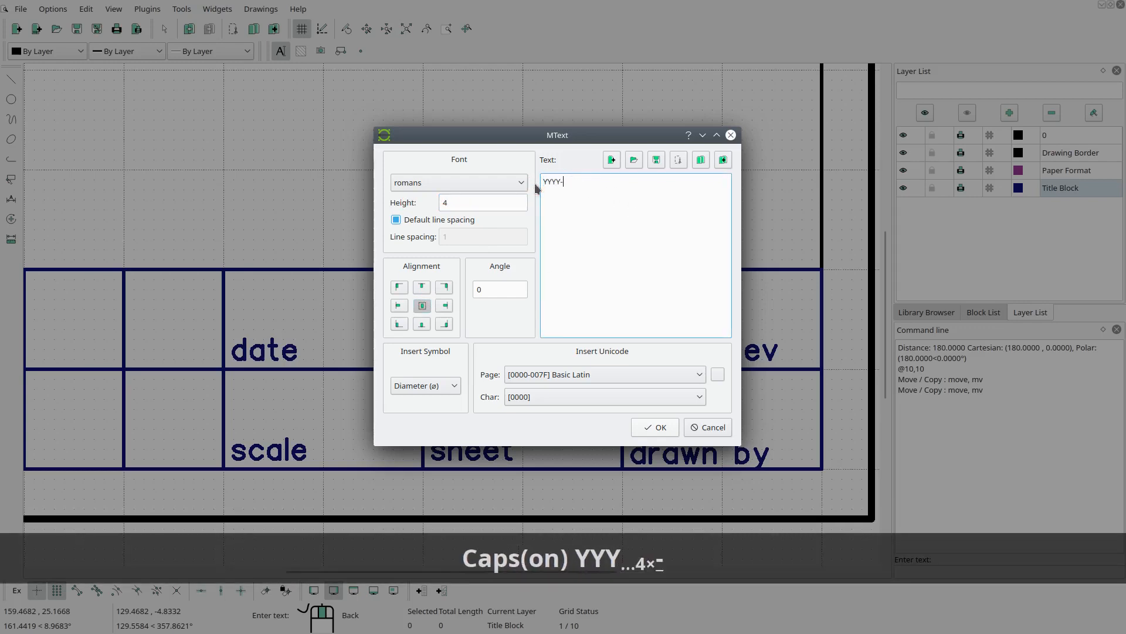
{"action": "type", "text": "MM-DD"}
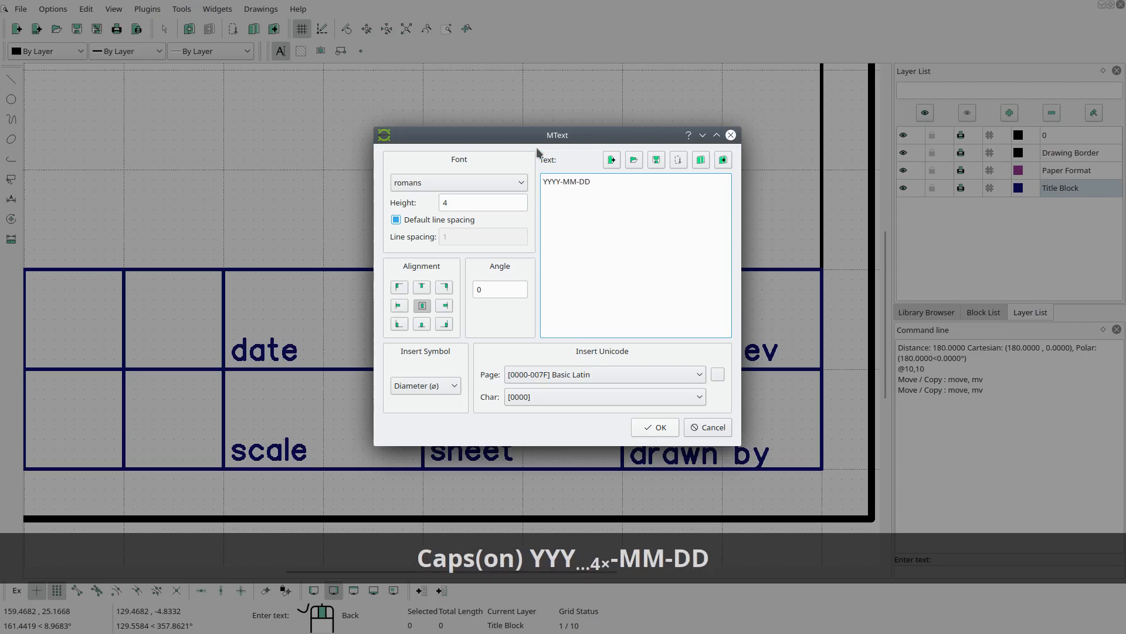
{"action": "left_click", "coordinate": [654, 428]}
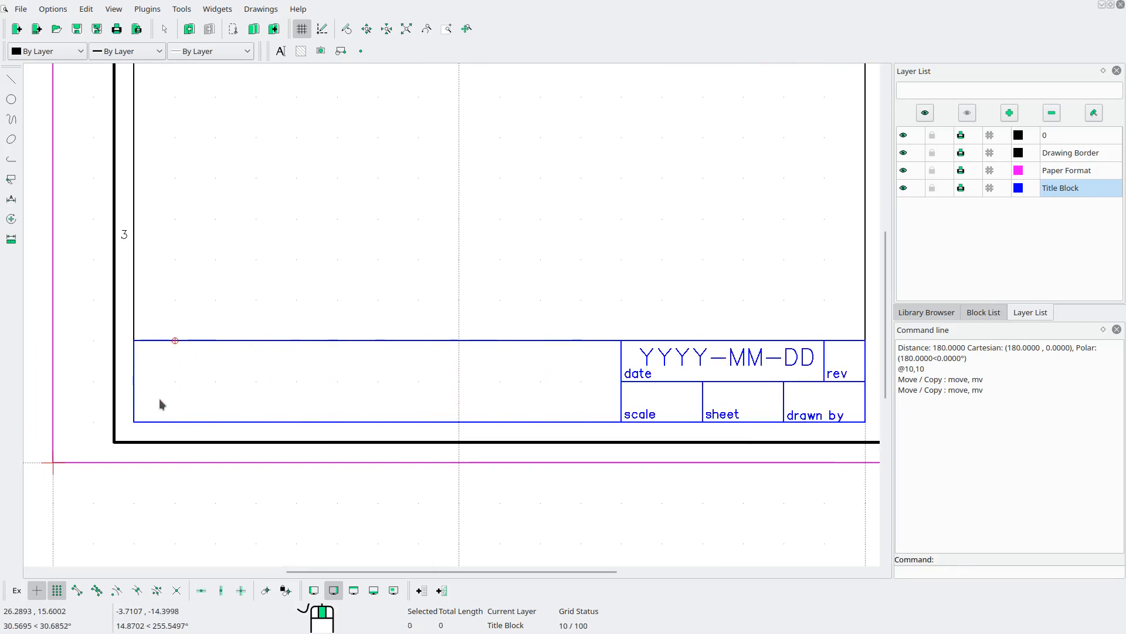
Place a height-6 two-line title 'Drawing Title 1' / 'Line 2' in the title block's wide left section.
{"action": "double_click", "coordinate": [720, 358]}
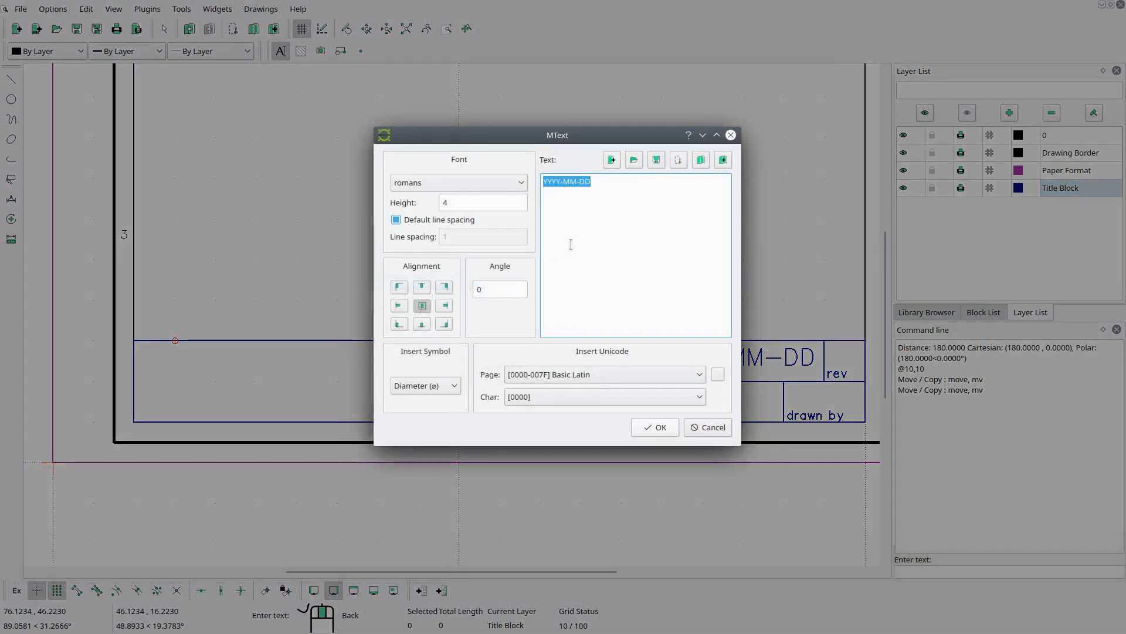
{"action": "type", "text": "Drawing"}
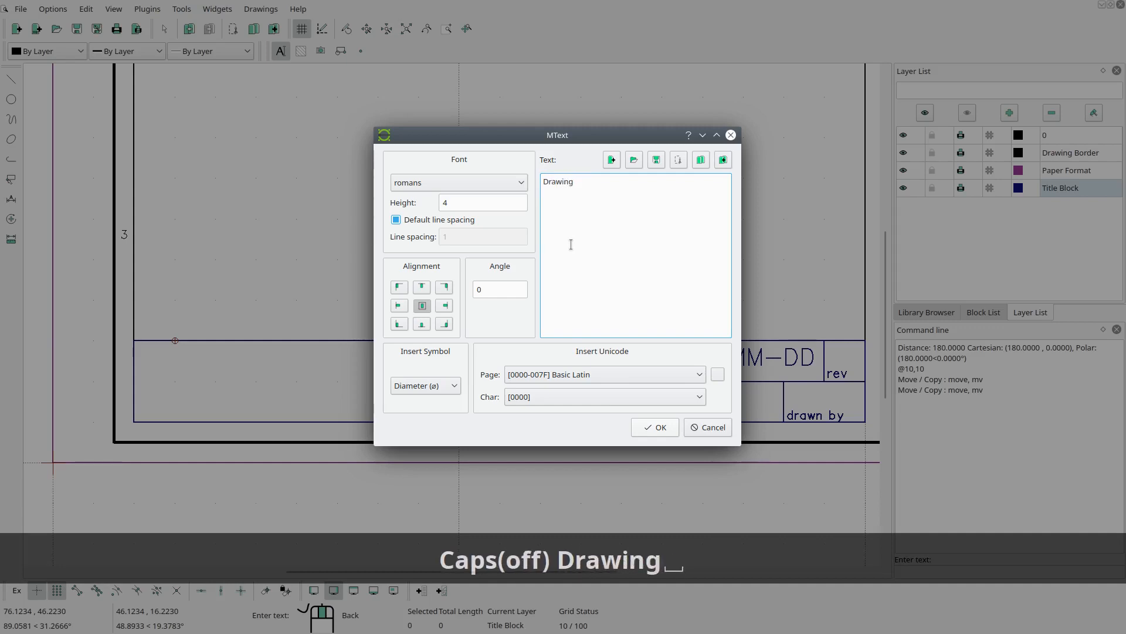
{"action": "type", "text": "Title 1"}
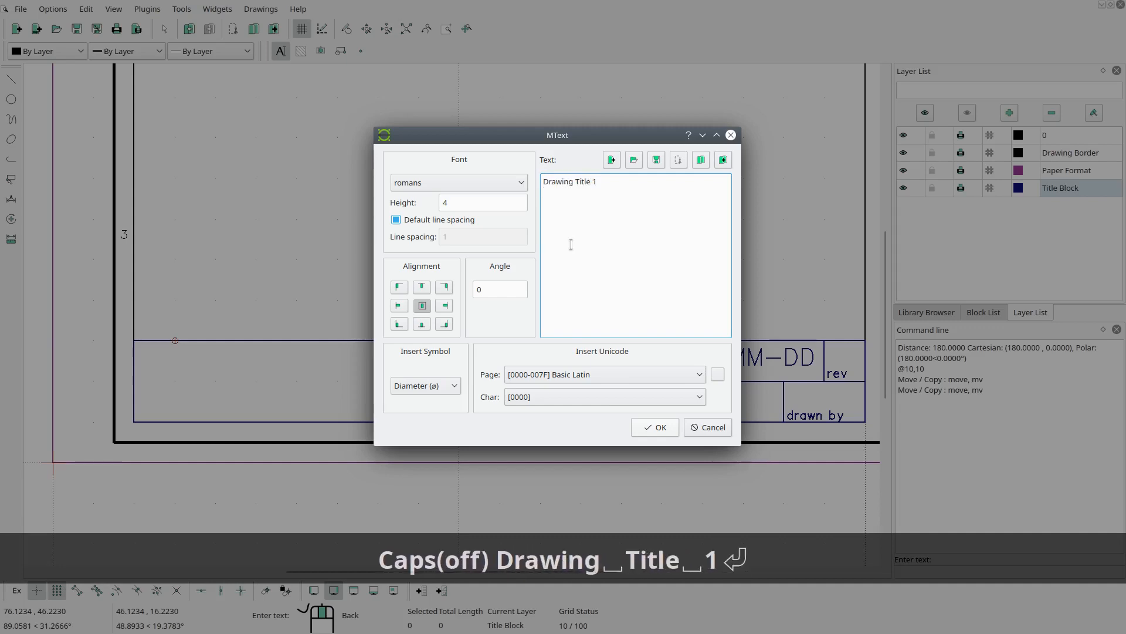
{"action": "type", "text": "Line 2"}
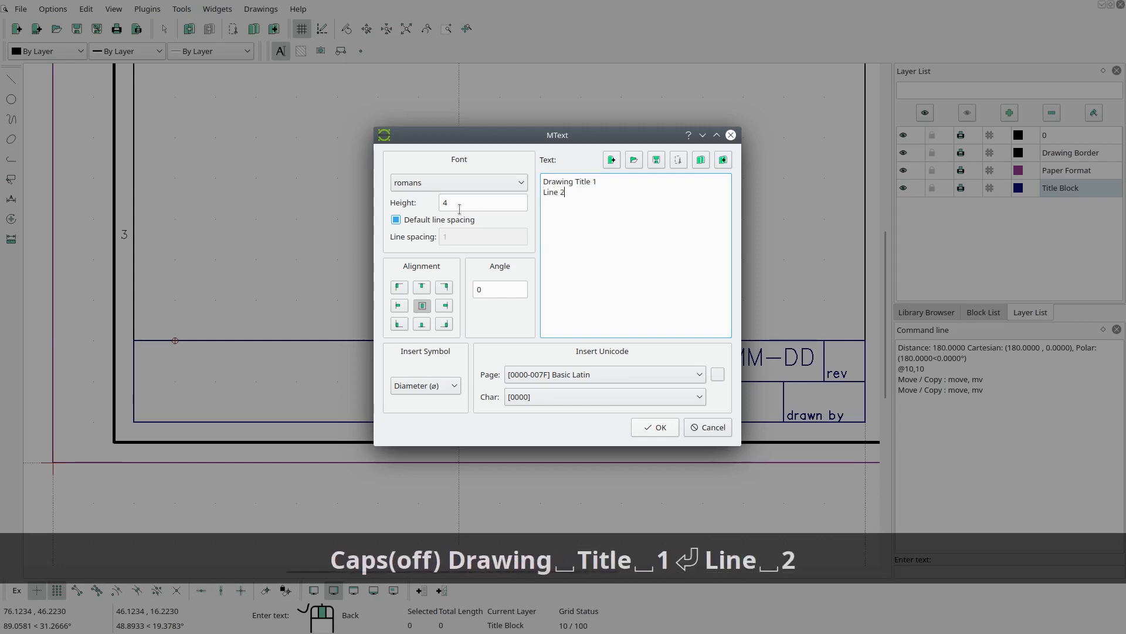
{"action": "type", "text": "6"}
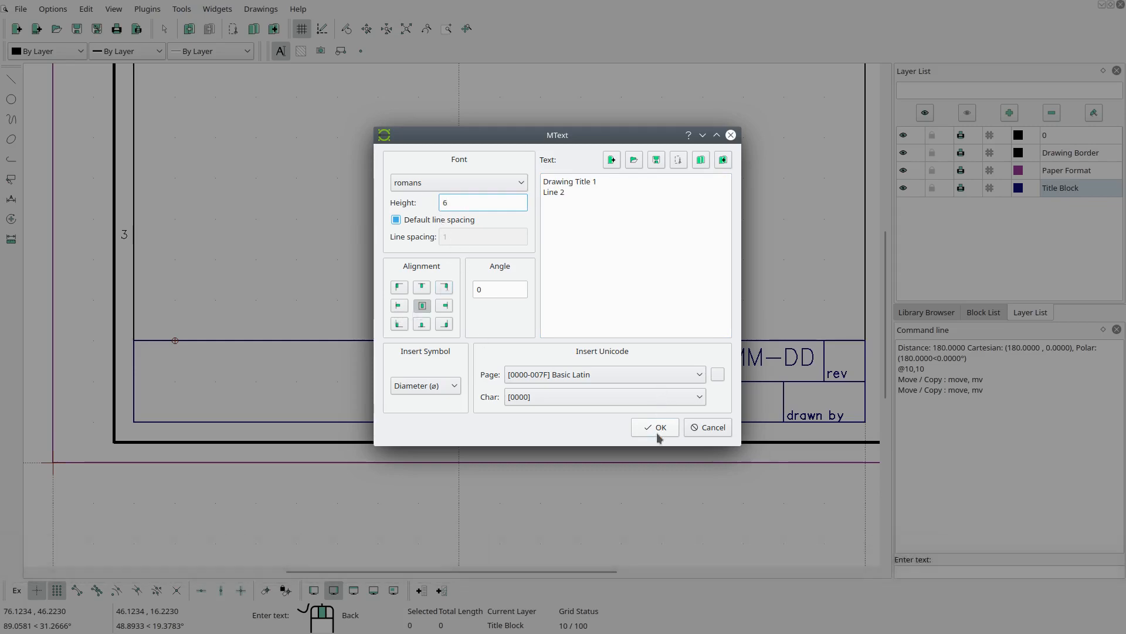
{"action": "left_click", "coordinate": [654, 427]}
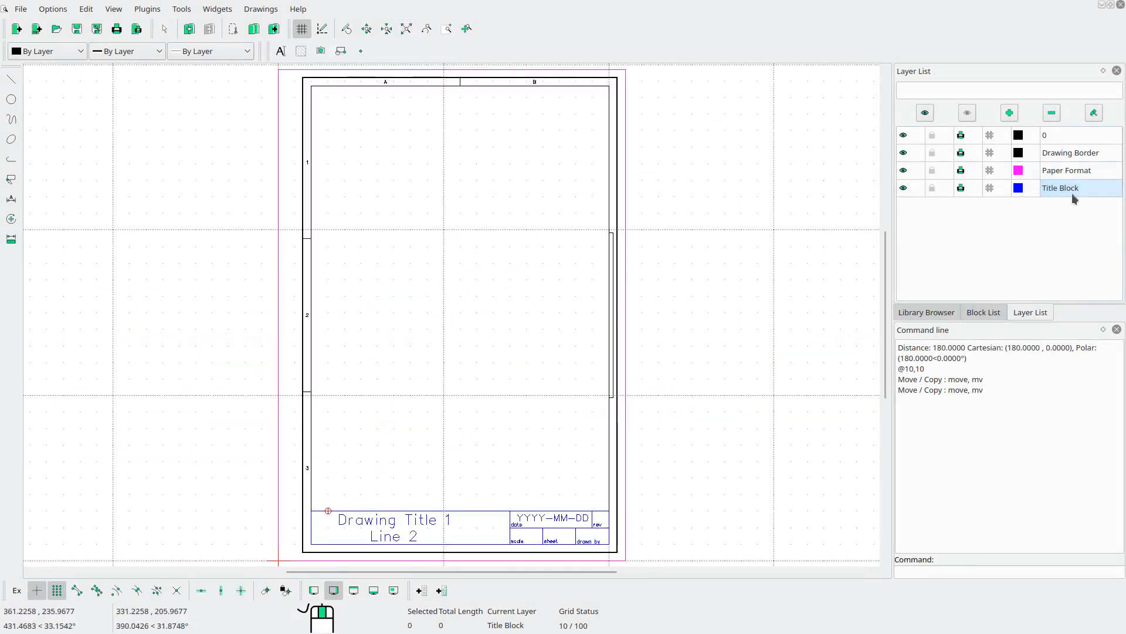
Change the Title Block layer's pen colour from blue to Black / White.
{"action": "double_click", "coordinate": [1060, 188]}
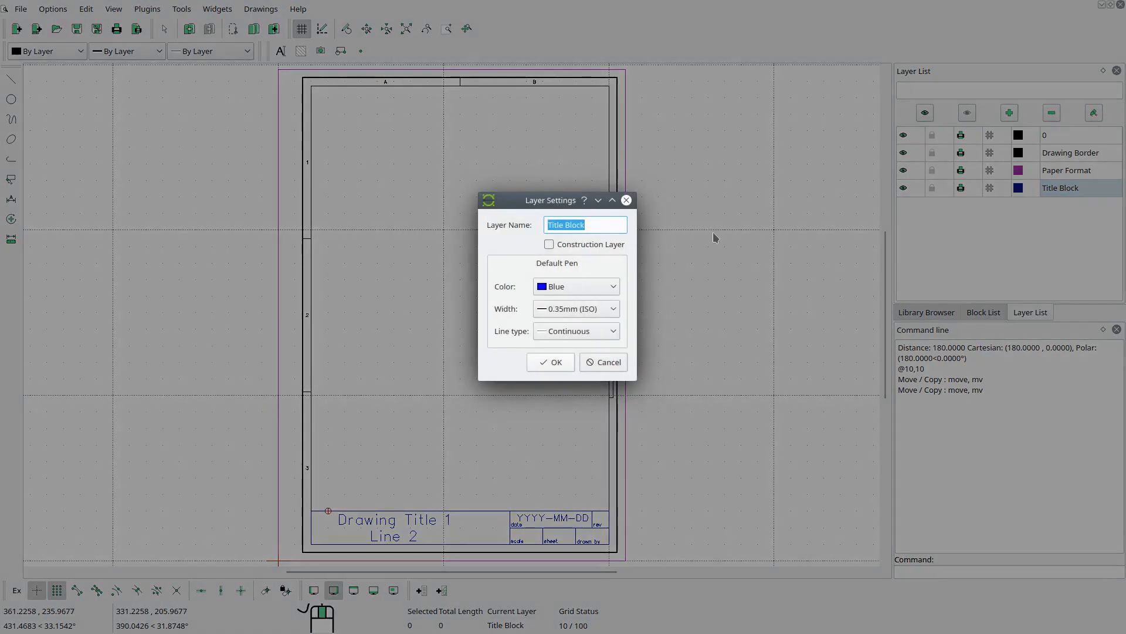
{"action": "left_click", "coordinate": [576, 287]}
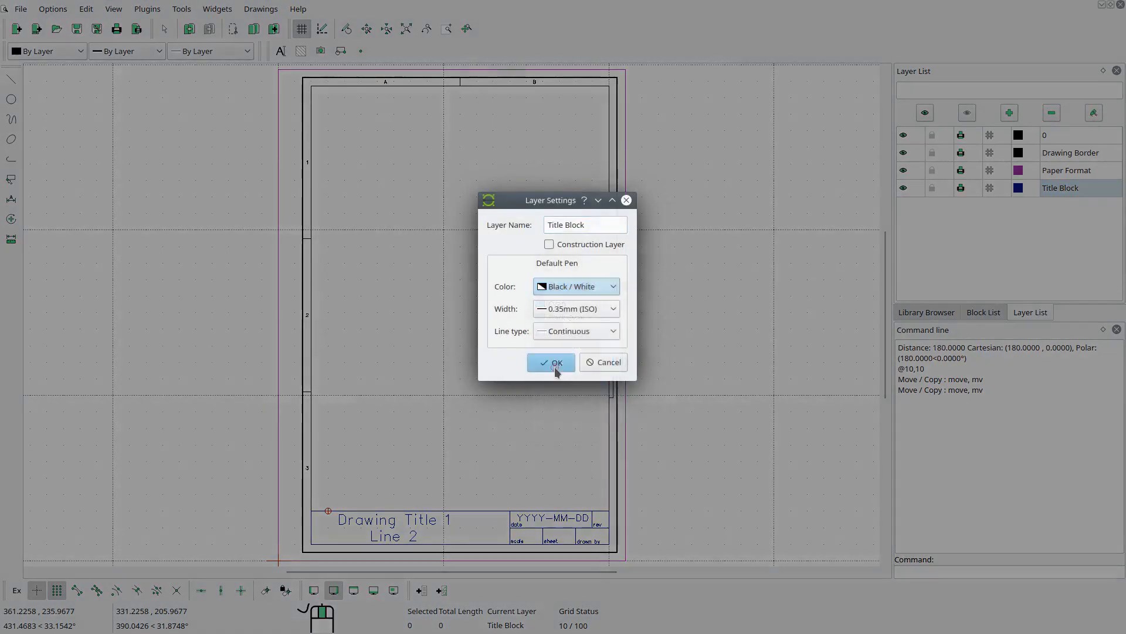
{"action": "left_click", "coordinate": [551, 363]}
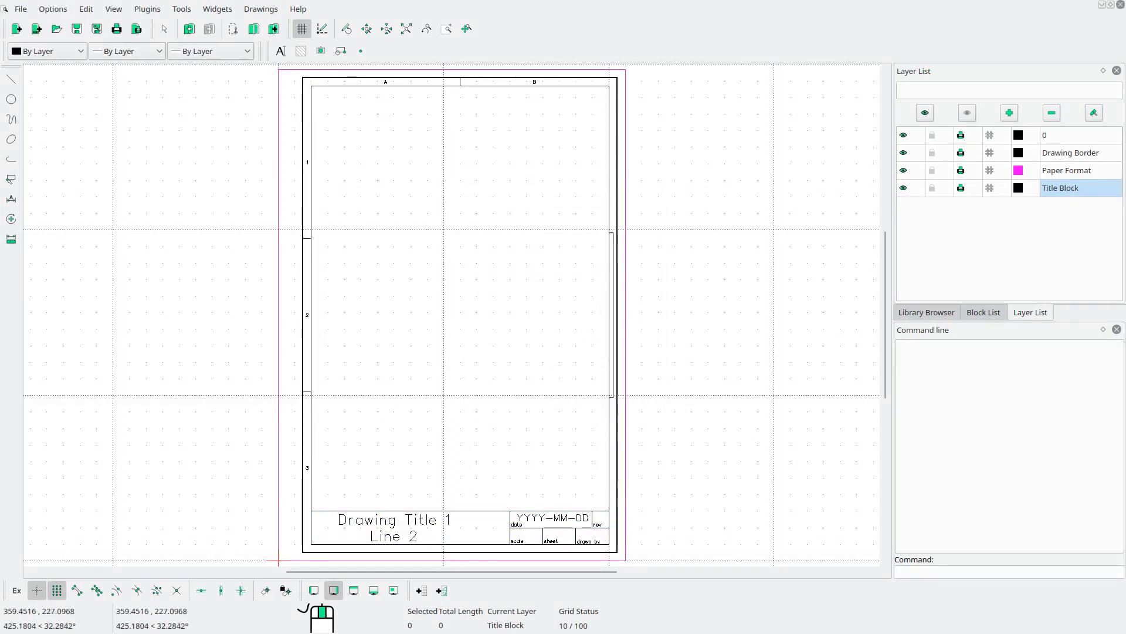
{"action": "mouse_move", "coordinate": [463, 504]}
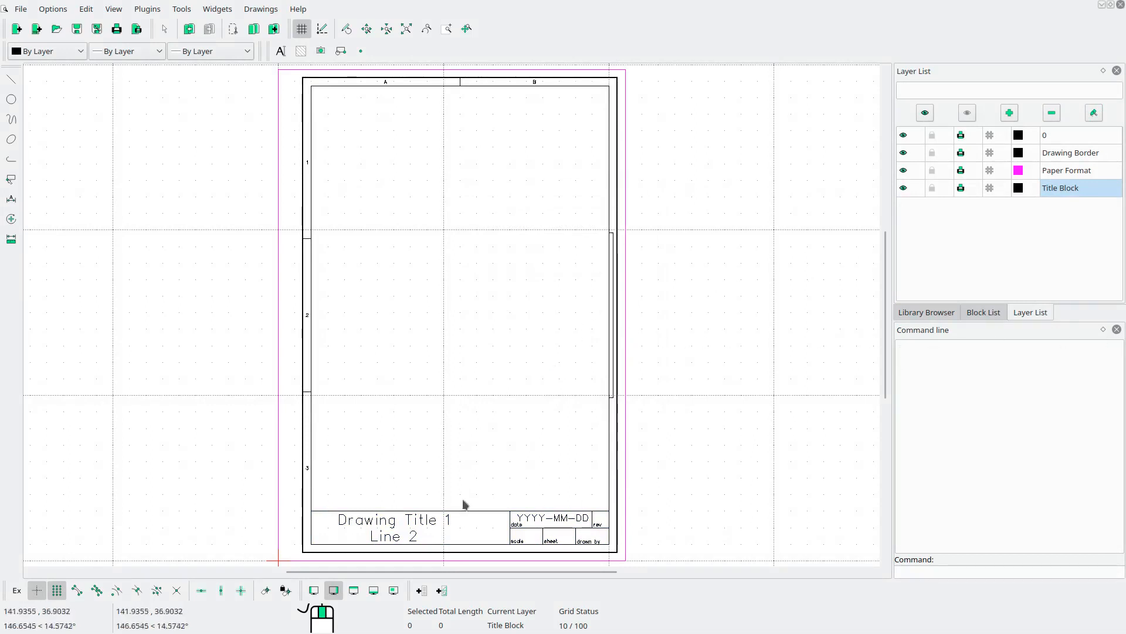
{"action": "mouse_move", "coordinate": [494, 357]}
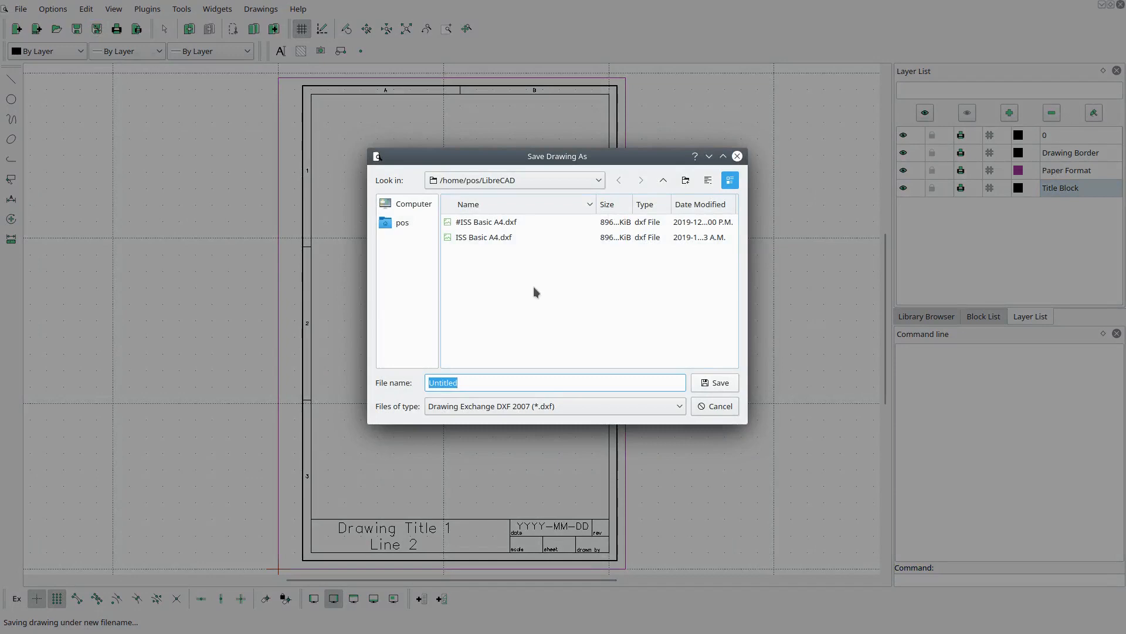
Save the drawing as 'Drawing Format A4 Portrait.dxf' in the LibreCAD folder.
{"action": "type", "text": "Drawing Format A4 Portra"}
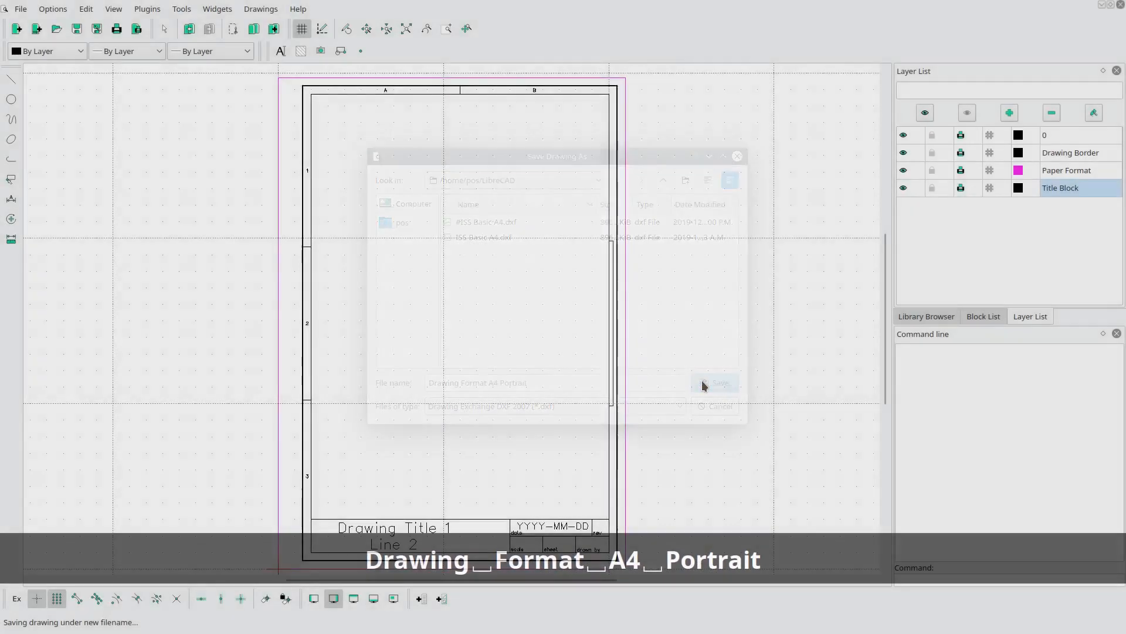
{"action": "left_click", "coordinate": [716, 382]}
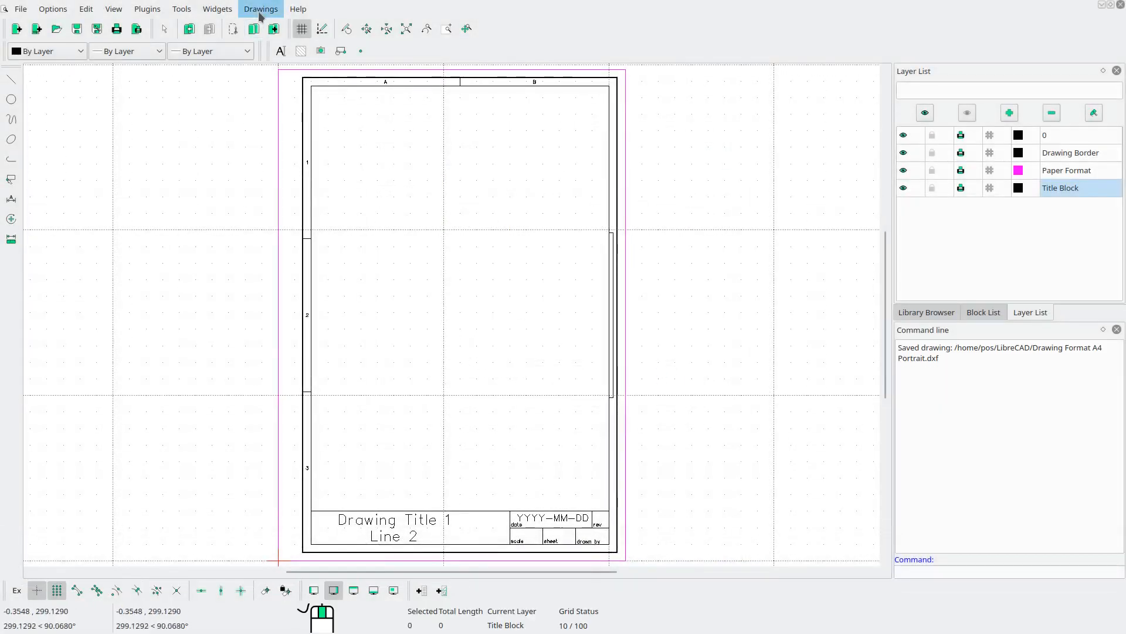
Switch to ISS Basic A4.dxf and import the saved border drawing as a block.
{"action": "left_click", "coordinate": [261, 8]}
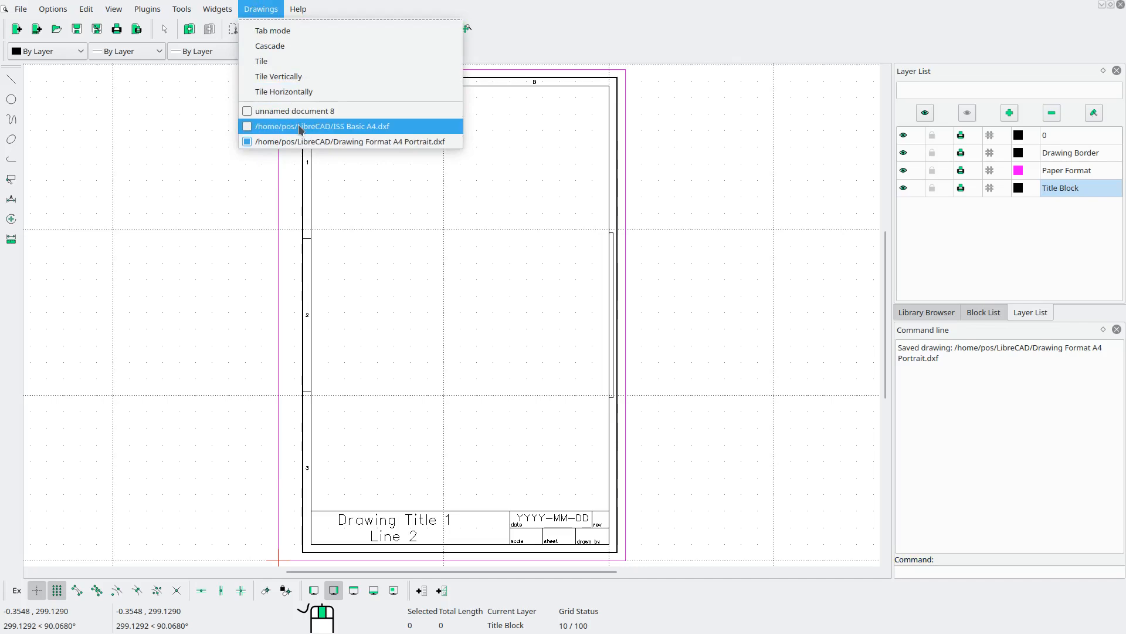
{"action": "left_click", "coordinate": [322, 127]}
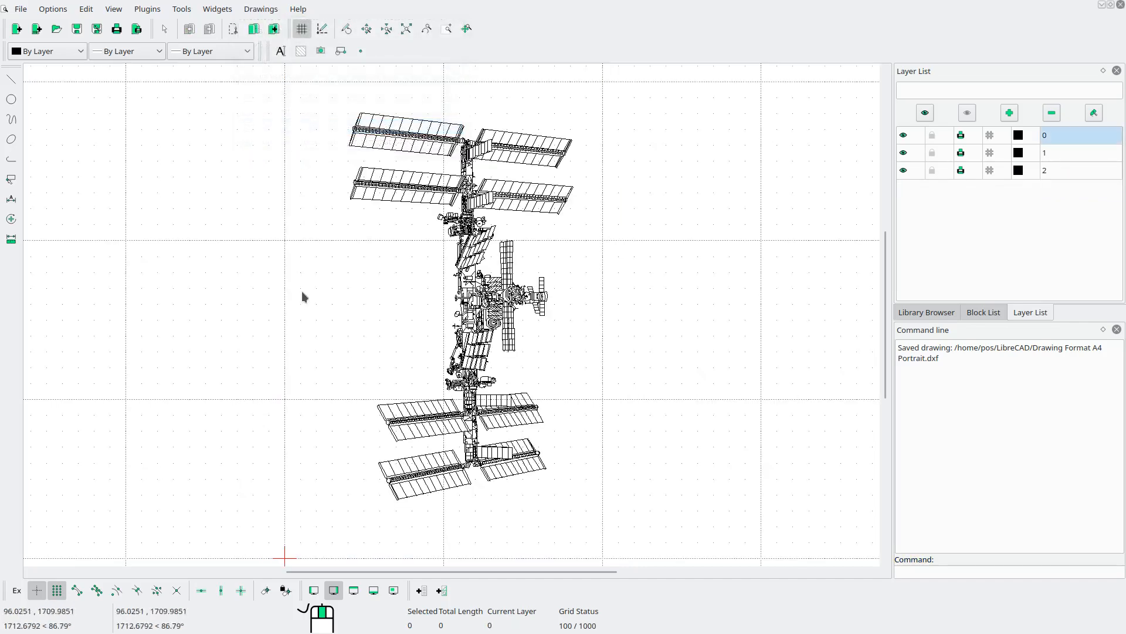
{"action": "left_click", "coordinate": [20, 8]}
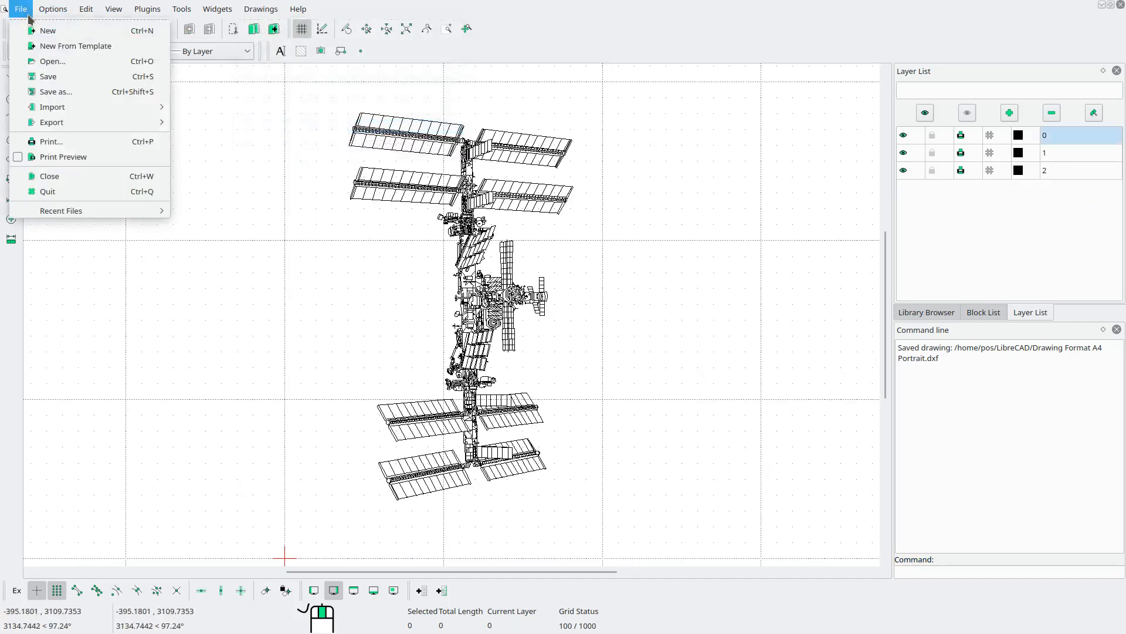
{"action": "left_click", "coordinate": [52, 61]}
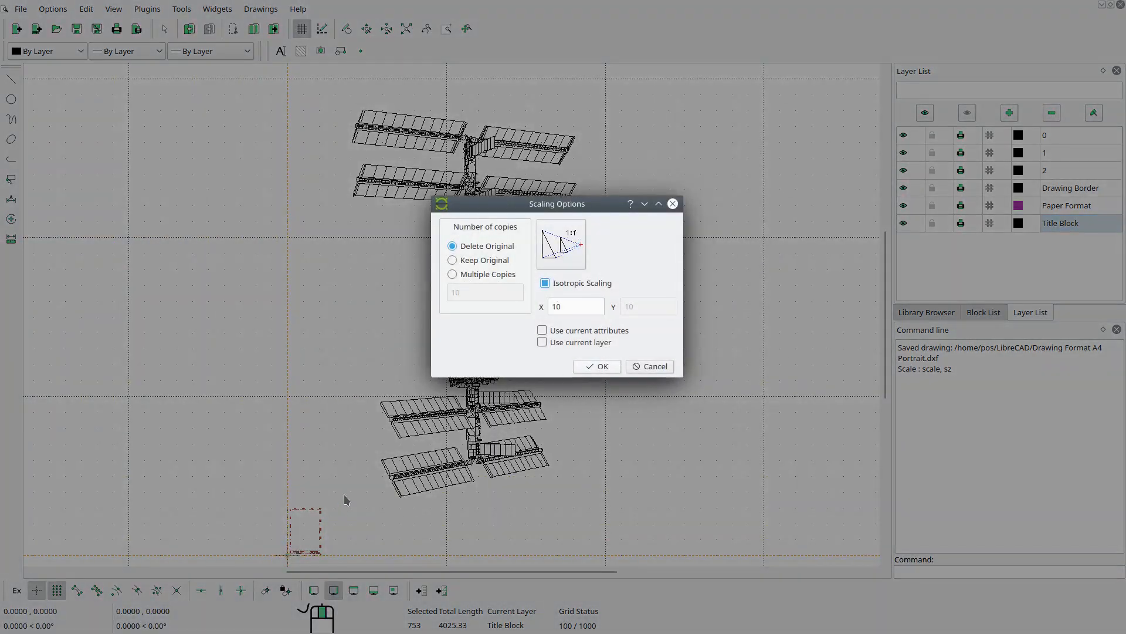
Apply isotropic scaling with factor 10 so the border frames the ISS drawing.
{"action": "left_click", "coordinate": [574, 305]}
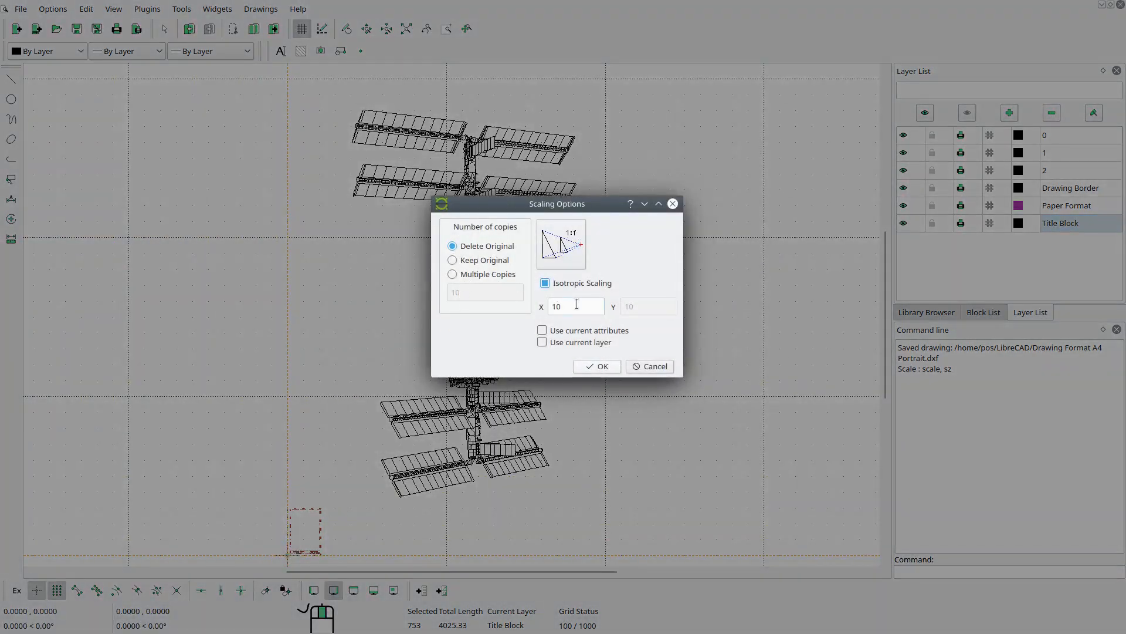
{"action": "mouse_move", "coordinate": [545, 283]}
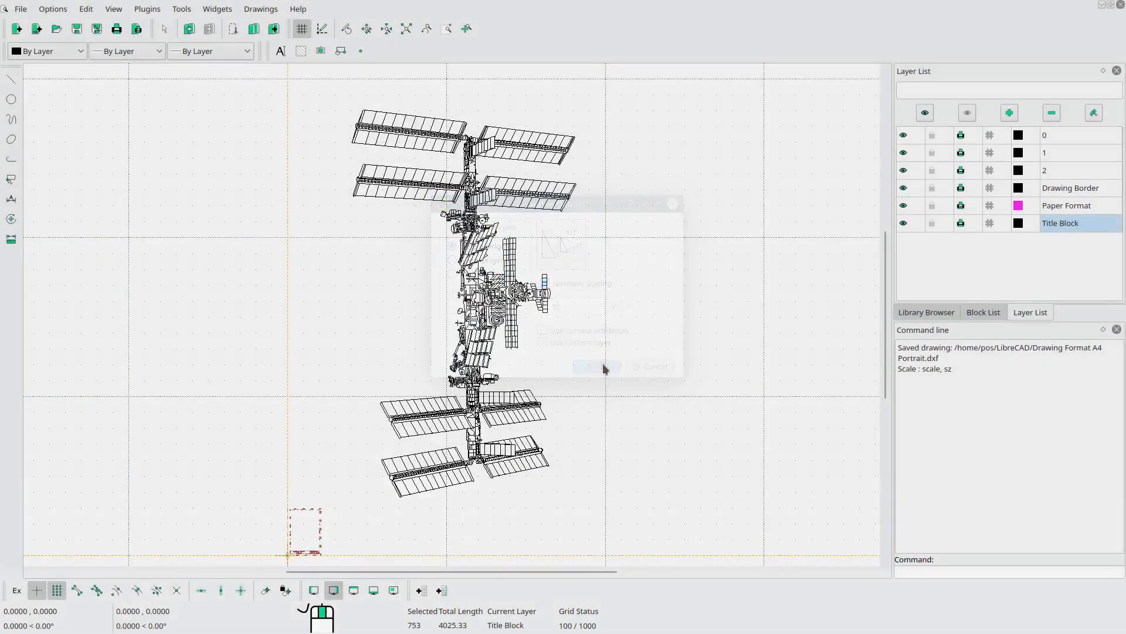
{"action": "left_click", "coordinate": [586, 366]}
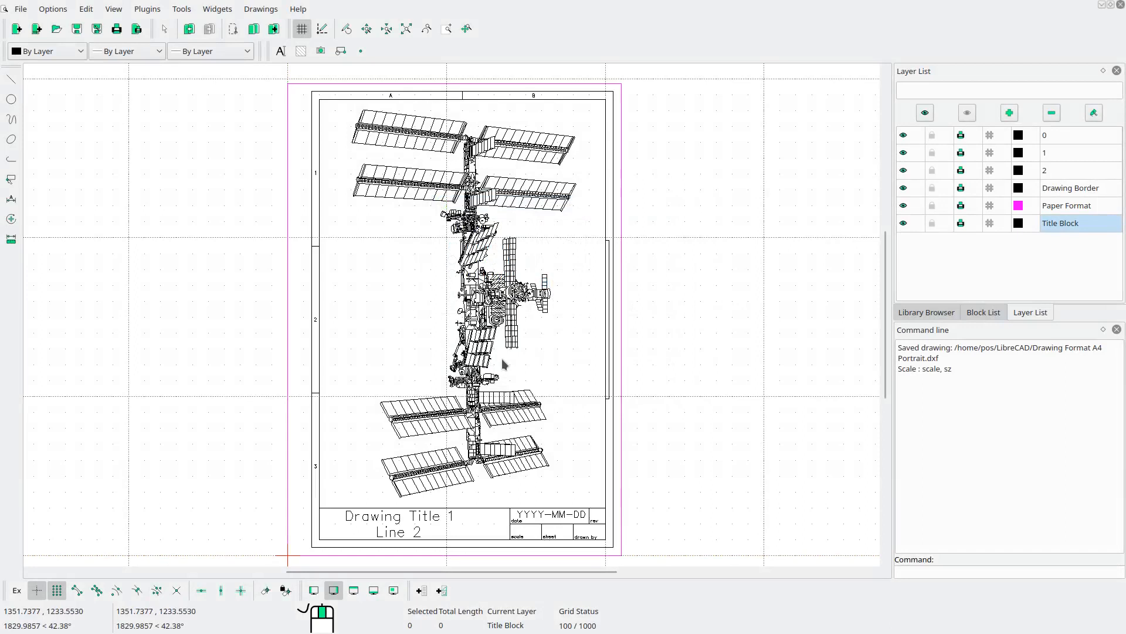
{"action": "mouse_move", "coordinate": [460, 473]}
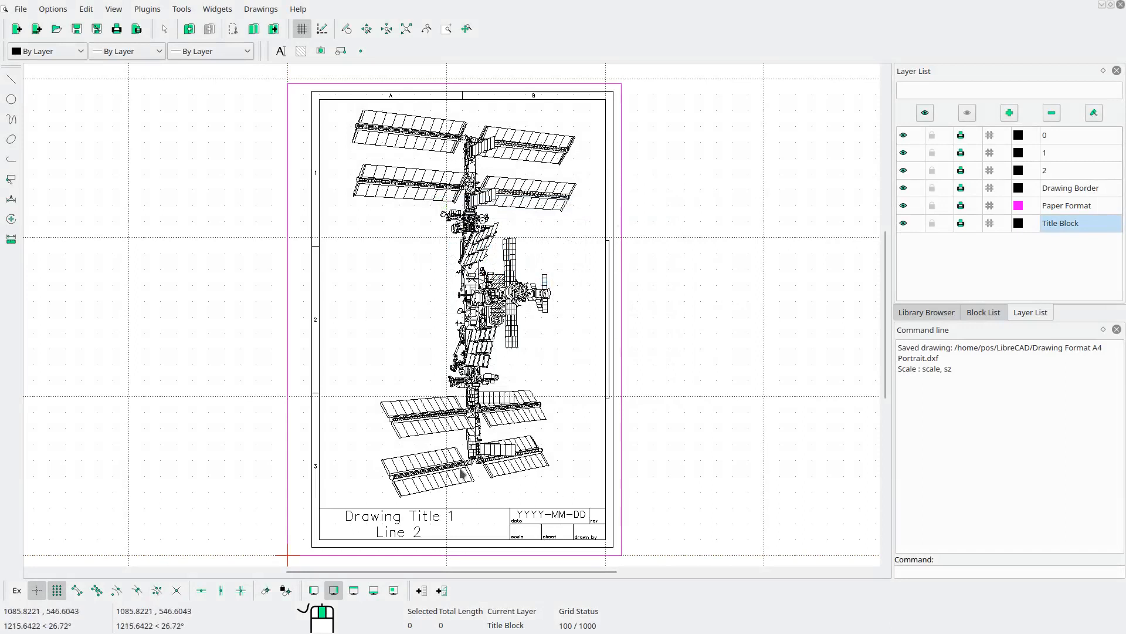
{"action": "mouse_move", "coordinate": [343, 181]}
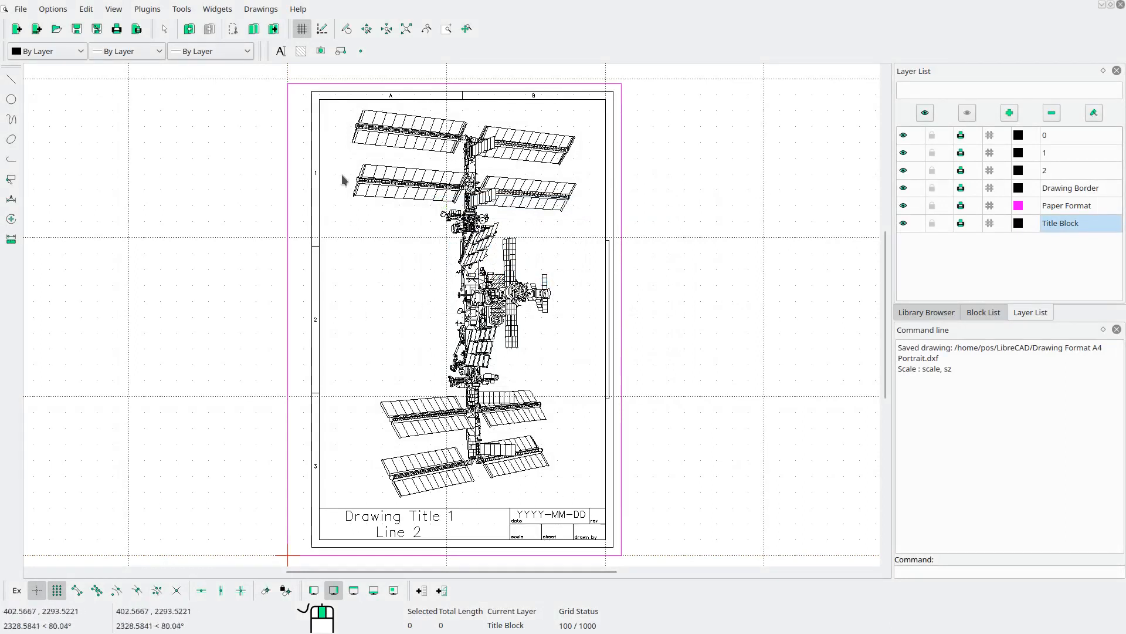
{"action": "left_click", "coordinate": [136, 28]}
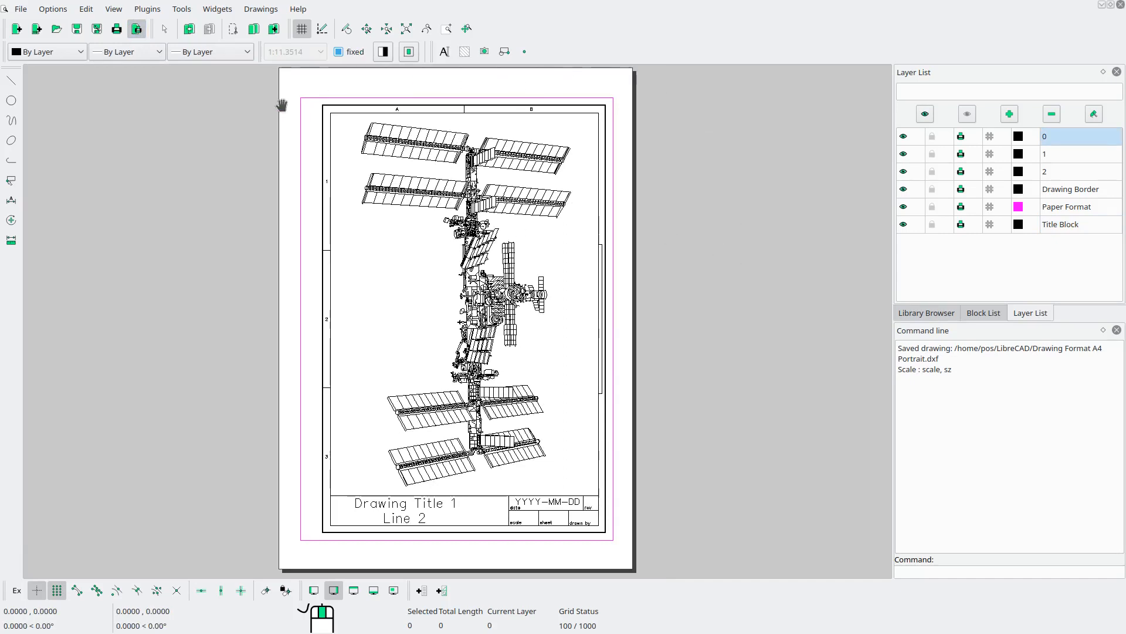
{"action": "mouse_move", "coordinate": [324, 106]}
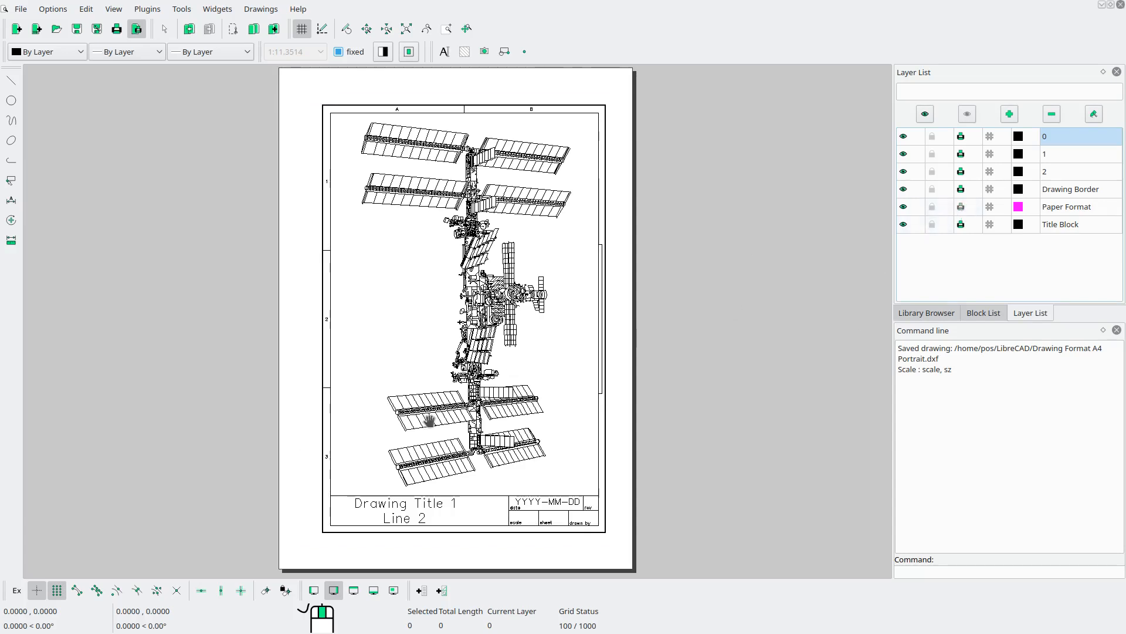
{"action": "mouse_move", "coordinate": [311, 183]}
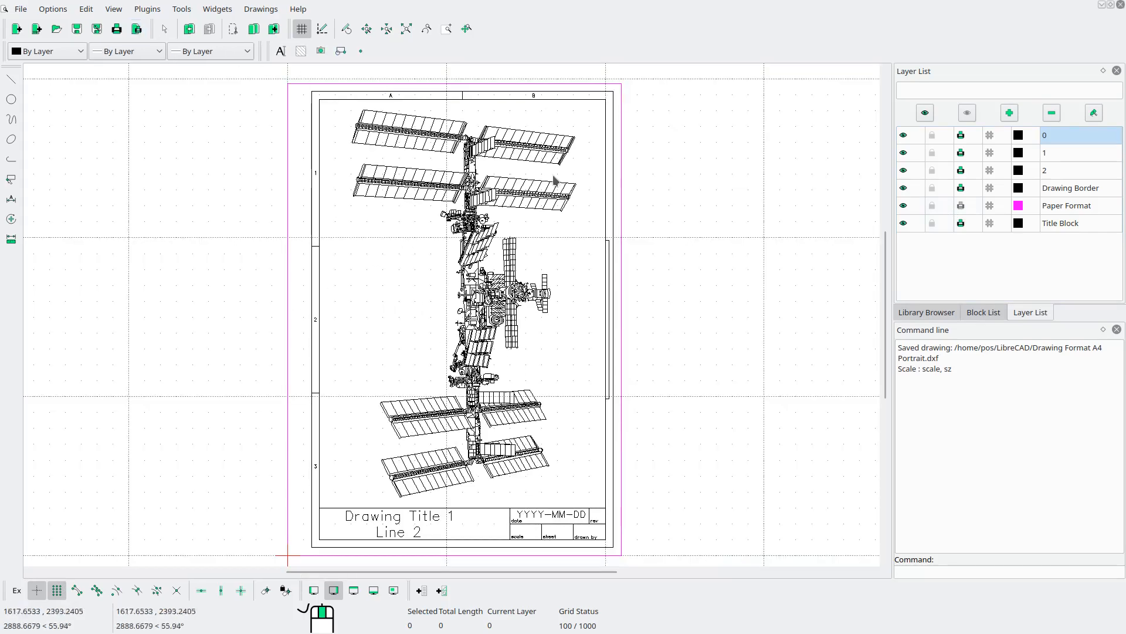
Add a layer named Dimensions with red colour and 0.35 mm width.
{"action": "left_click", "coordinate": [1009, 113]}
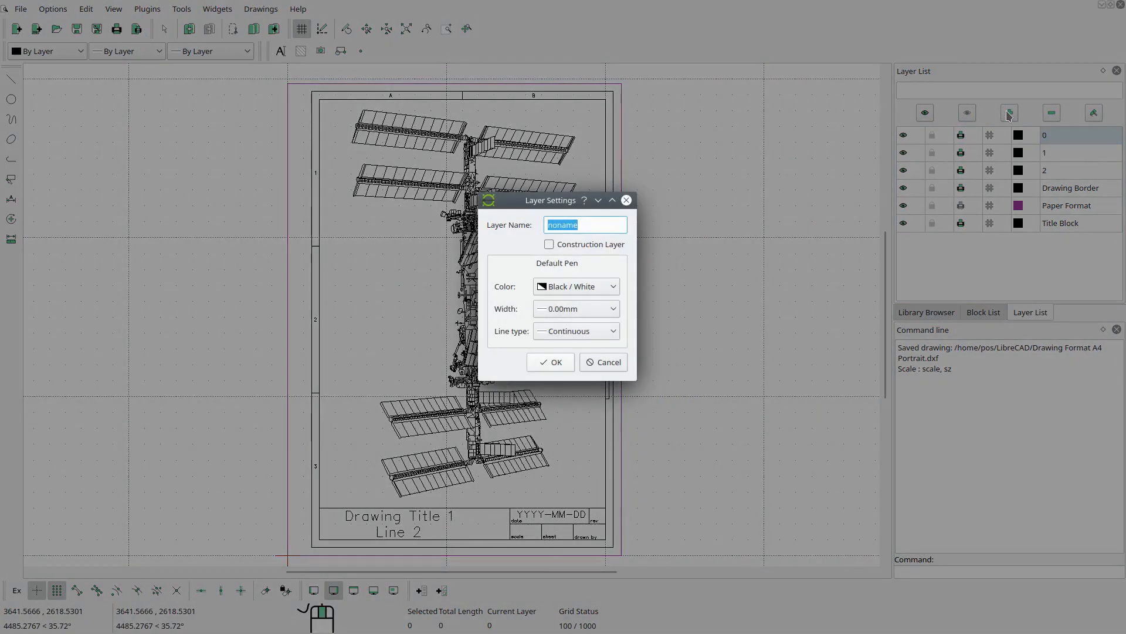
{"action": "type", "text": "Dimensions"}
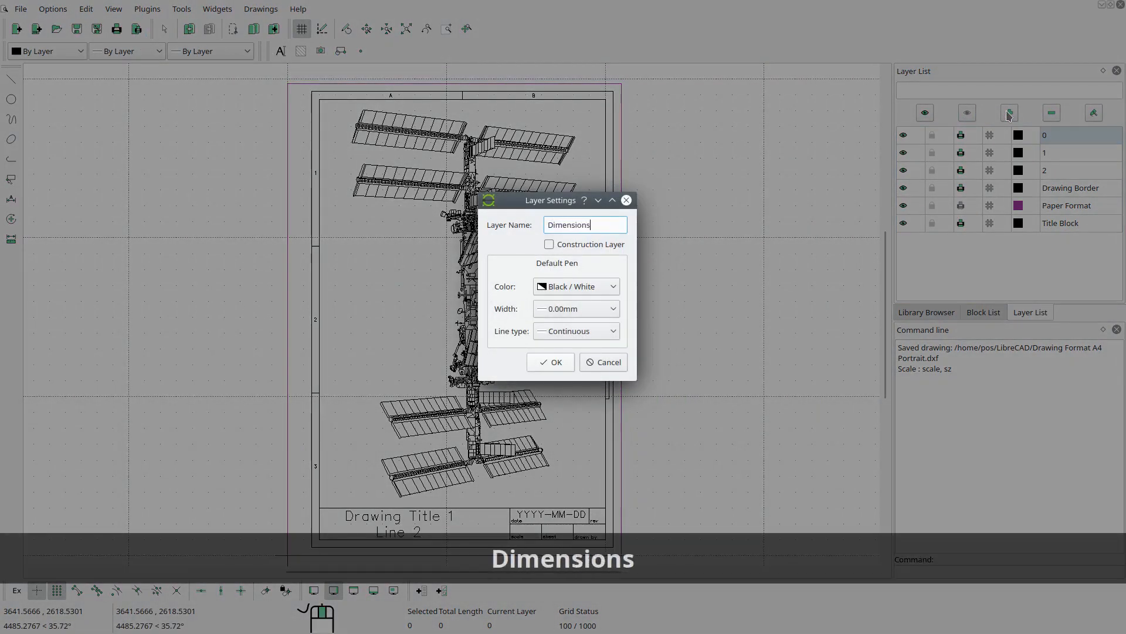
{"action": "left_click", "coordinate": [575, 287]}
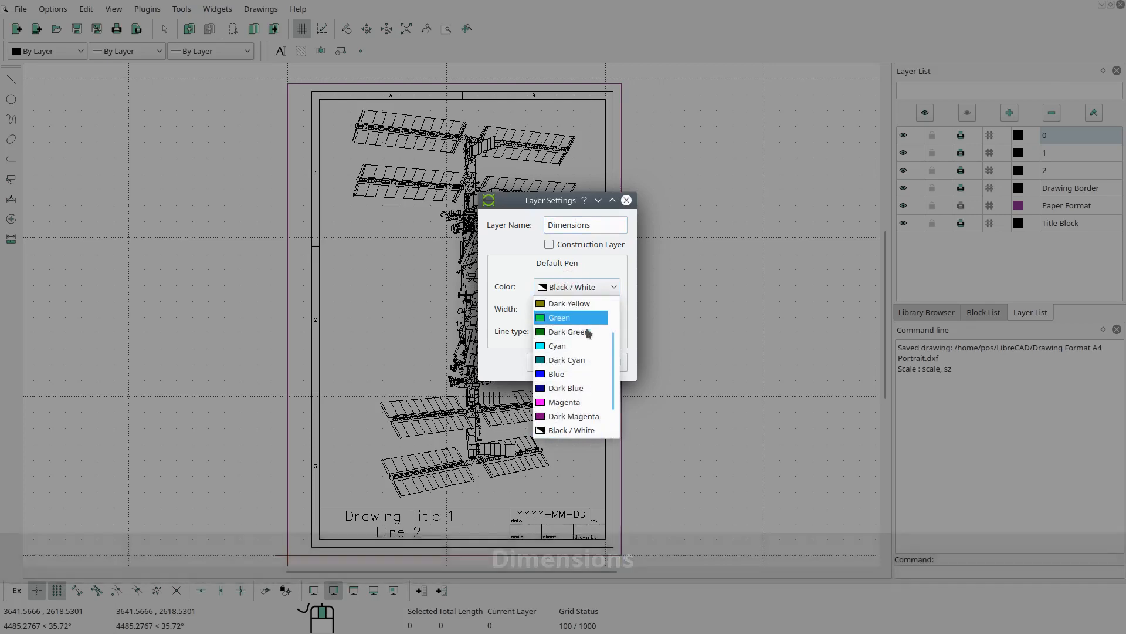
{"action": "left_click", "coordinate": [575, 309]}
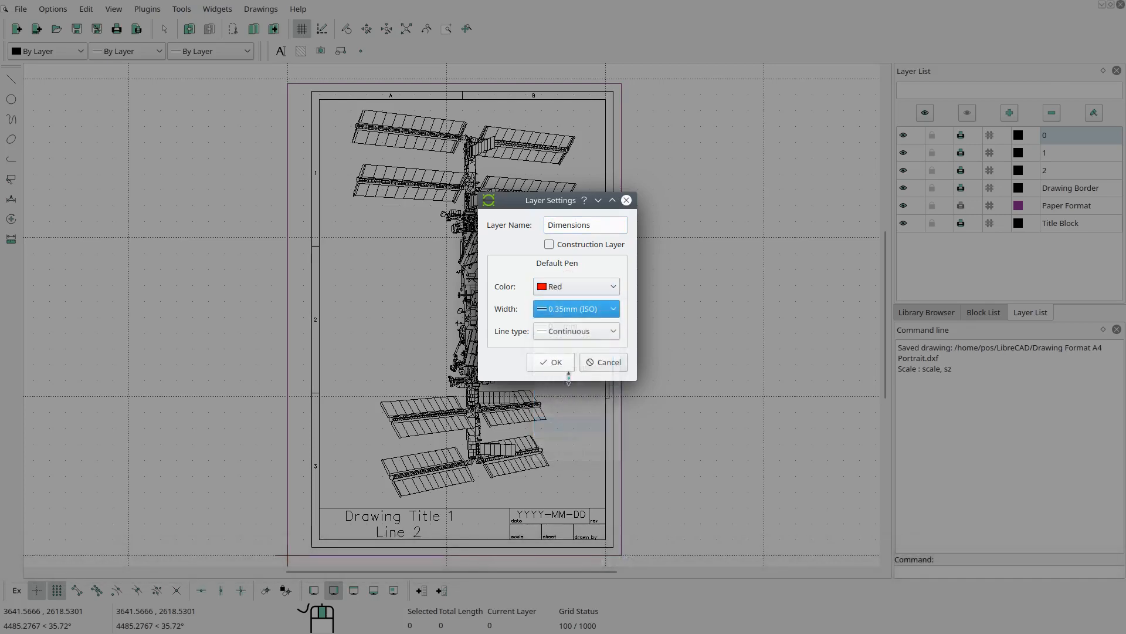
{"action": "left_click", "coordinate": [550, 361]}
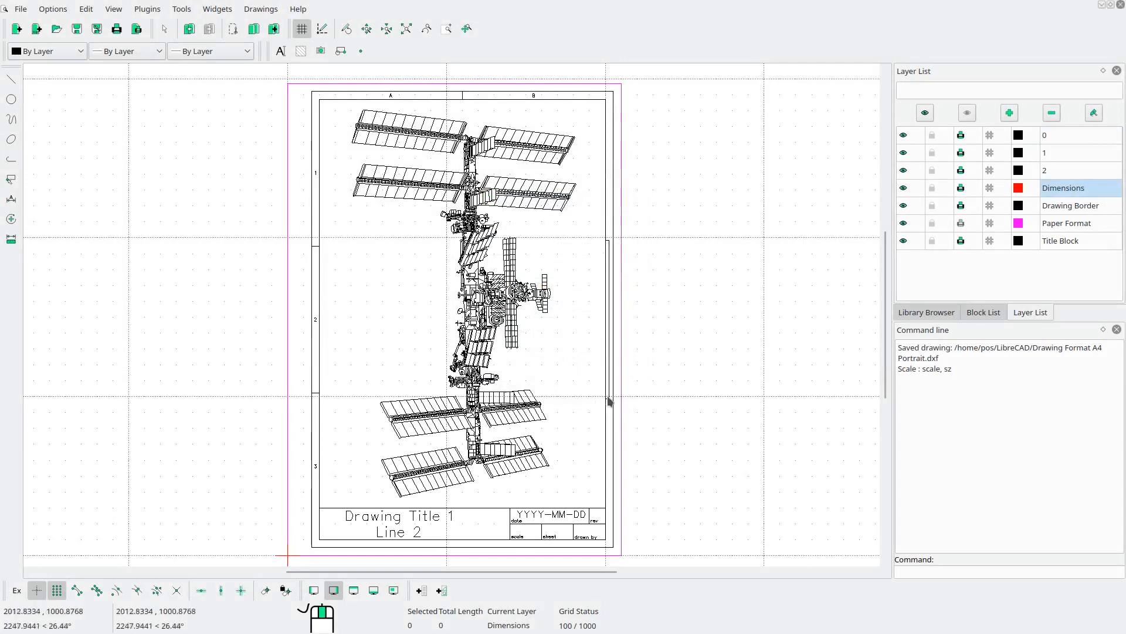
{"action": "mouse_move", "coordinate": [107, 214]}
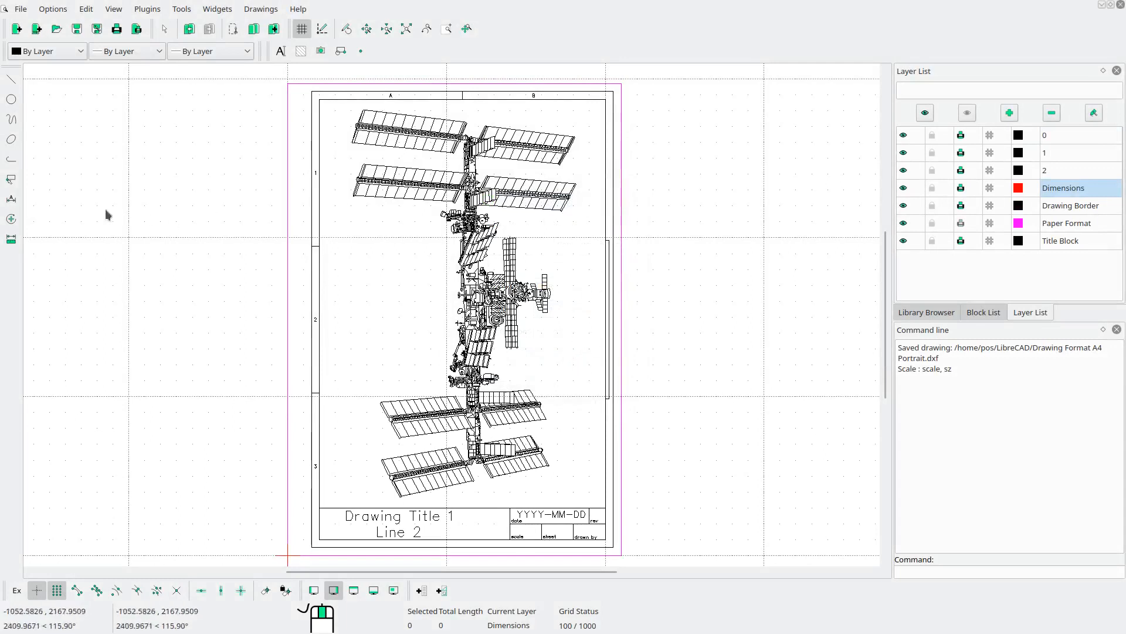
Add an aligned height dimension, then edit the general dimension scale in Current Drawing Preferences.
{"action": "left_click", "coordinate": [11, 199]}
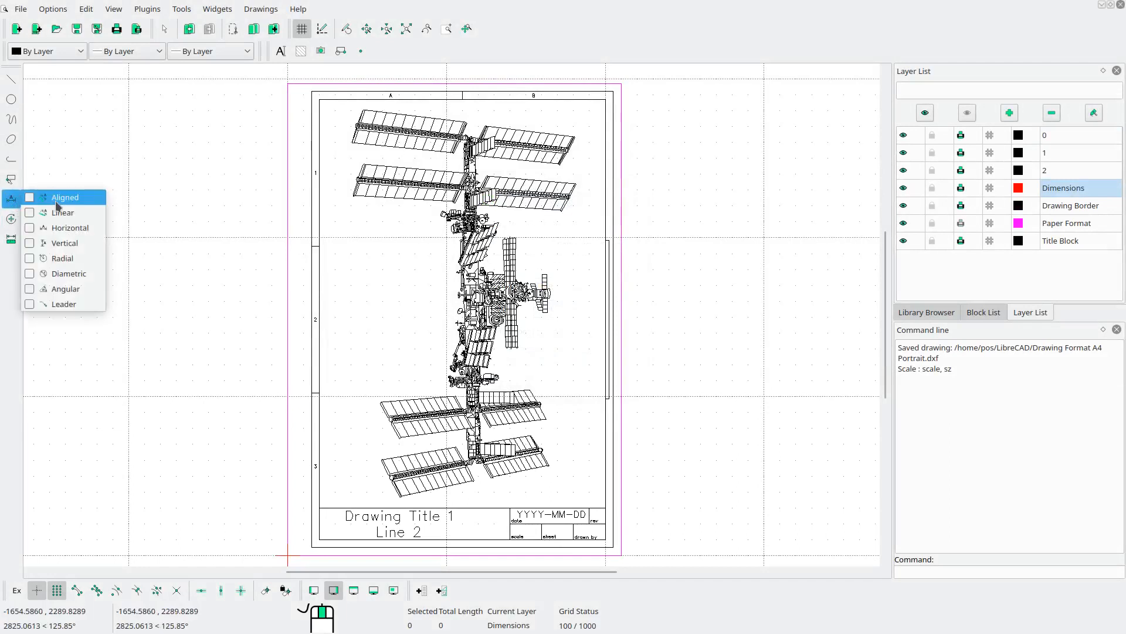
{"action": "left_click", "coordinate": [64, 197]}
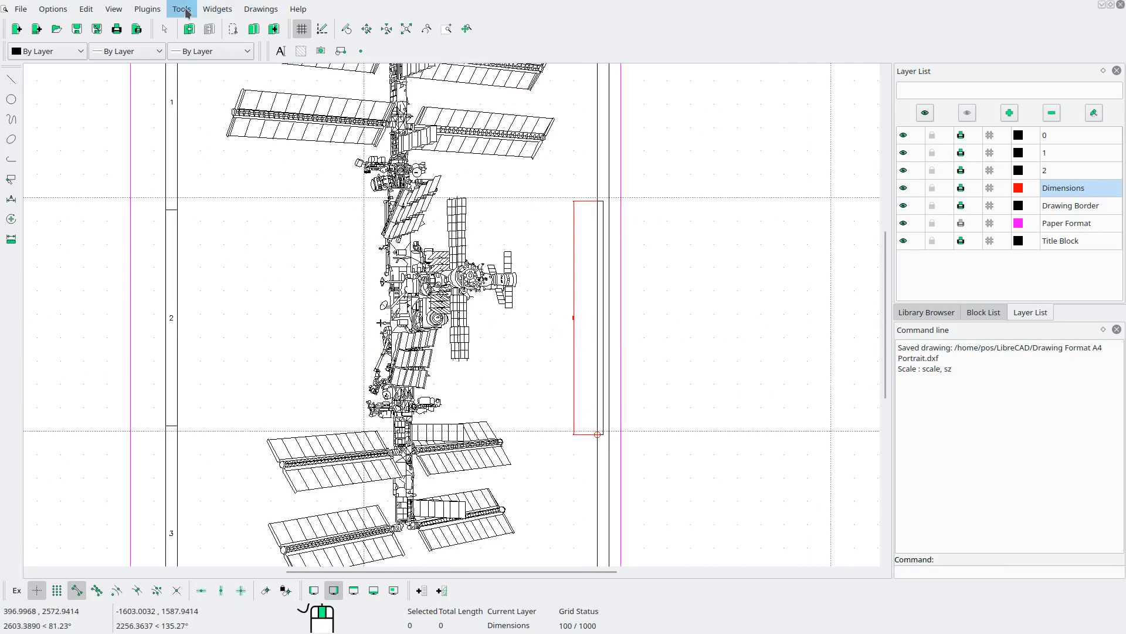
{"action": "left_click", "coordinate": [53, 9]}
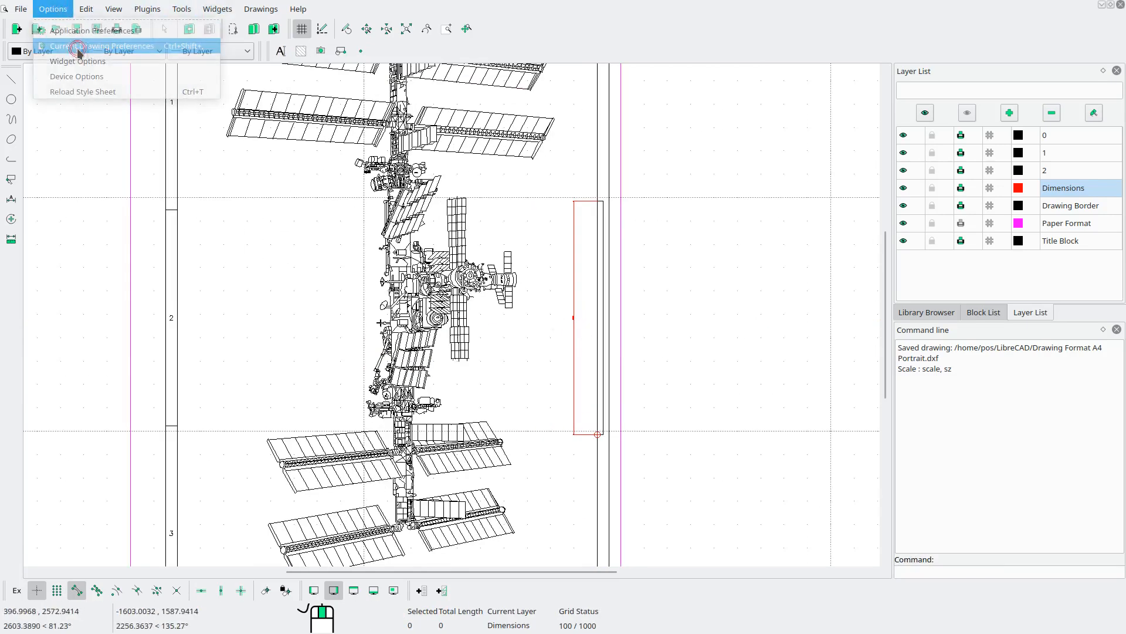
{"action": "left_click", "coordinate": [96, 45]}
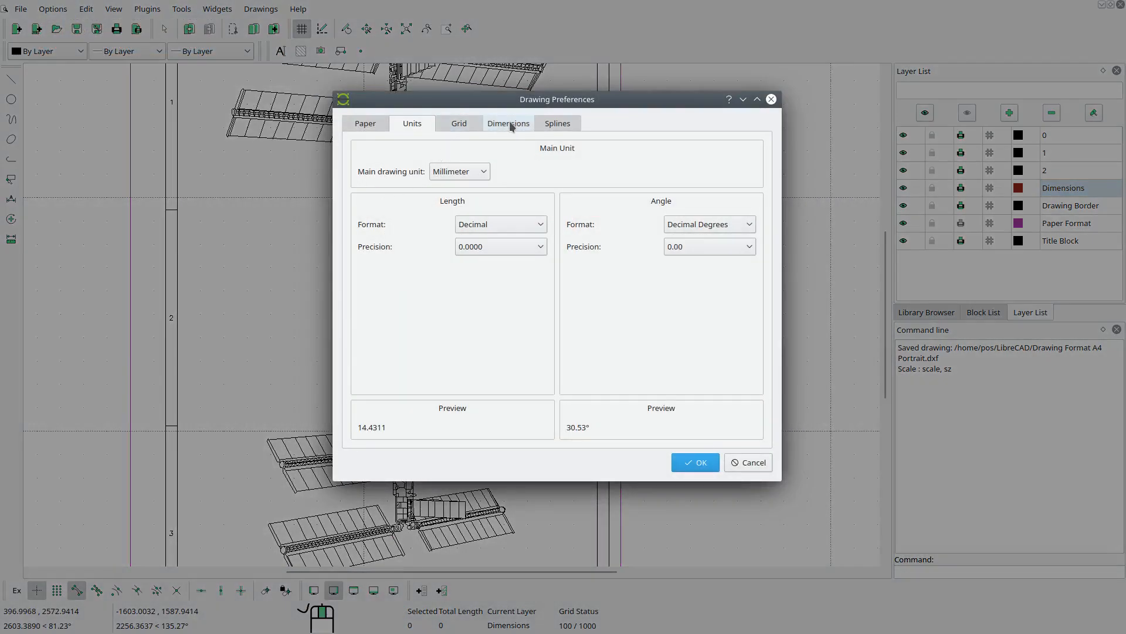
{"action": "left_click", "coordinate": [508, 124]}
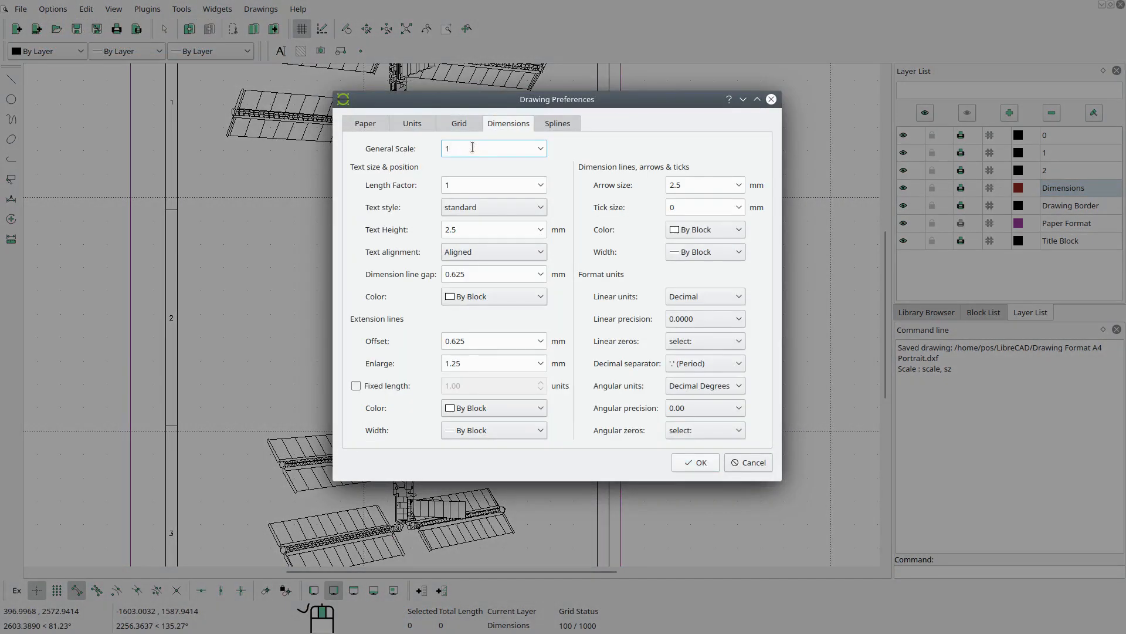
{"action": "left_click", "coordinate": [693, 463]}
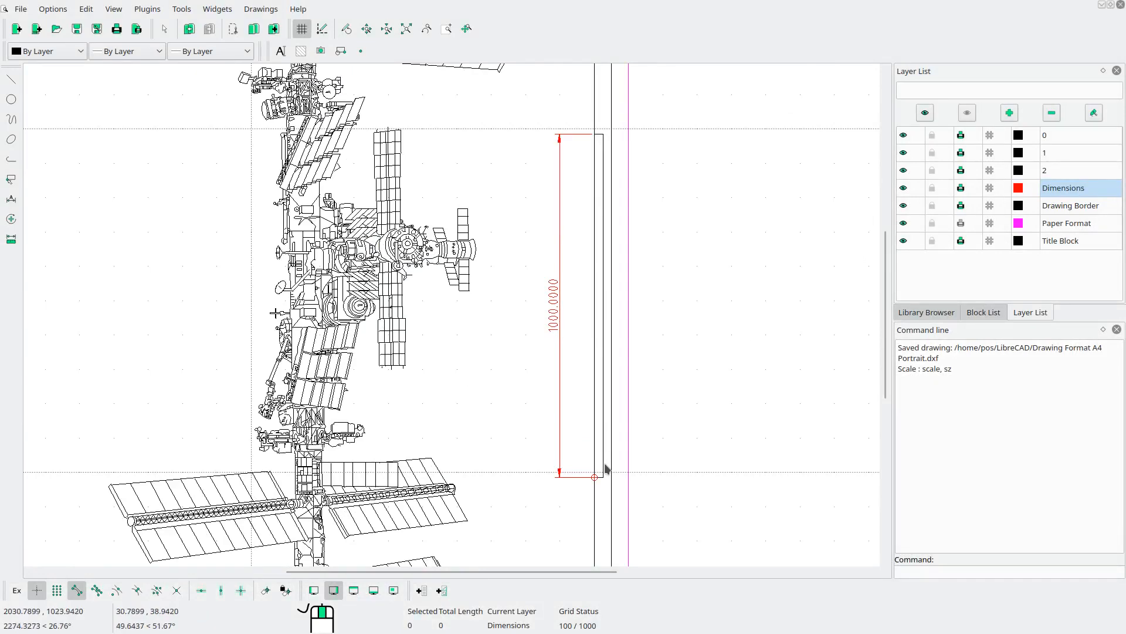
{"action": "mouse_move", "coordinate": [582, 319]}
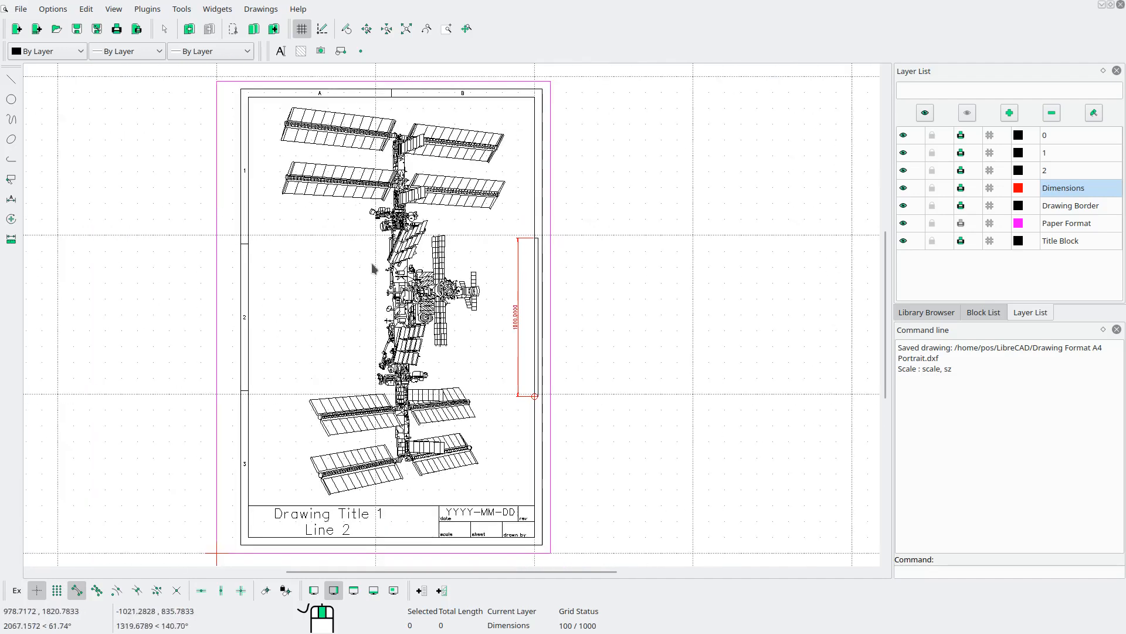
Preview the print on A4 and enter the scale 100:1000.
{"action": "left_click", "coordinate": [136, 28]}
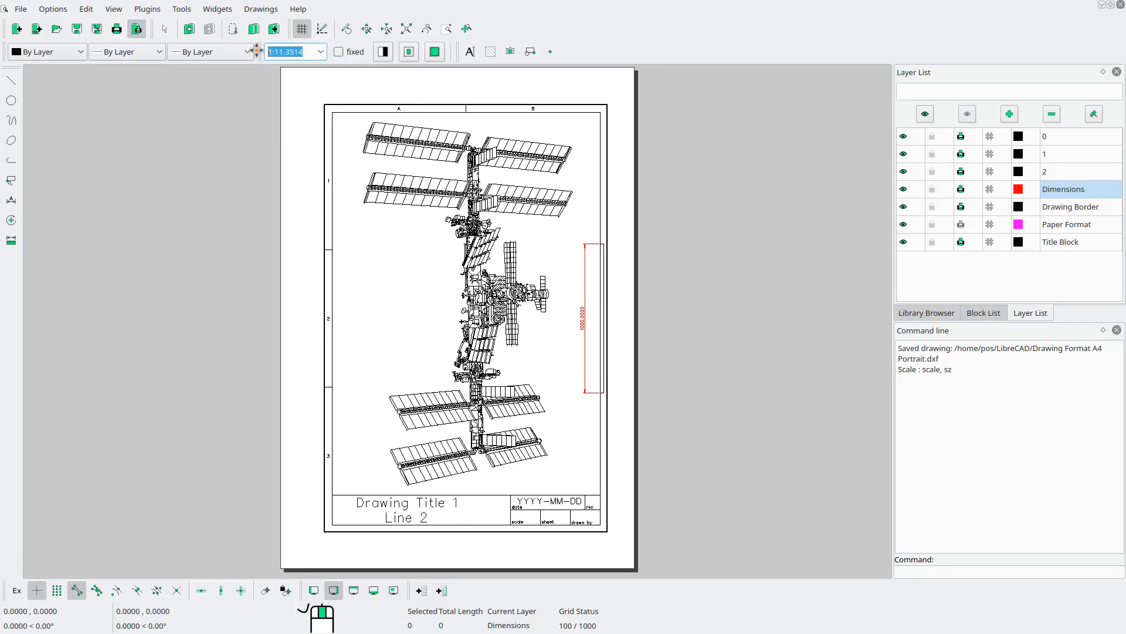
{"action": "type", "text": "1001"}
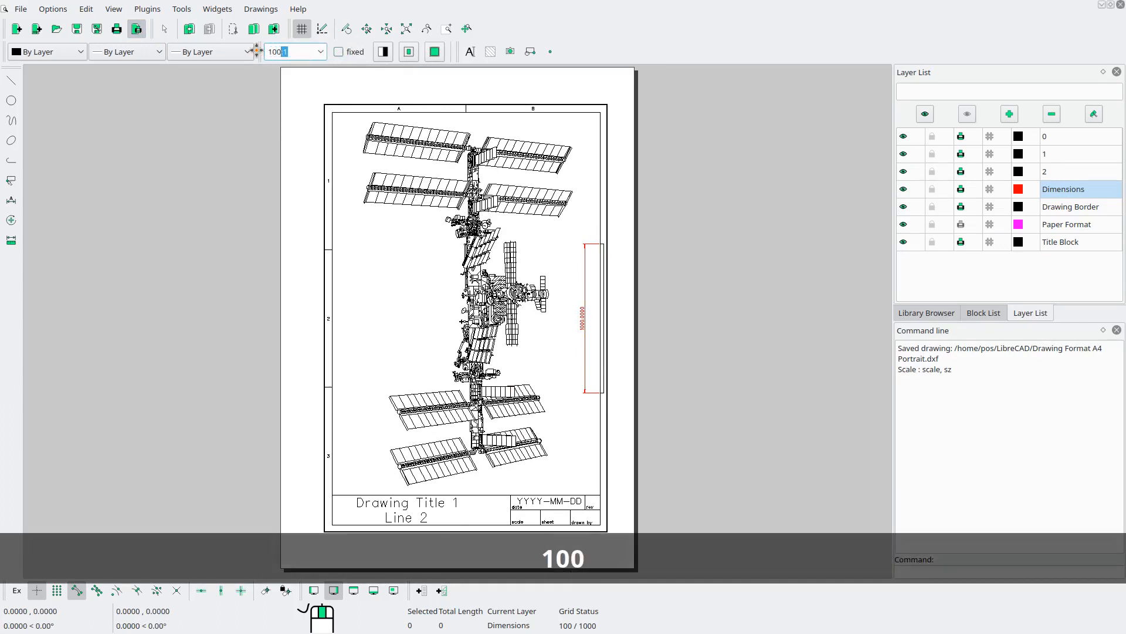
{"action": "type", "text": ":"}
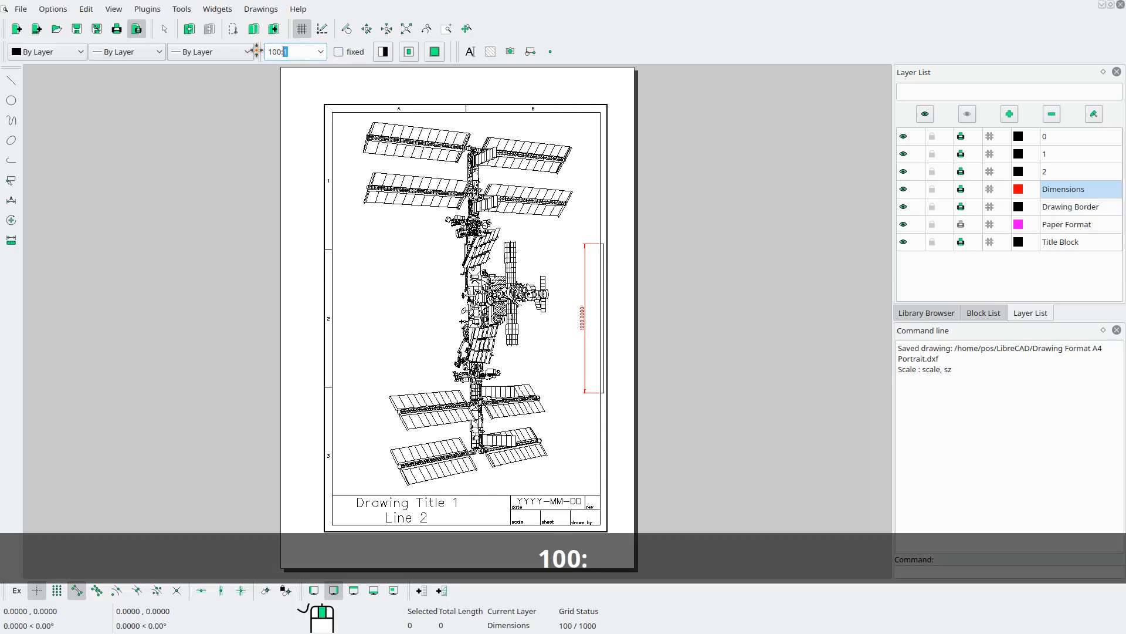
{"action": "type", "text": "1000"}
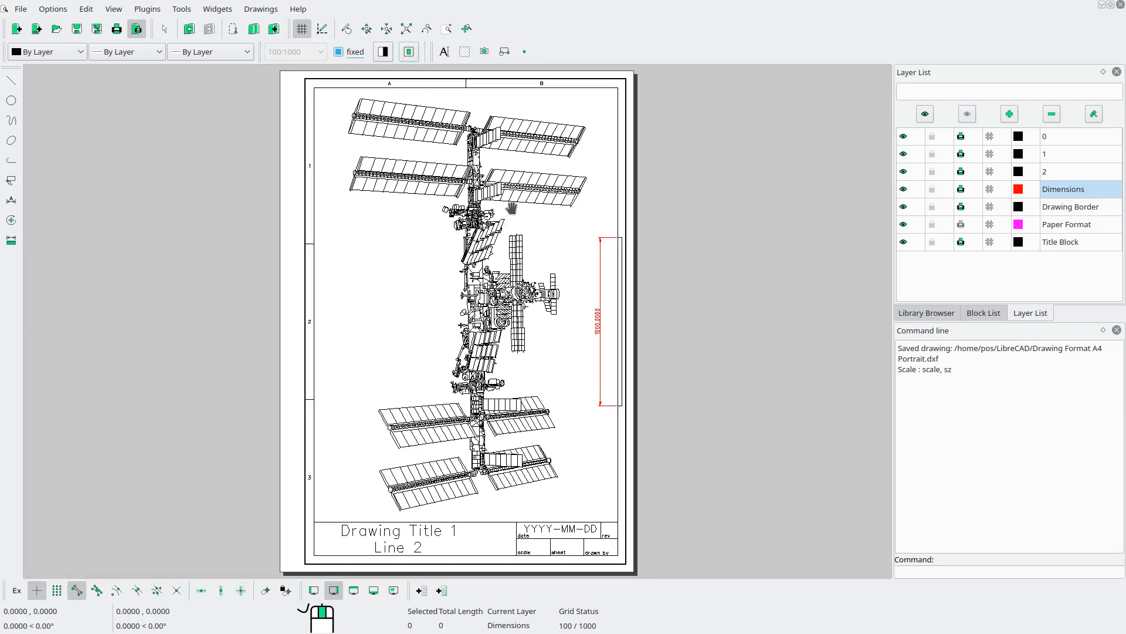
{"action": "mouse_move", "coordinate": [631, 561]}
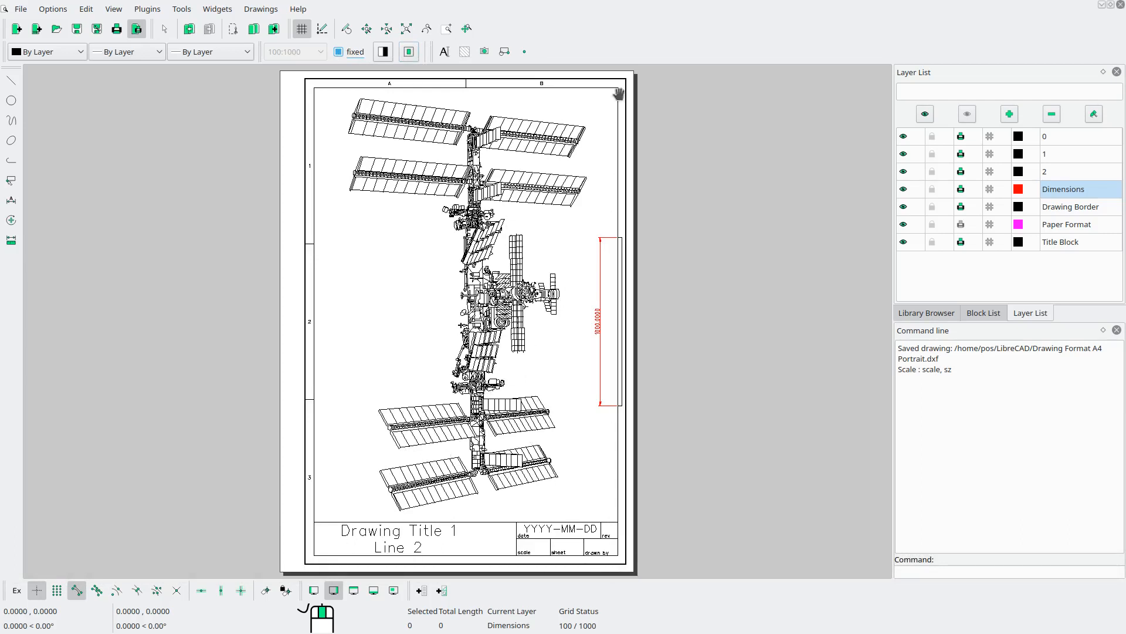
{"action": "mouse_move", "coordinate": [474, 424]}
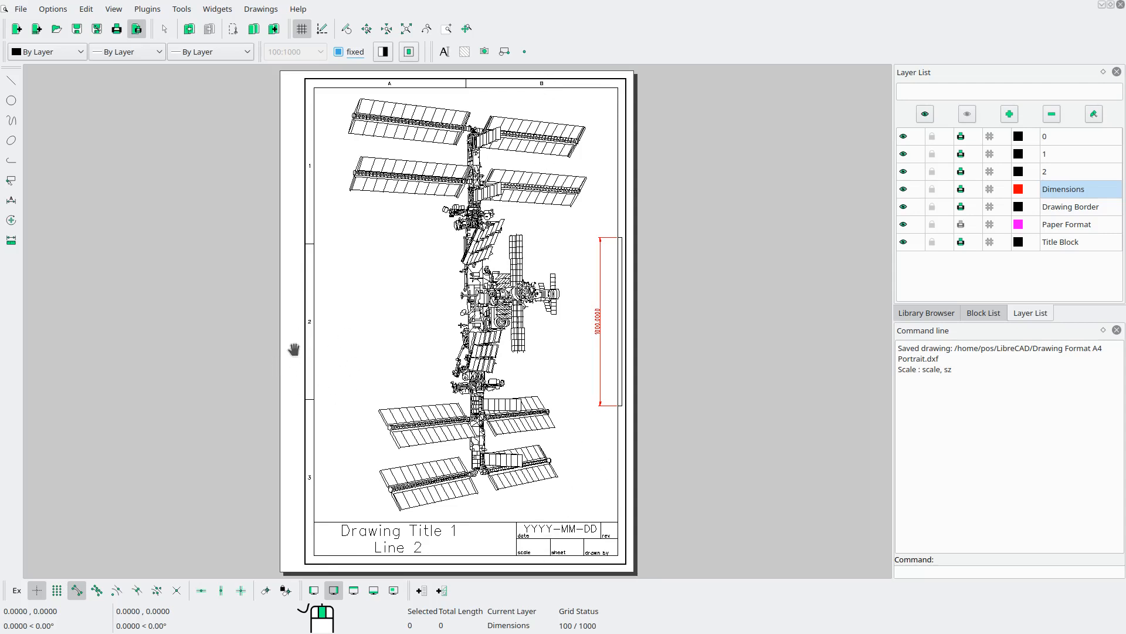
Delete the red height dimension, preview the print again and make Title Block current.
{"action": "left_click", "coordinate": [136, 28]}
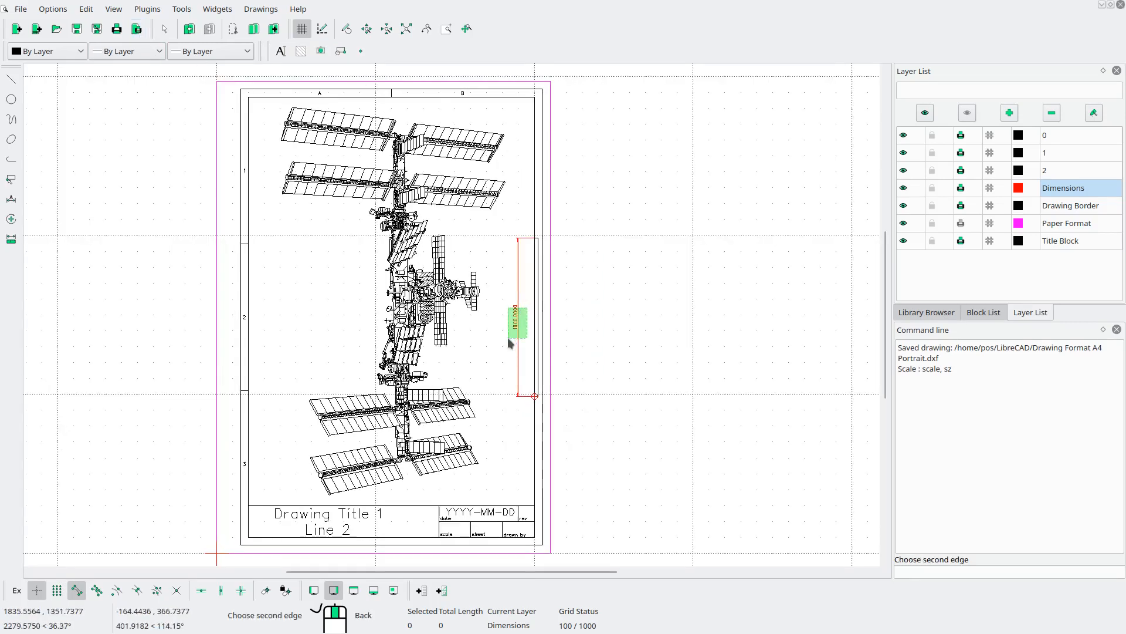
{"action": "key", "text": "Delete"}
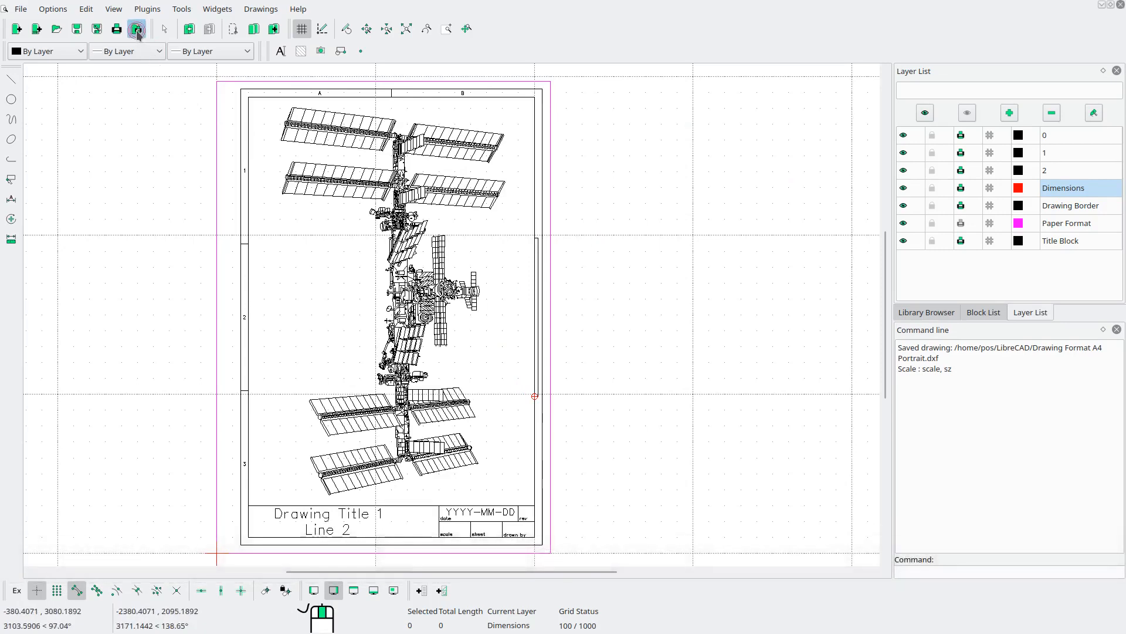
{"action": "left_click", "coordinate": [136, 28]}
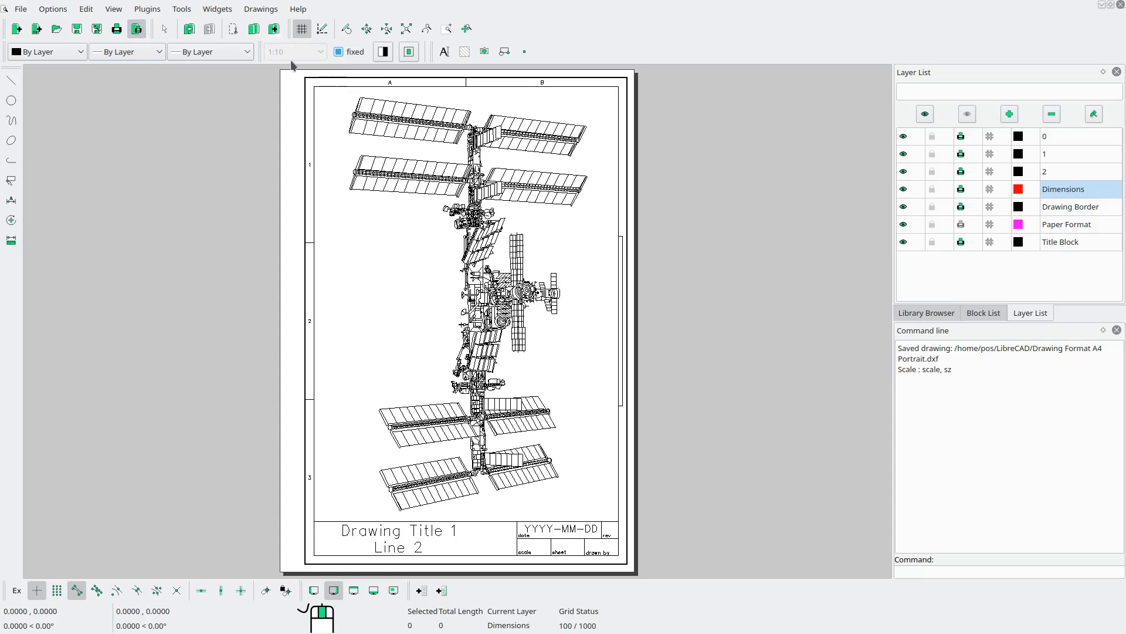
{"action": "left_click", "coordinate": [1062, 242]}
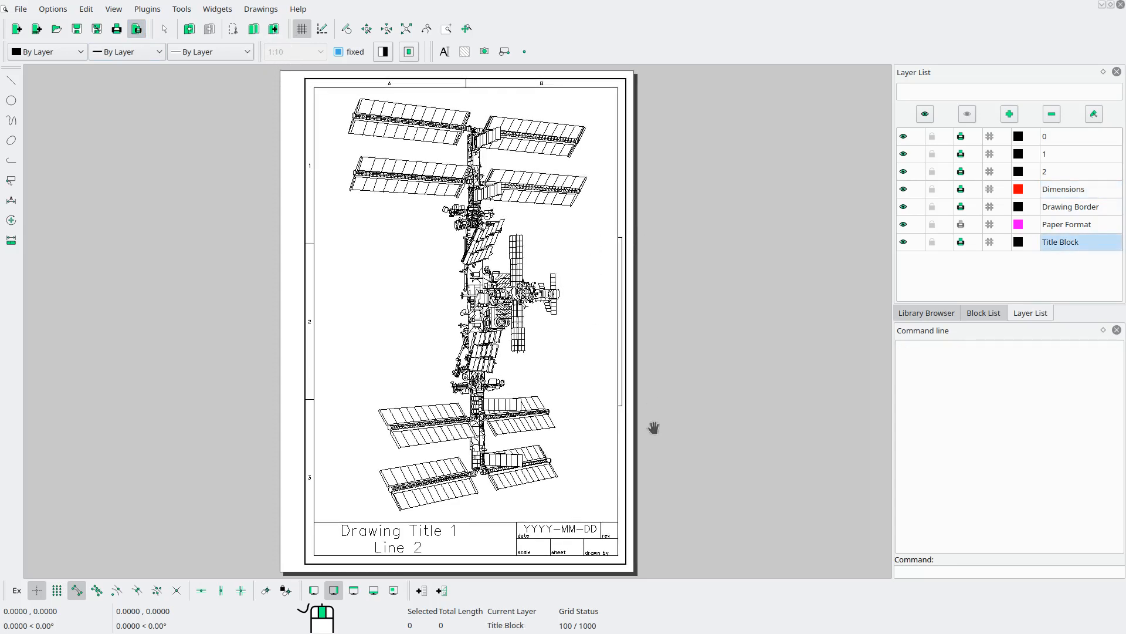
{"action": "mouse_move", "coordinate": [579, 431]}
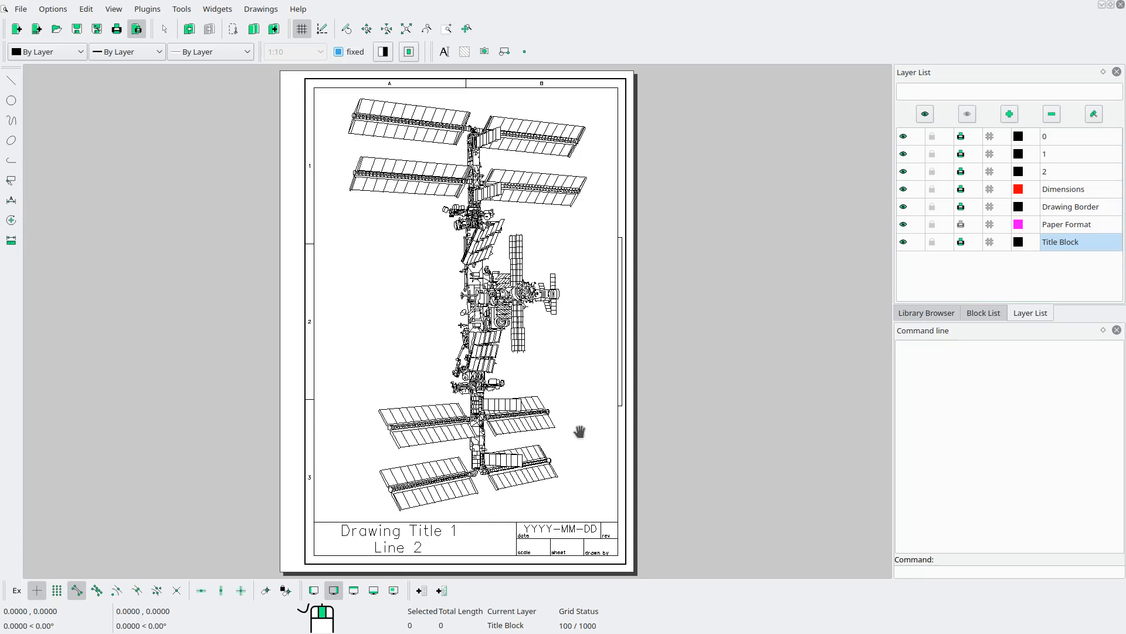
{"action": "mouse_move", "coordinate": [605, 409]}
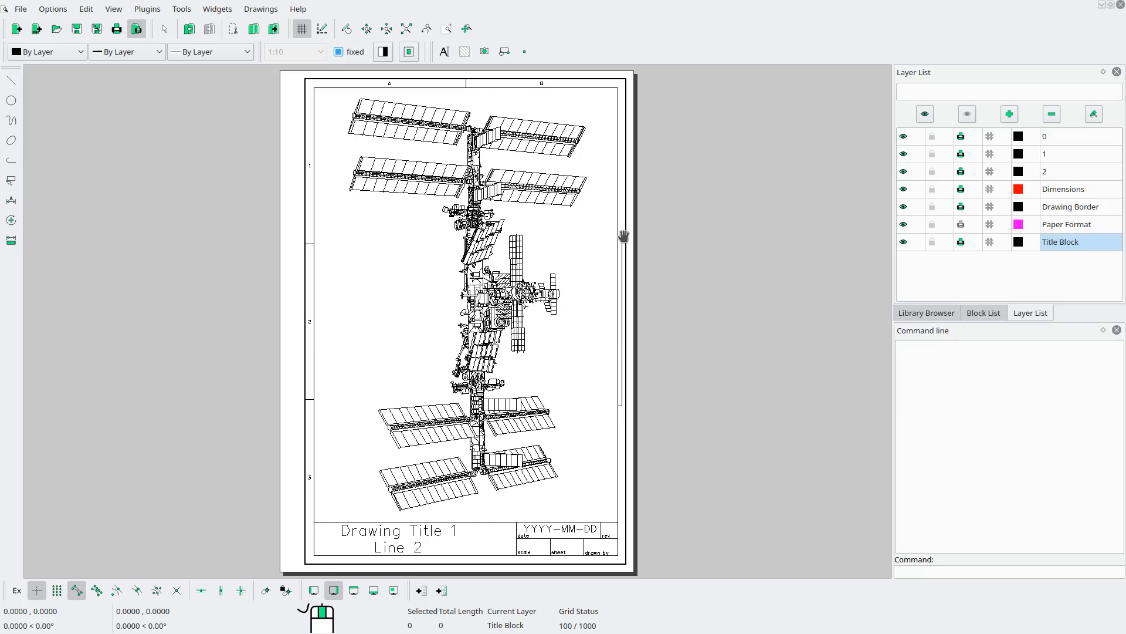
{"action": "mouse_move", "coordinate": [576, 446]}
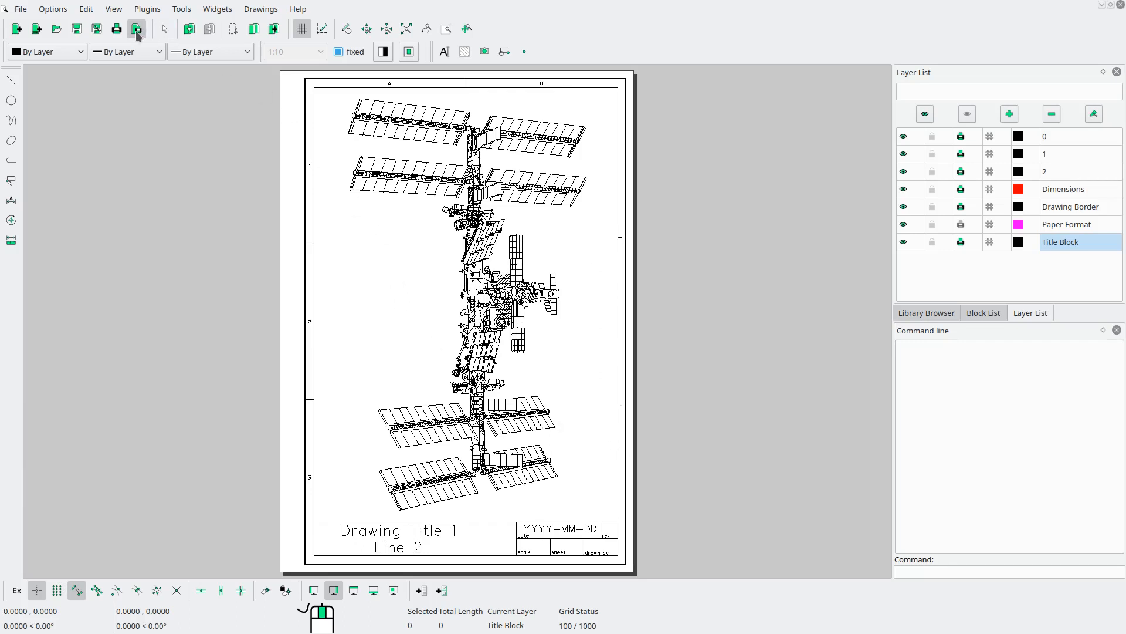
Leave the print preview to return to the editable drawing.
{"action": "left_click", "coordinate": [137, 28]}
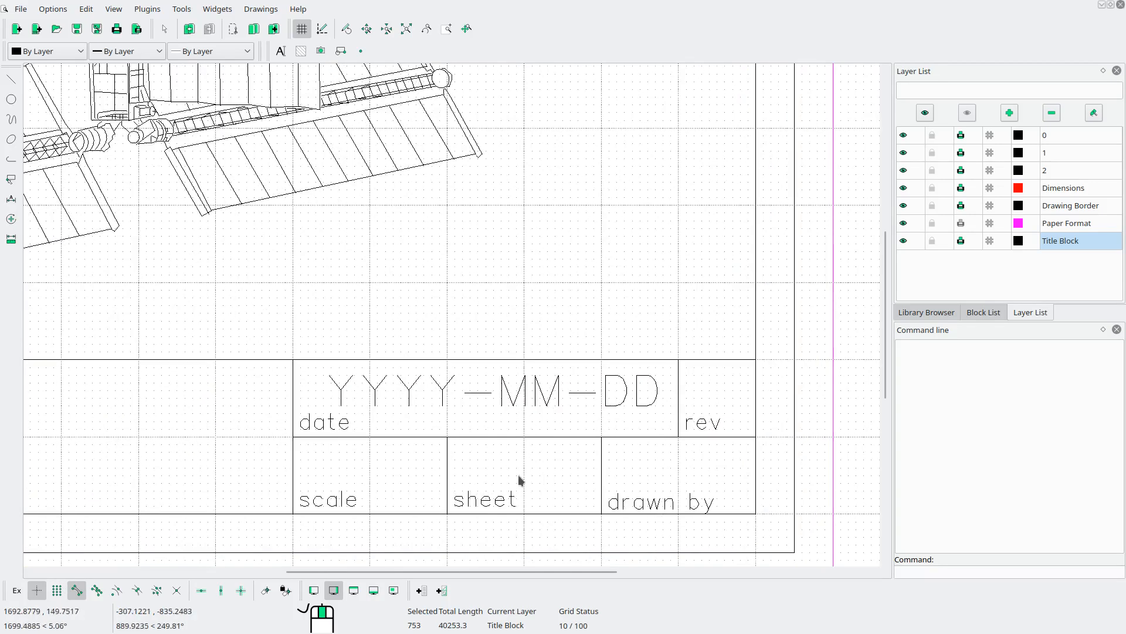
{"action": "mouse_move", "coordinate": [398, 437]}
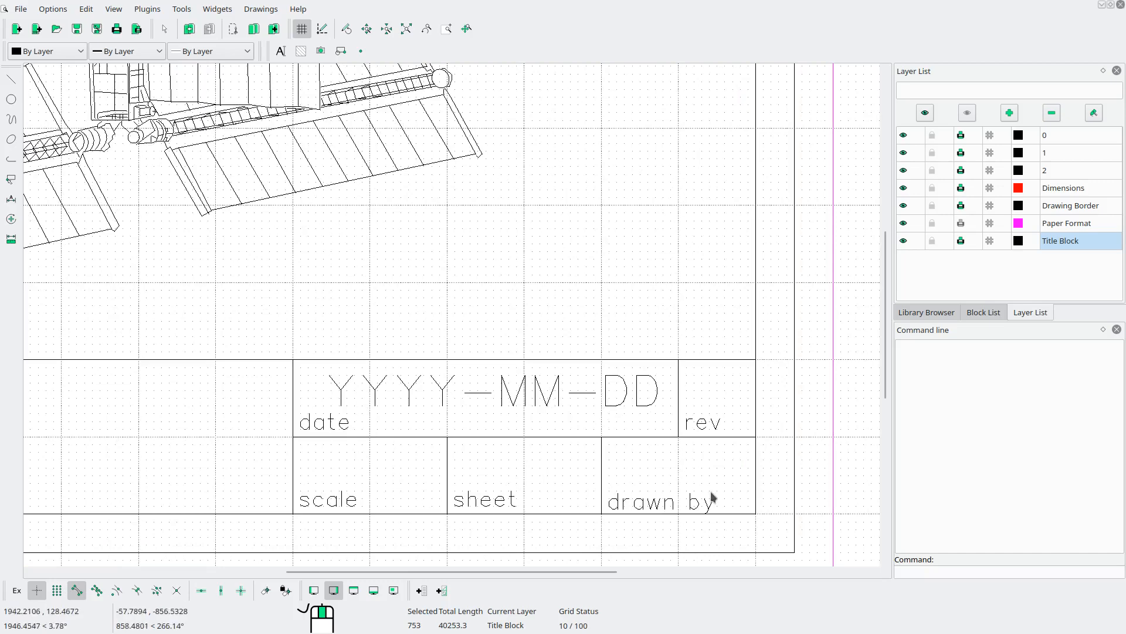
{"action": "mouse_move", "coordinate": [405, 94]}
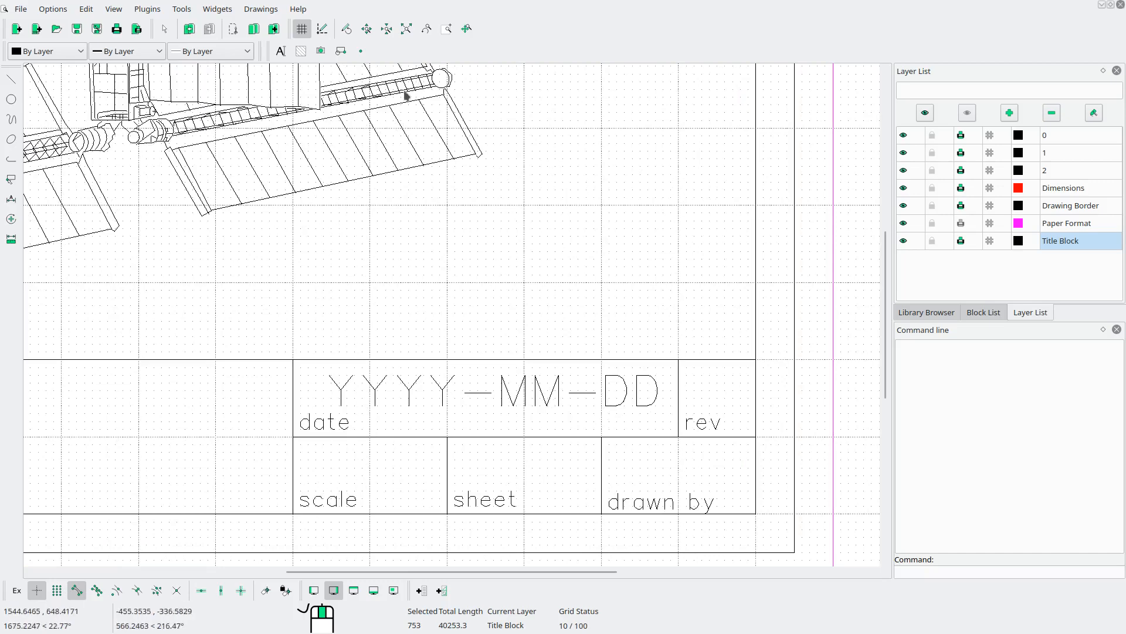
Place MText '1:10' at height 40 in the title block's scale cell.
{"action": "left_click", "coordinate": [279, 50]}
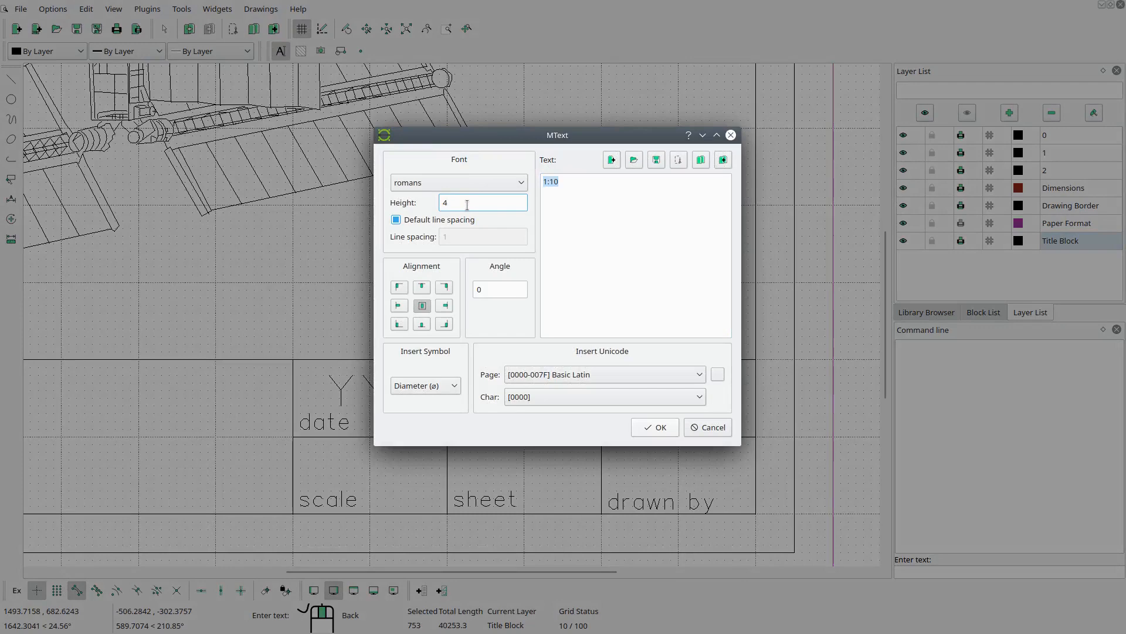
{"action": "type", "text": "0"}
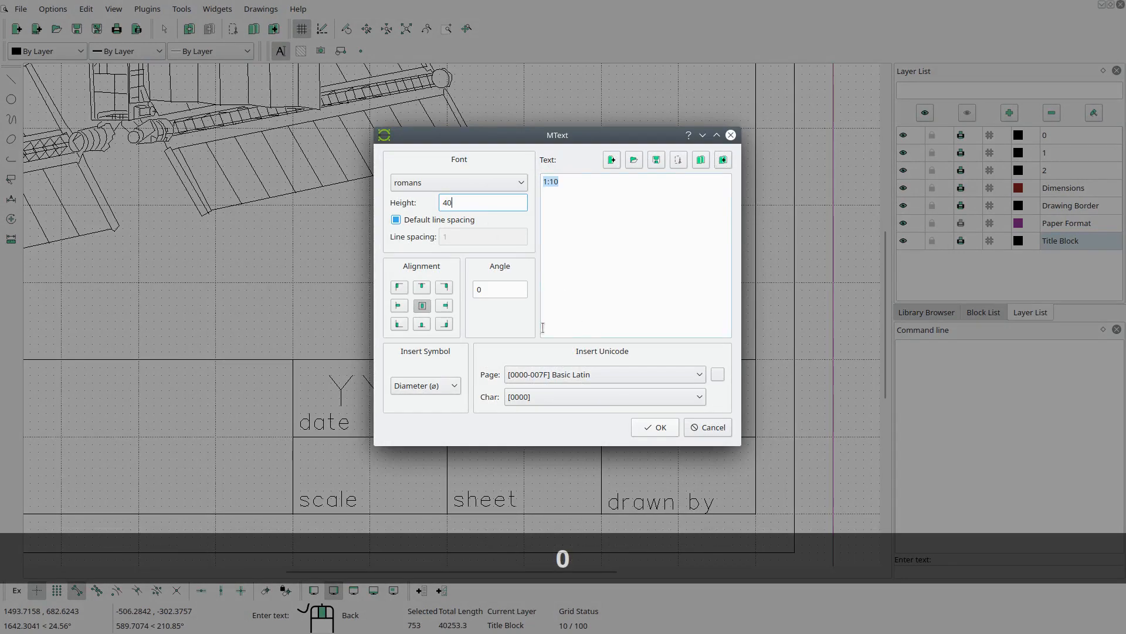
{"action": "left_click", "coordinate": [654, 427]}
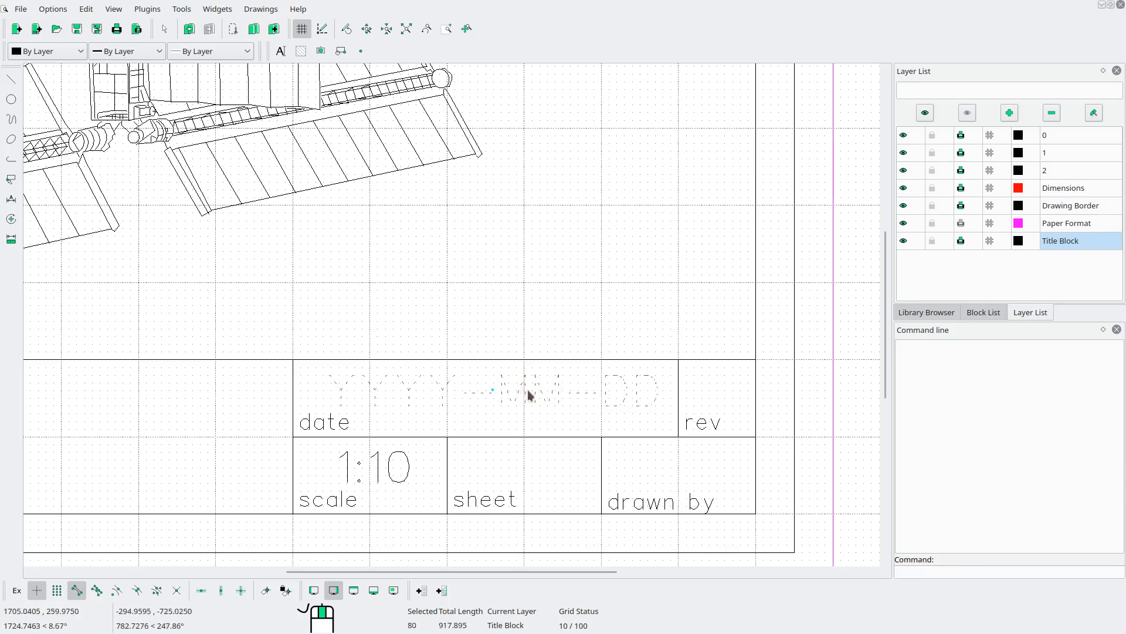
{"action": "mouse_move", "coordinate": [386, 494]}
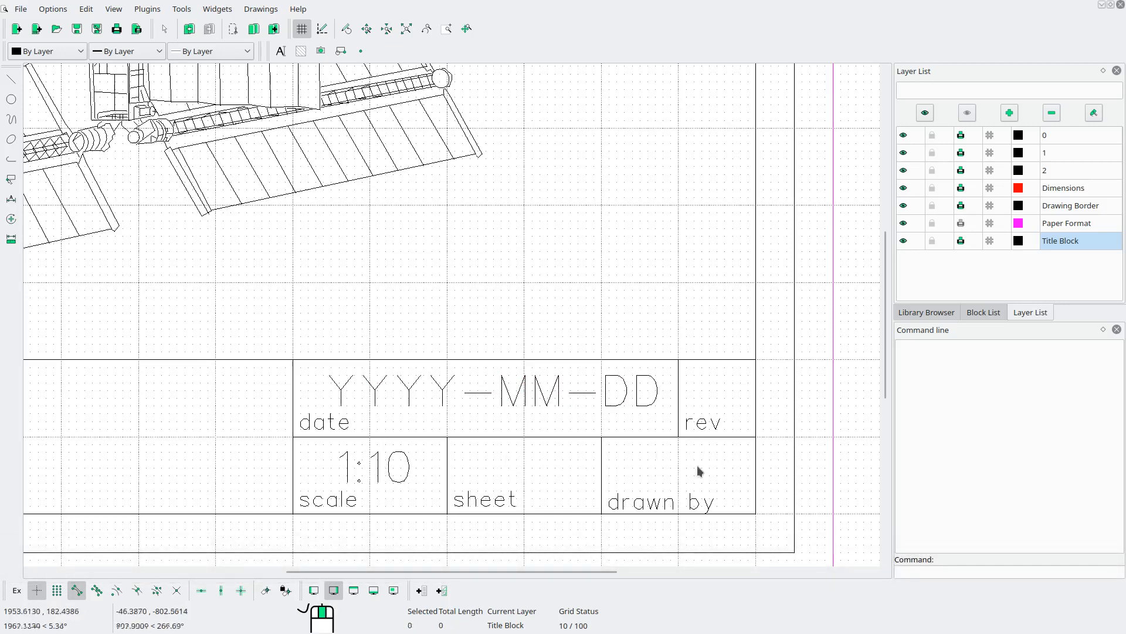
{"action": "mouse_move", "coordinate": [549, 458]}
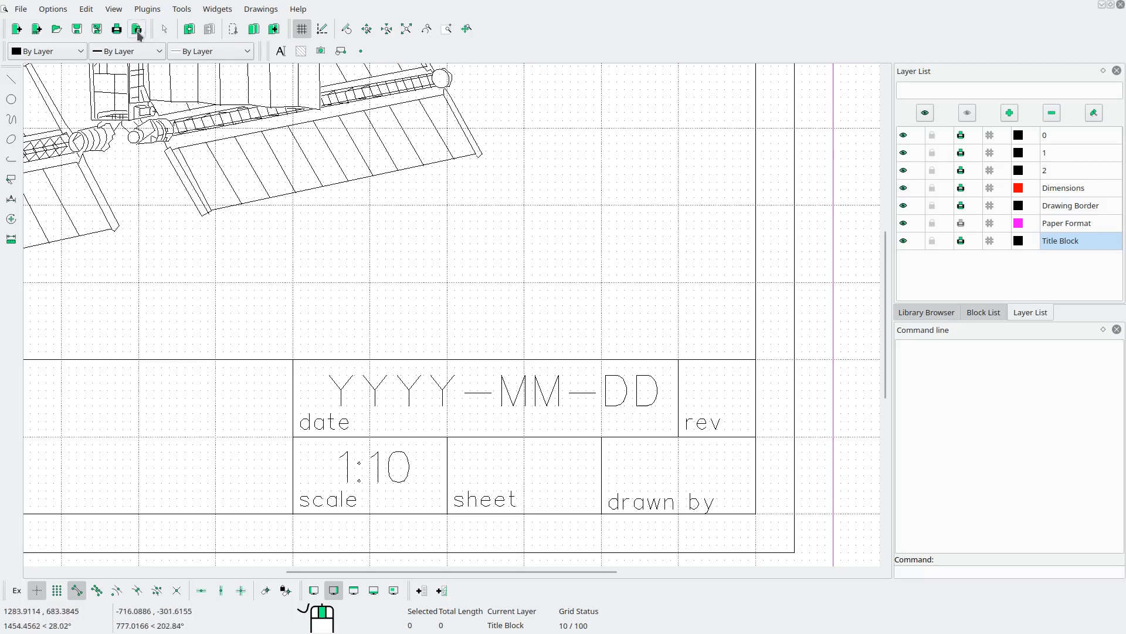
{"action": "mouse_move", "coordinate": [388, 45]}
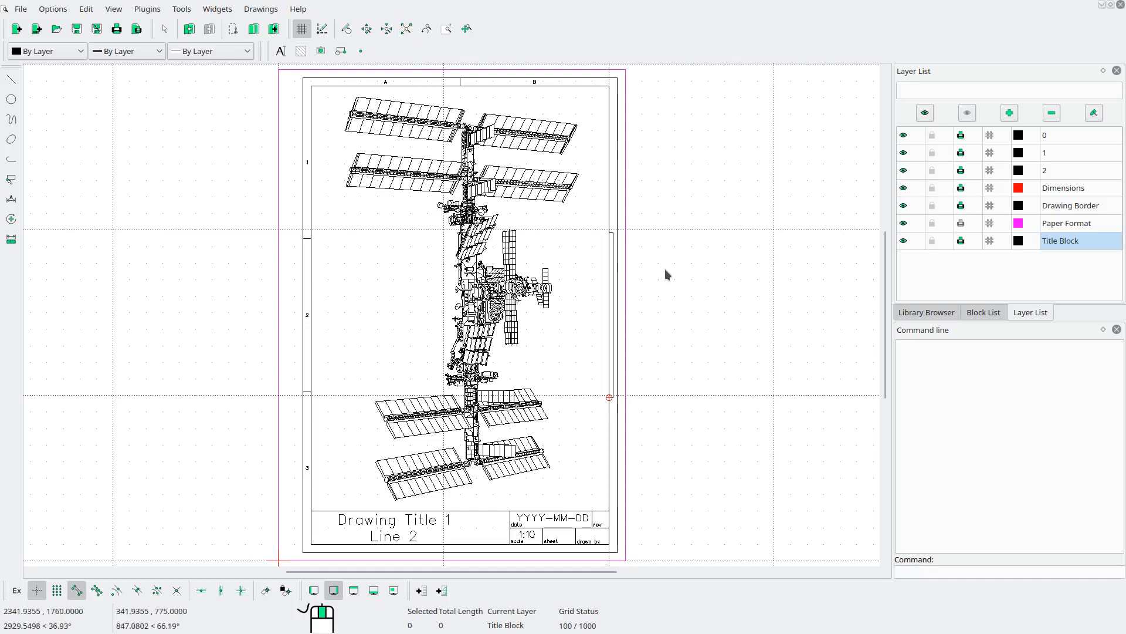
{"action": "mouse_move", "coordinate": [714, 274]}
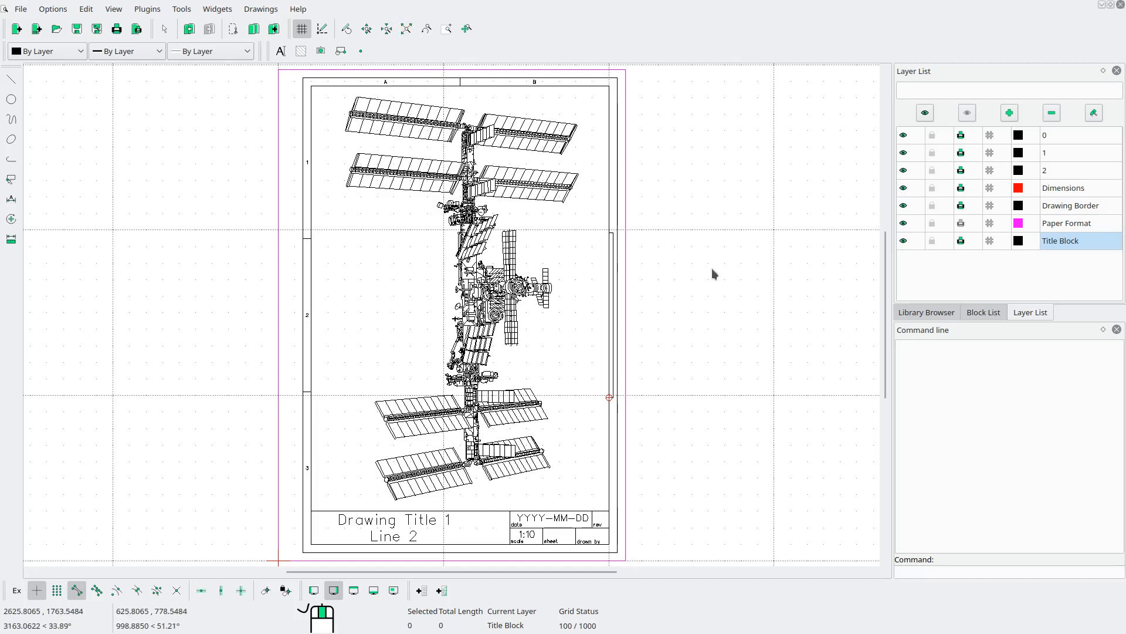